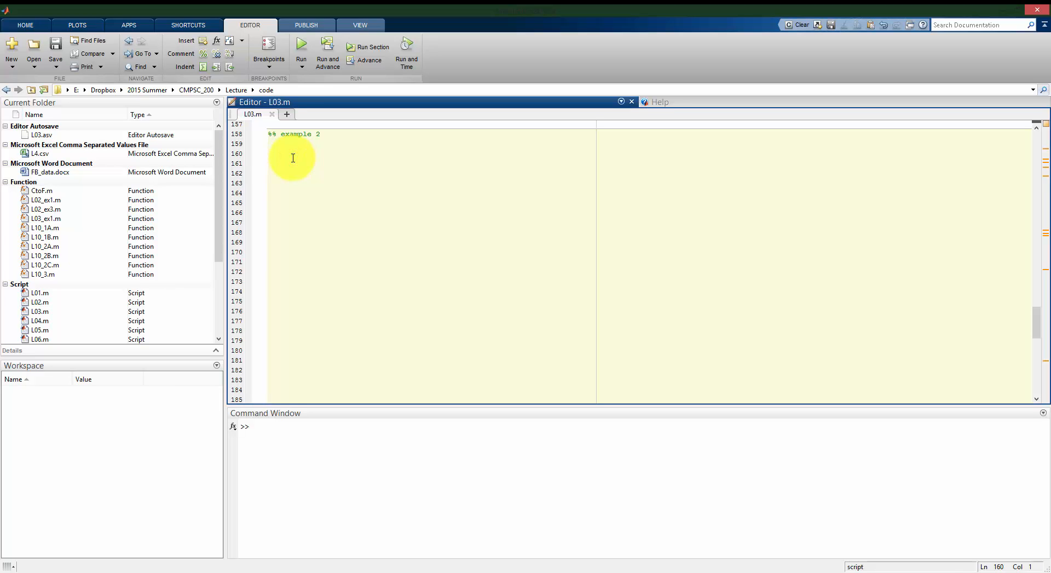
# Begin example 2 with clc; clear all; close all; to reset the session
pyautogui.click(268, 153)
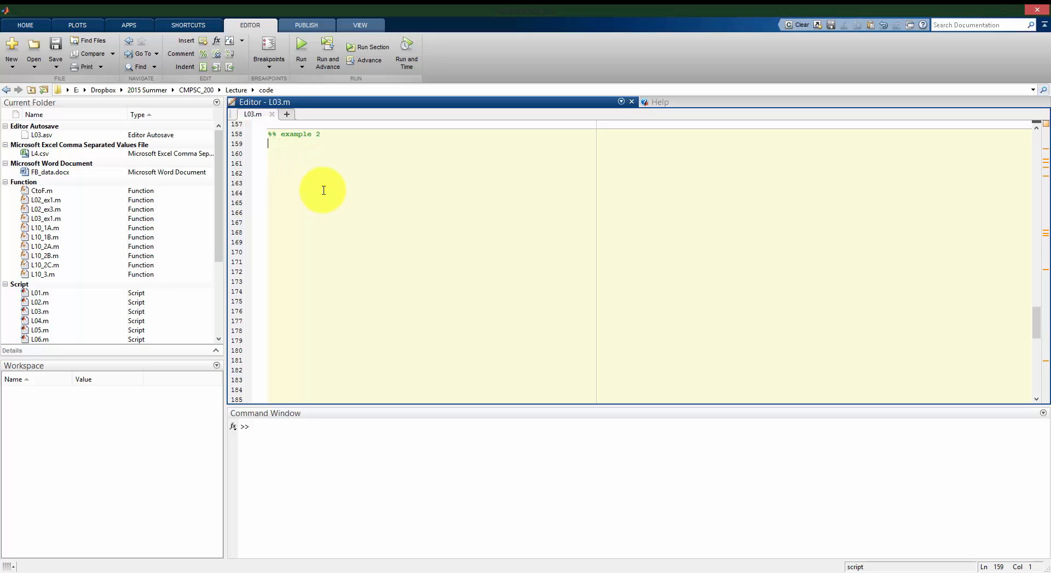
pyautogui.write('clc; cl')
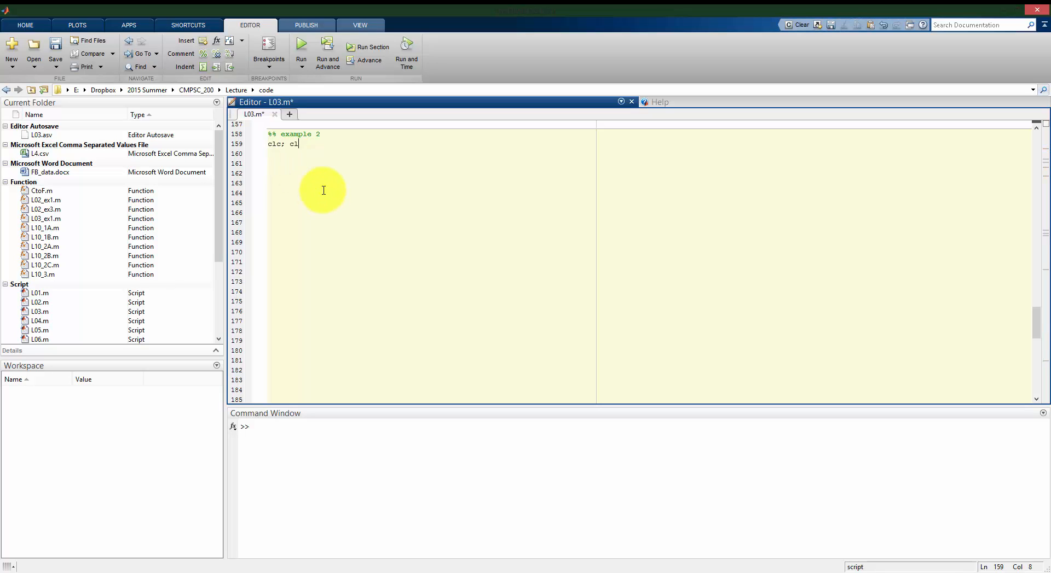
pyautogui.write('ear all; close all;')
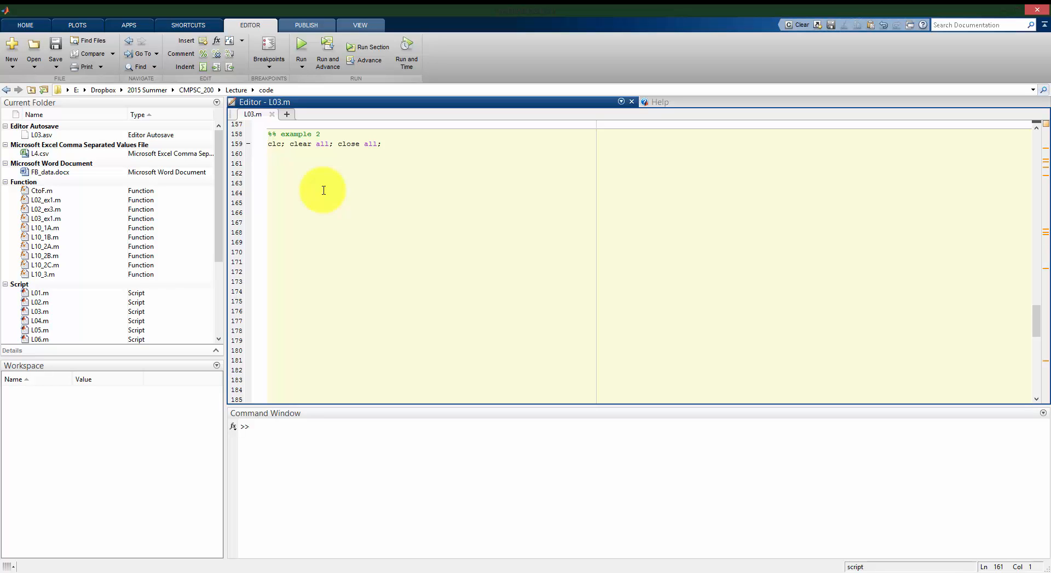
# Define the anonymous function z = @(x,y) 2*sin(x)-3*cos(y);
pyautogui.write('z =')
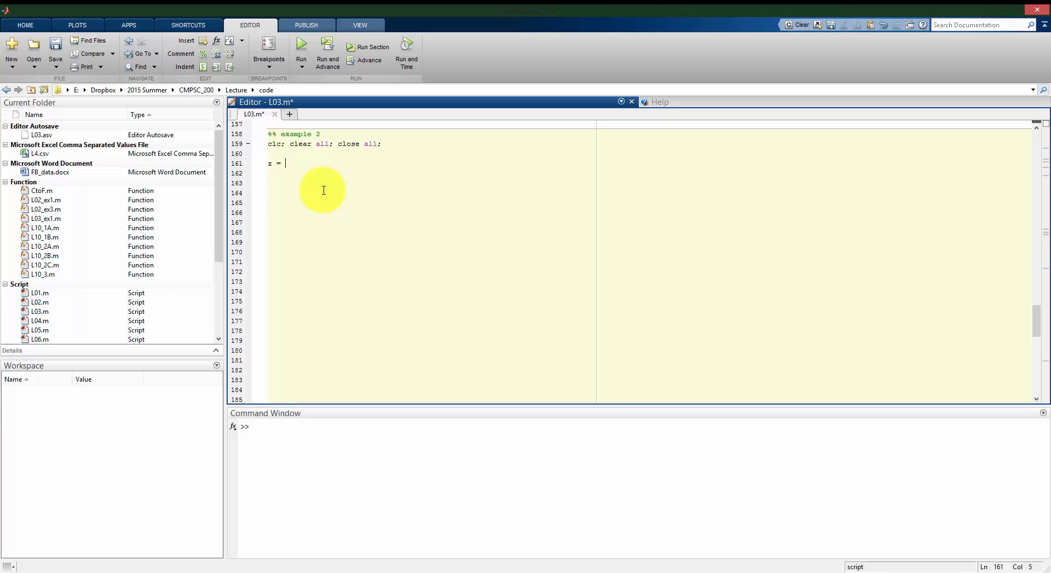
pyautogui.write('@9')
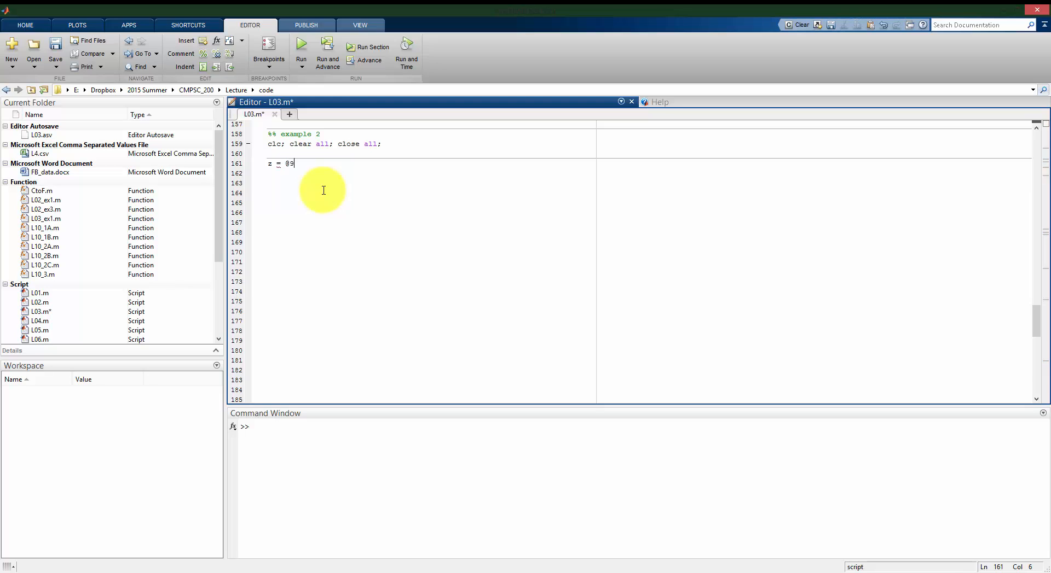
pyautogui.write('x')
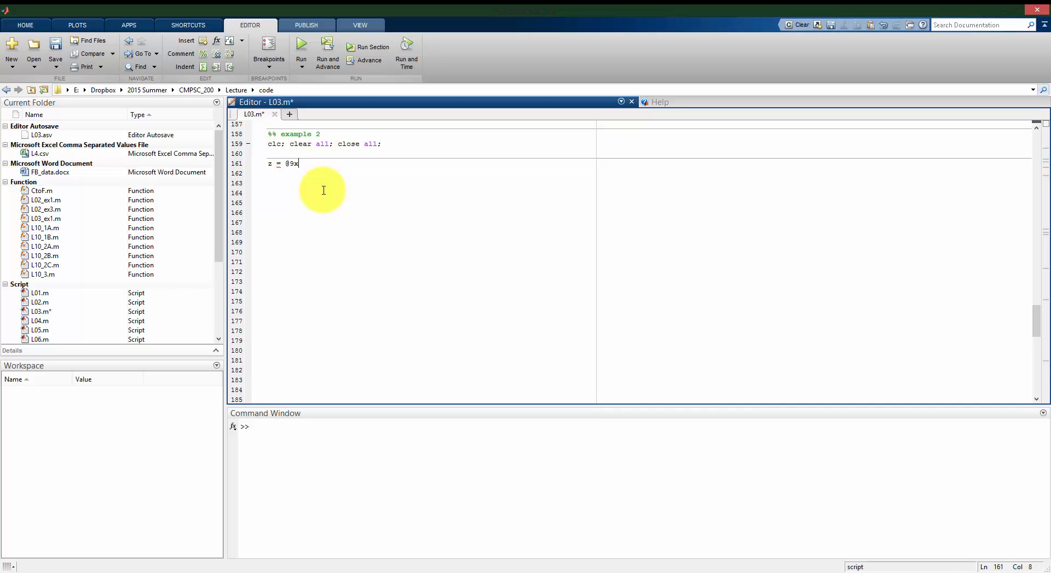
pyautogui.write('(x,y)')
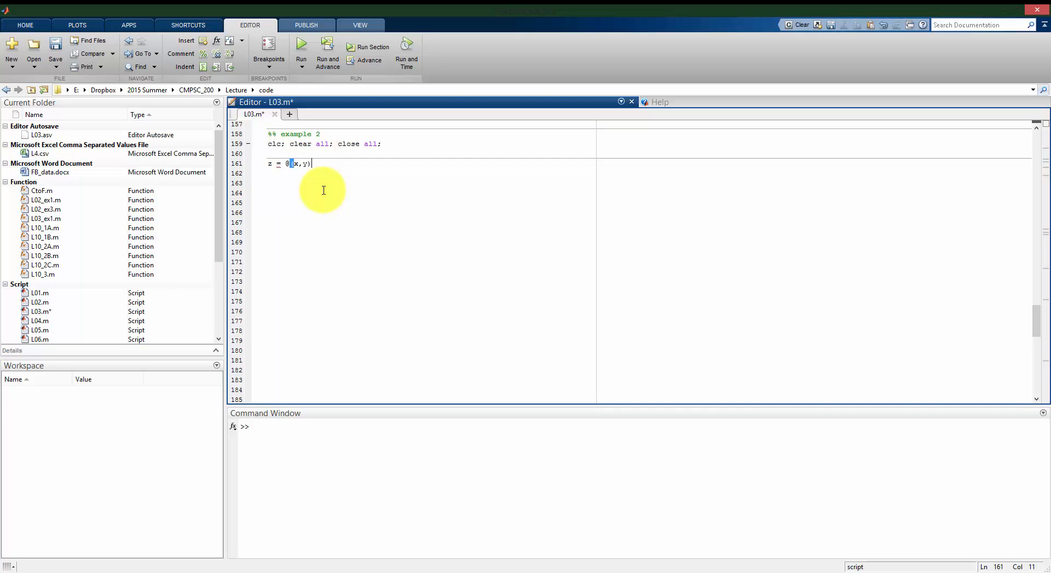
pyautogui.write('2*sin(x')
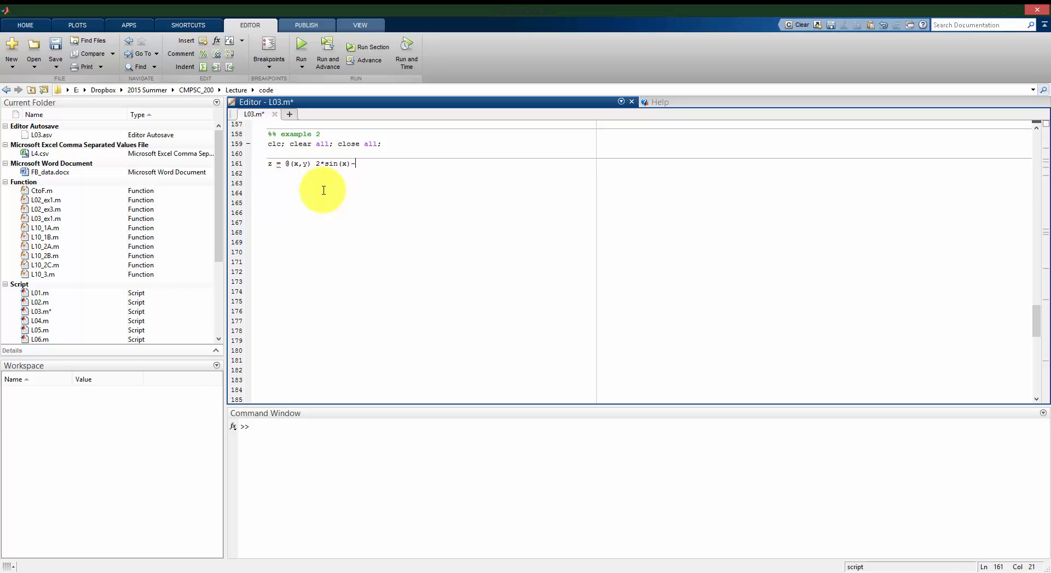
pyautogui.write('-3*cos(')
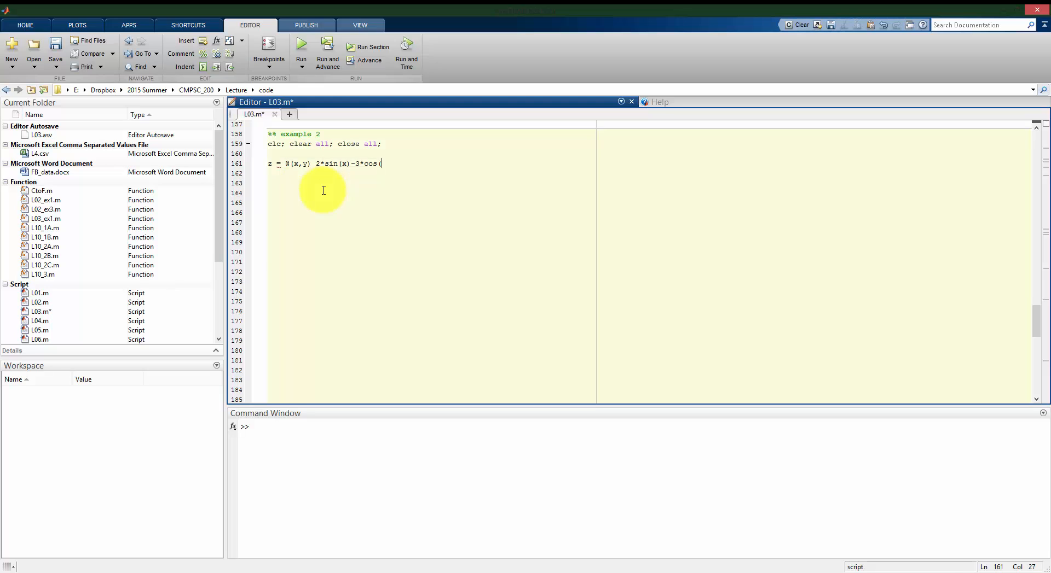
pyautogui.write('y);')
pyautogui.click(638, 427)
pyautogui.write('z(1,1)')
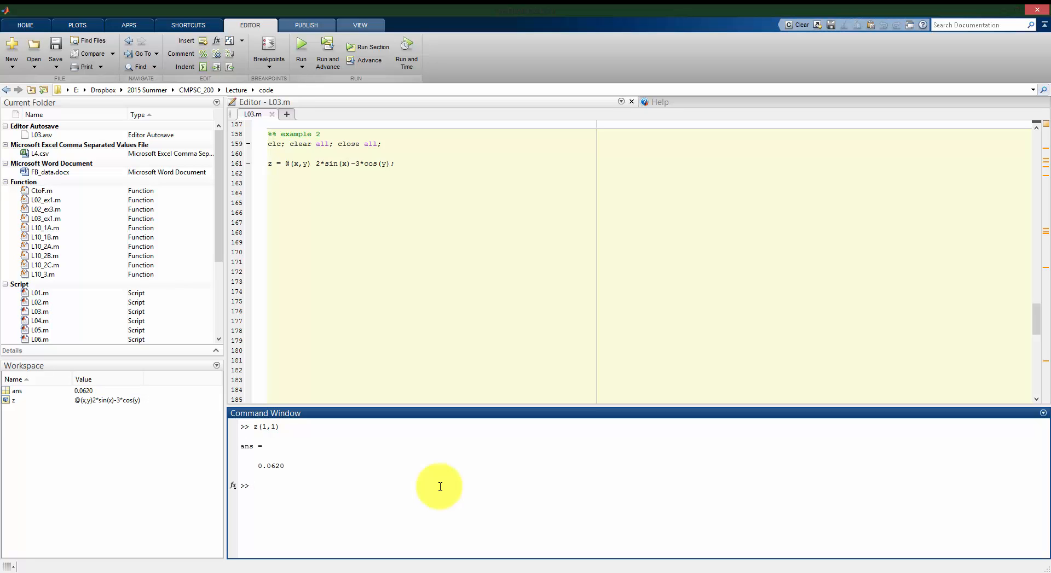
# Add the grid vector x = linspace(-5,5,1e2); below the z definition
pyautogui.click(296, 182)
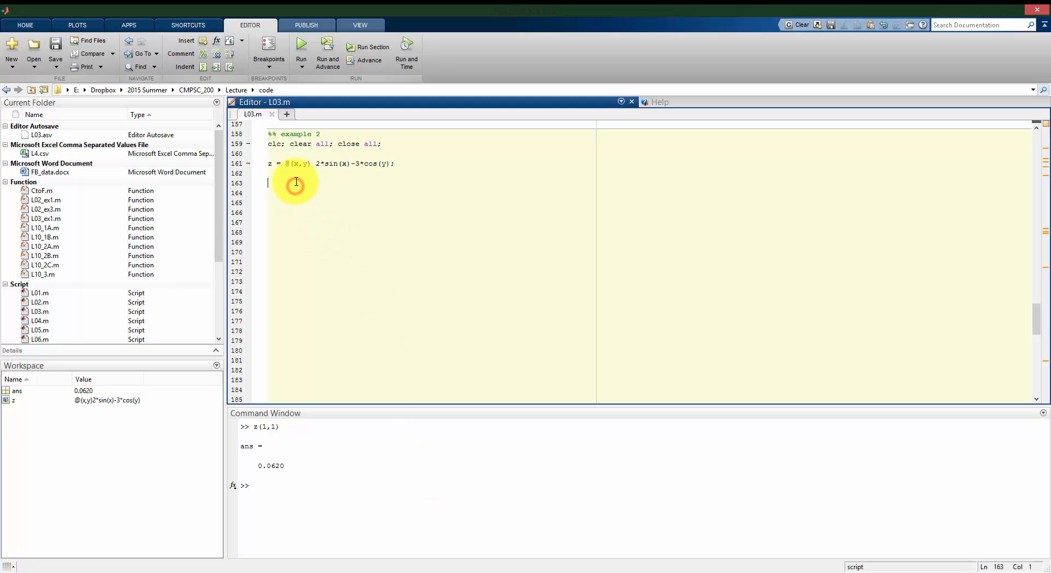
pyautogui.click(295, 182)
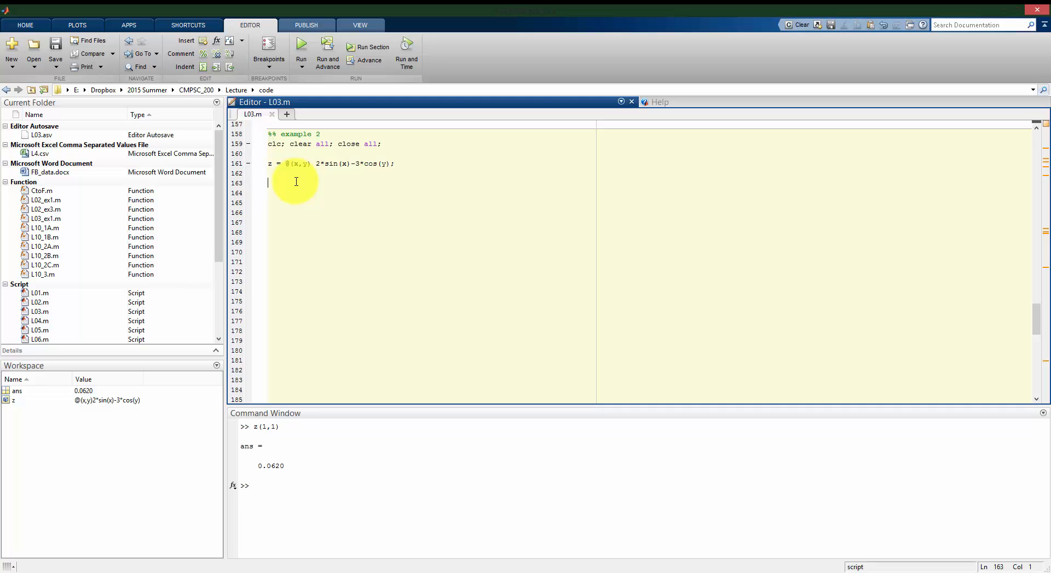
pyautogui.write('x =')
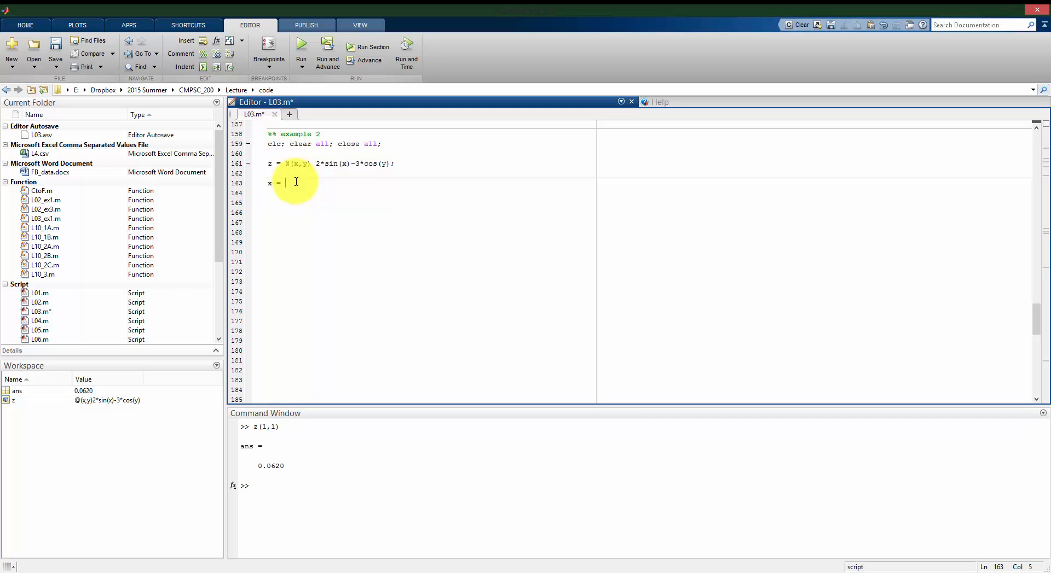
pyautogui.write('linspace (')
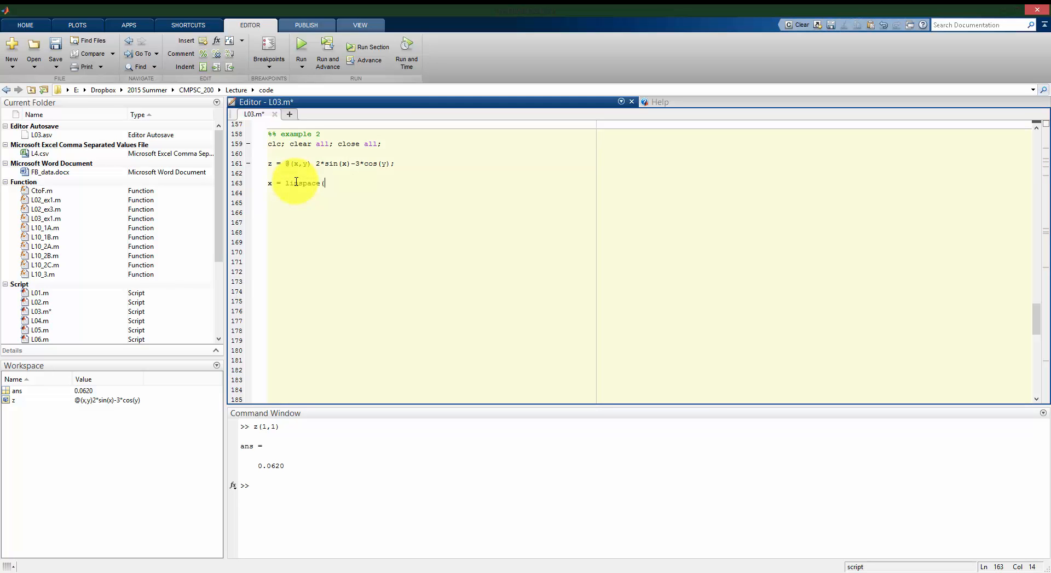
pyautogui.write('-5,5,')
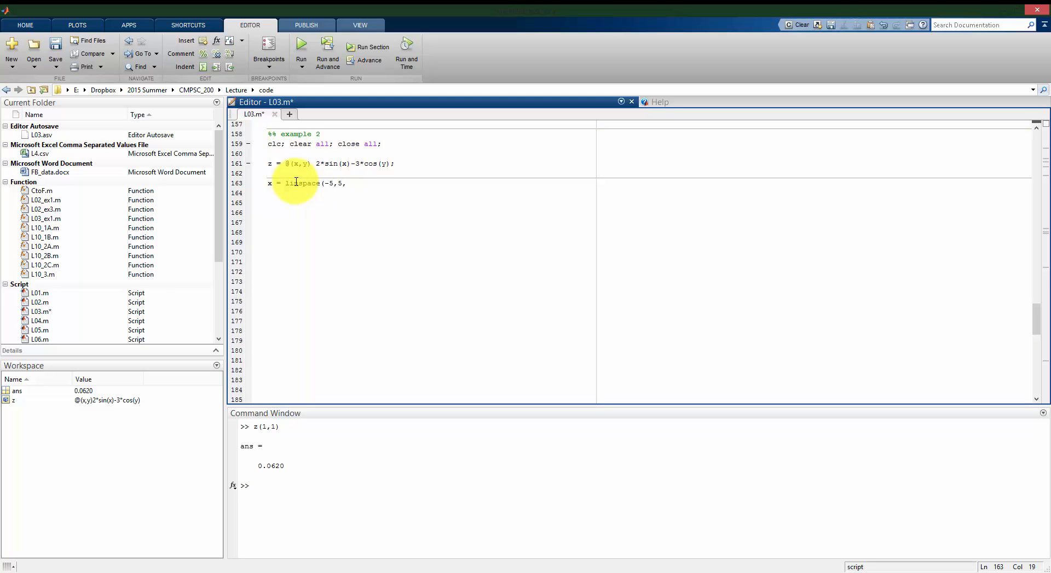
pyautogui.write('1e2);')
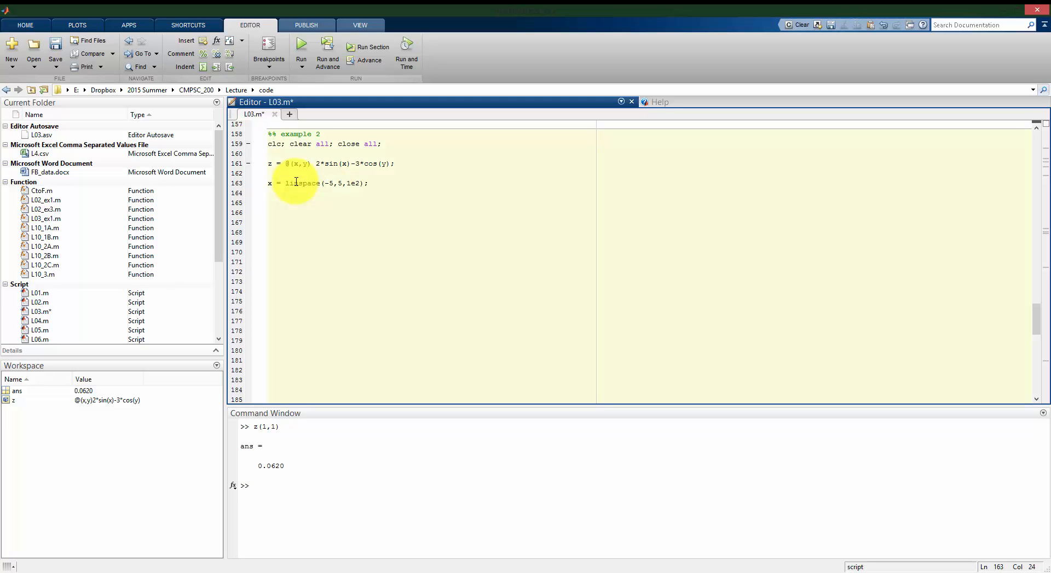
# Add the grid vector y = linspace(-10,10,2e2); and save the script
pyautogui.click(367, 182)
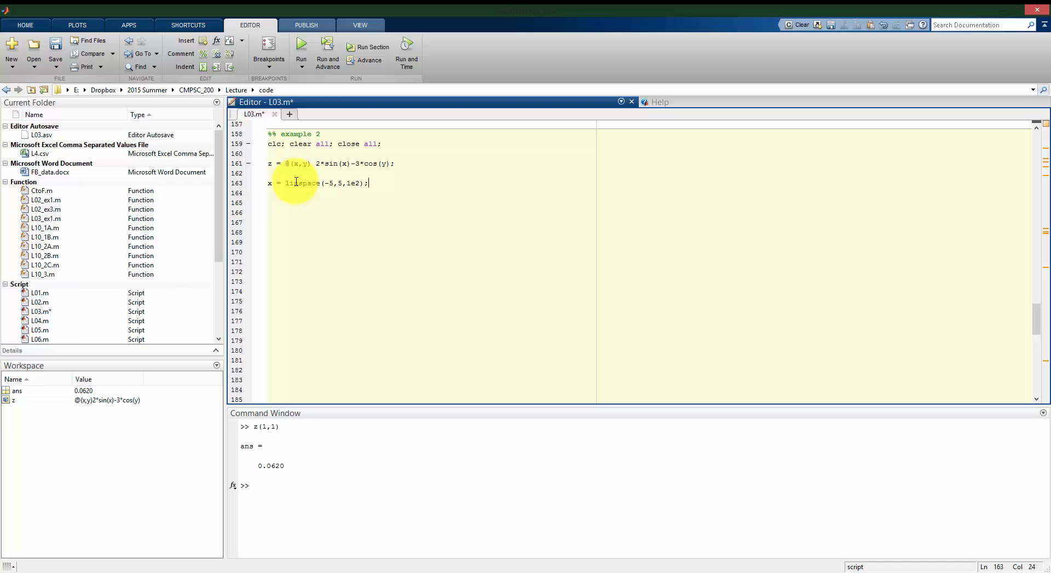
pyautogui.write('y = linspace(-10')
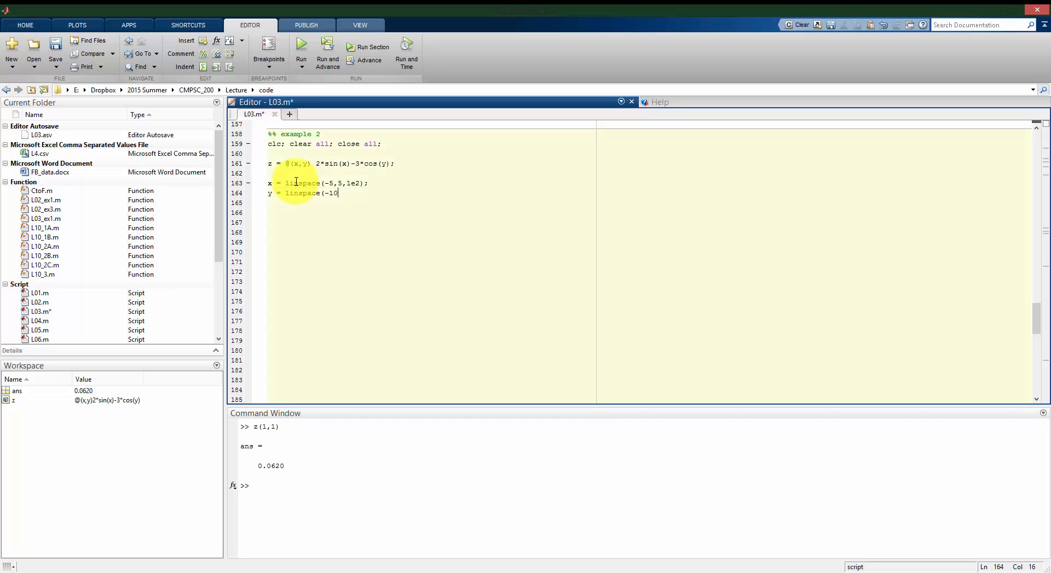
pyautogui.write(',10,2e2);')
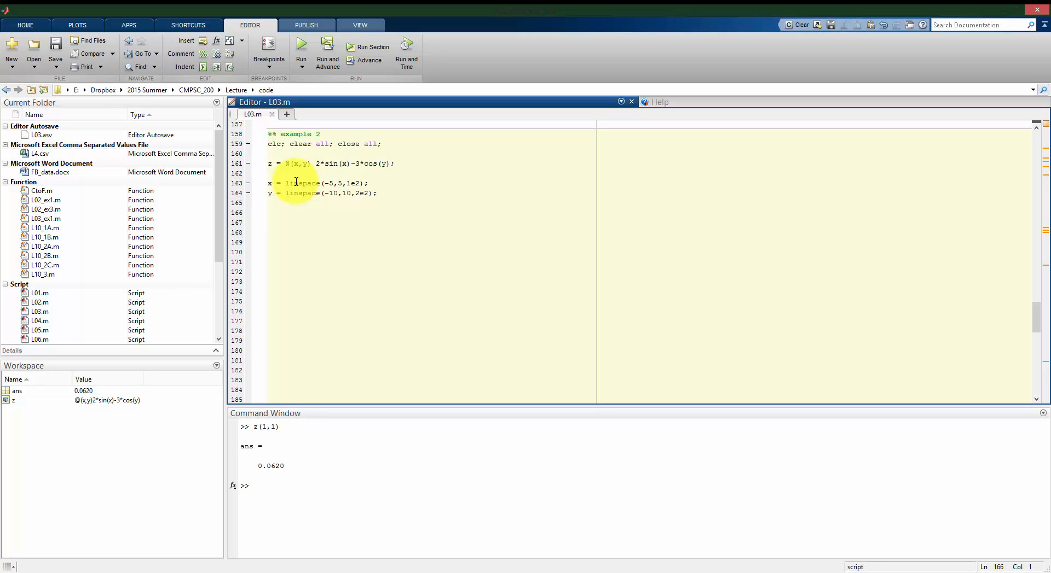
# Write nested loops for k = 1:length(x) and for j = 1:length(y)
pyautogui.write('for k = 1: len')
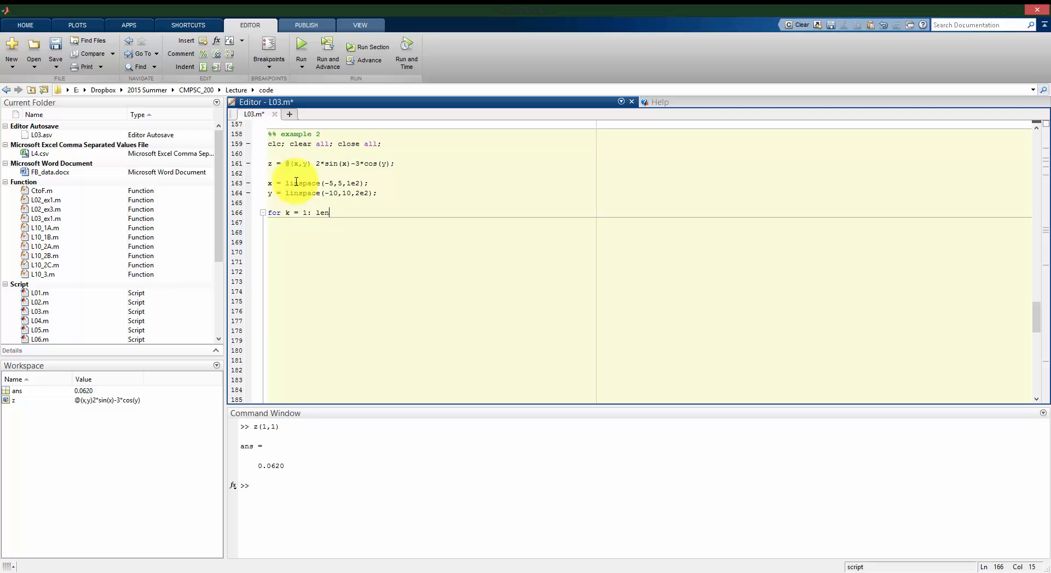
pyautogui.write('gth(x)')
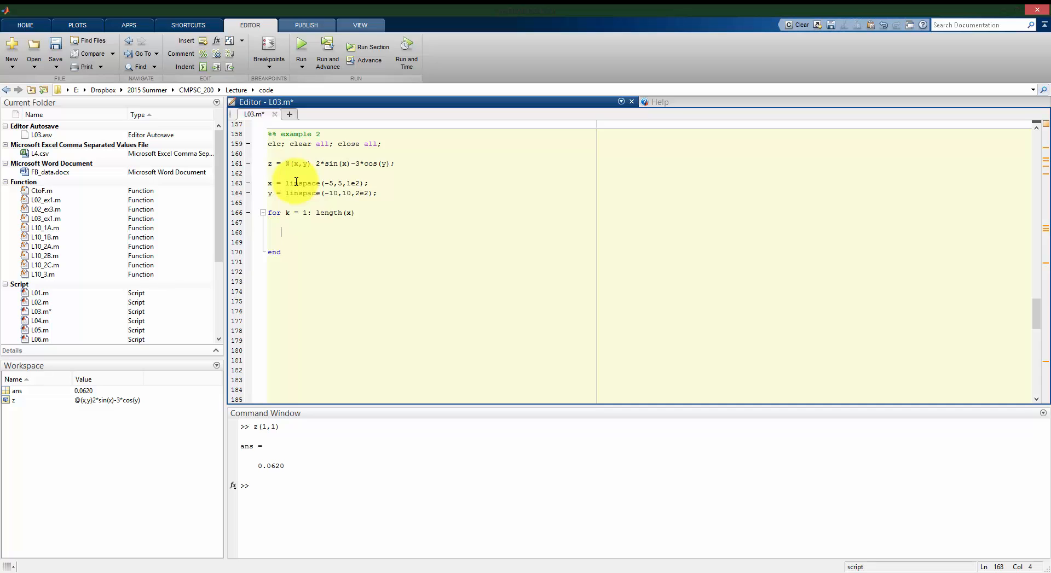
pyautogui.write('for')
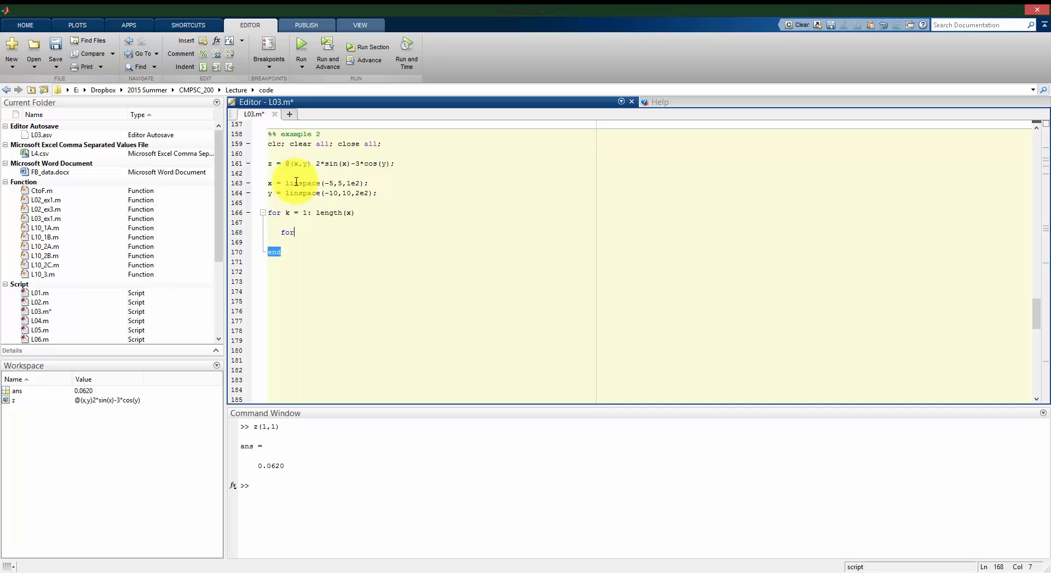
pyautogui.write('j = 1: length(')
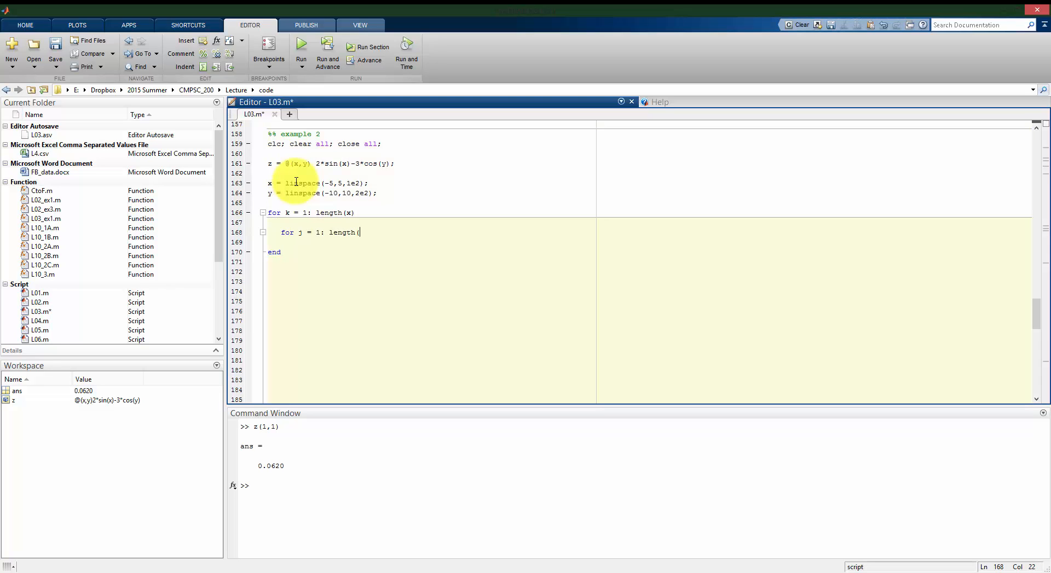
pyautogui.write('y)')
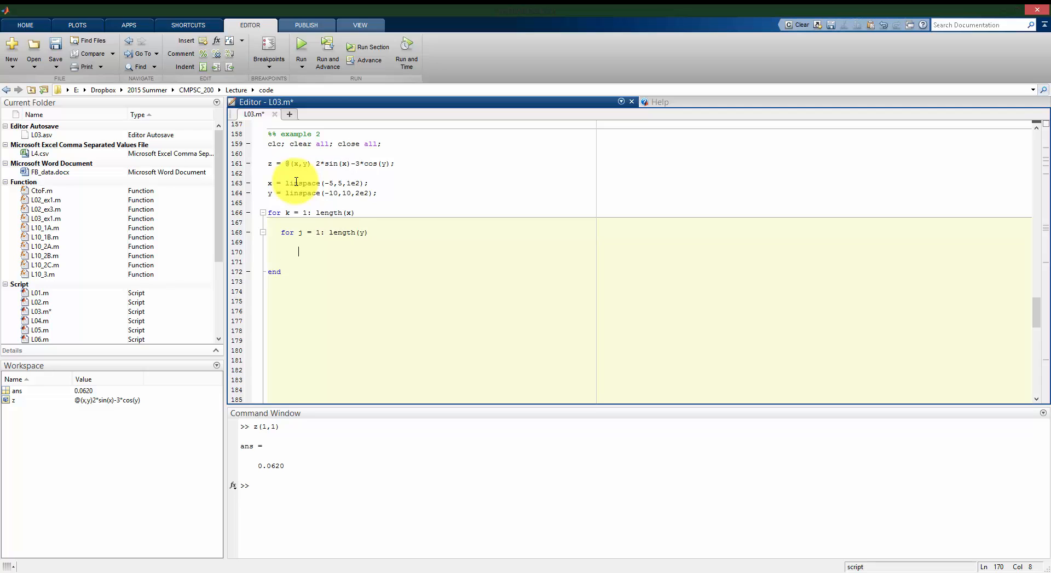
# Evaluate z(x(k),y(j)) in the loop body and close both loops with end
pyautogui.write('z')
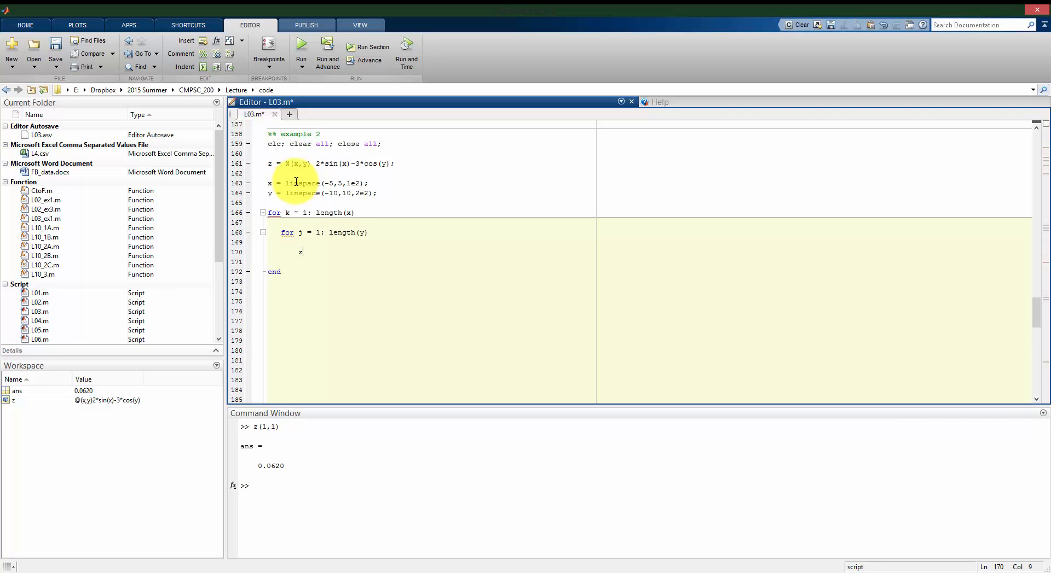
pyautogui.write('(x(k),y(')
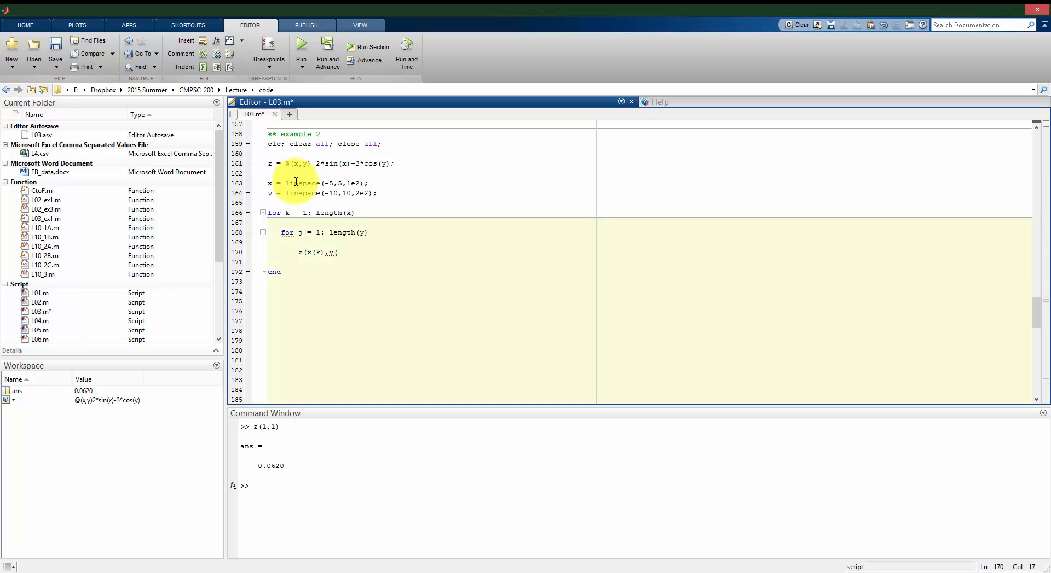
pyautogui.write('j))')
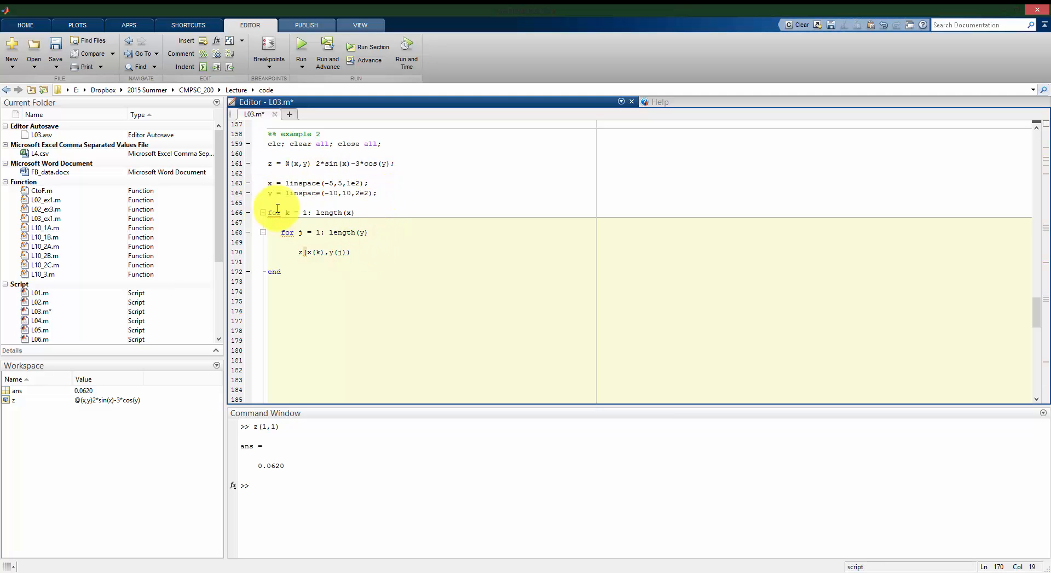
pyautogui.click(355, 212)
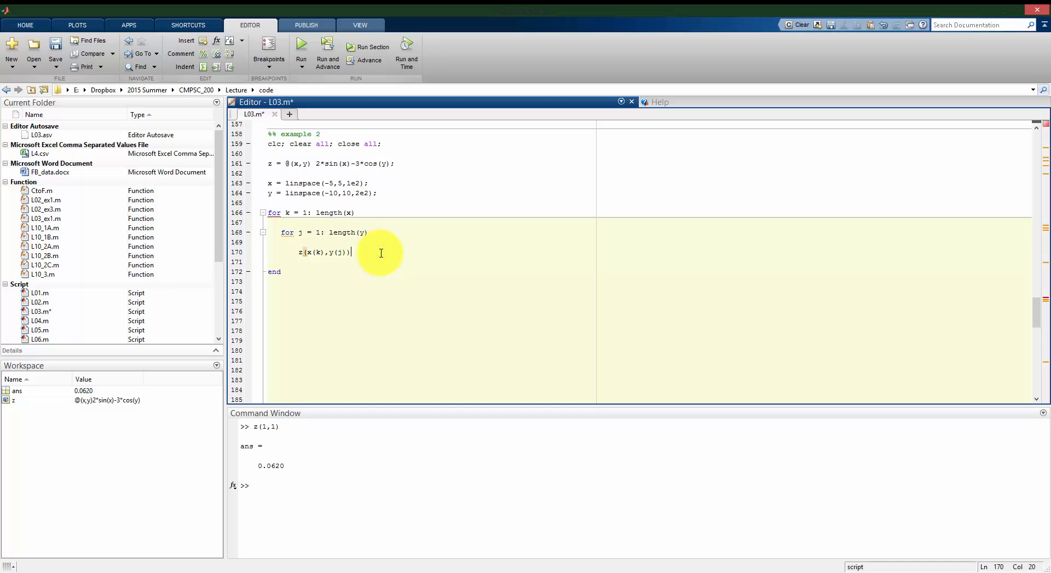
pyautogui.write('end')
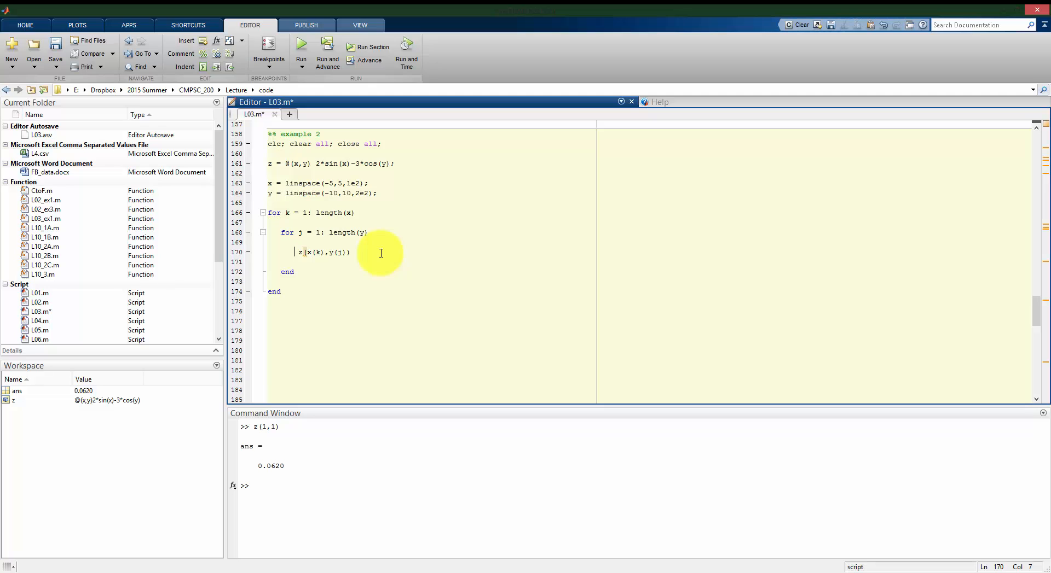
# Run the section so the loops print every z value, then start a Z = line above the loops
pyautogui.click(373, 47)
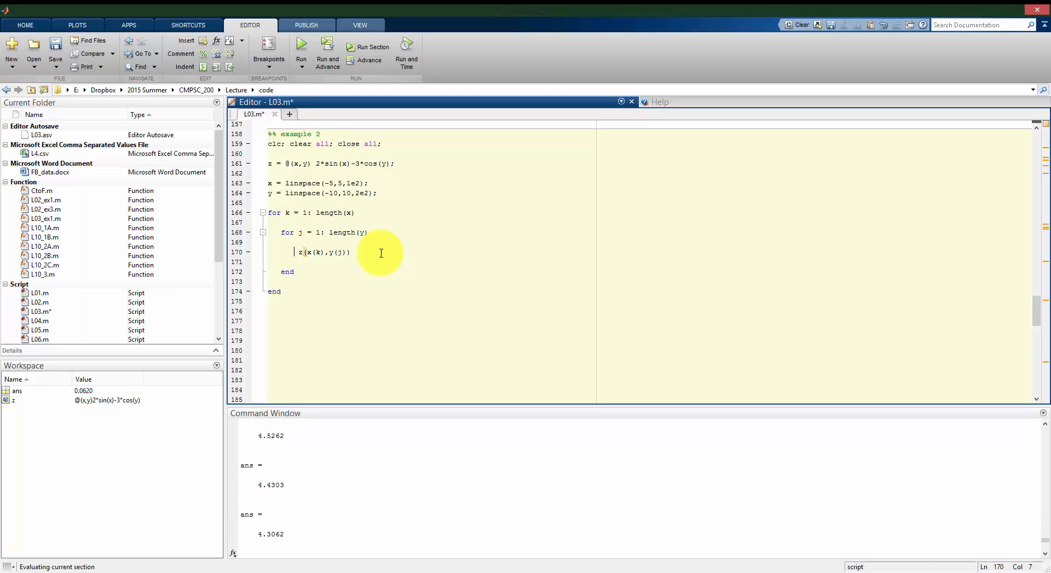
pyautogui.click(301, 51)
pyautogui.write('Z =')
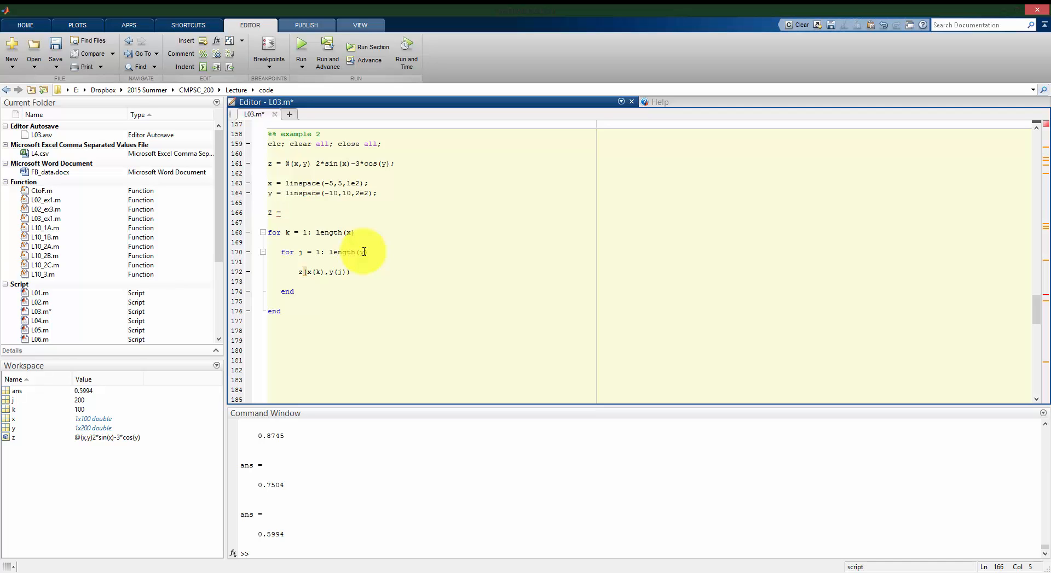
# Preallocate Z = zeros(length(y),length(x)); giving a 200x100 matrix when run
pyautogui.write('z')
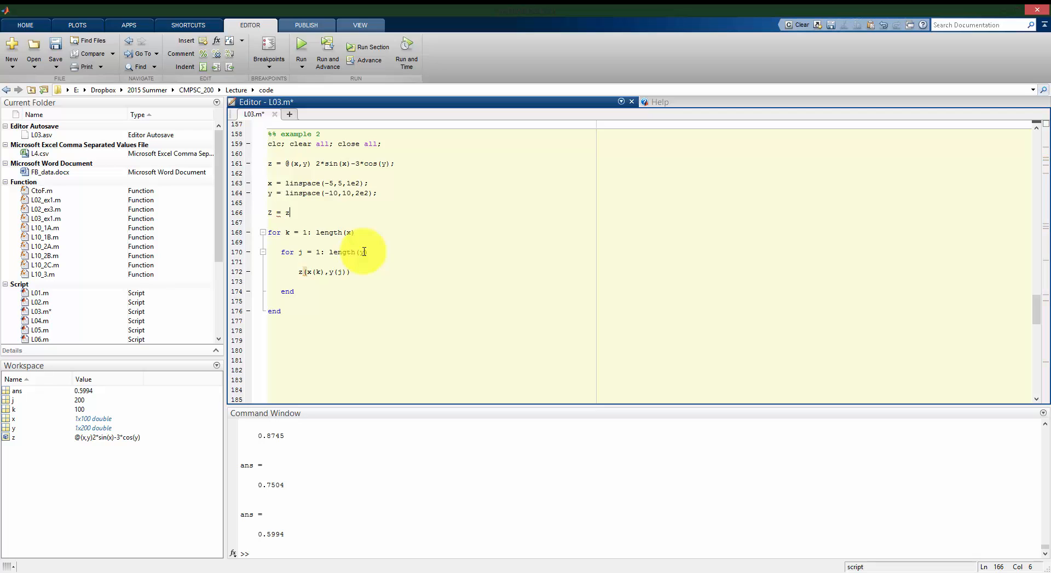
pyautogui.write('eros(')
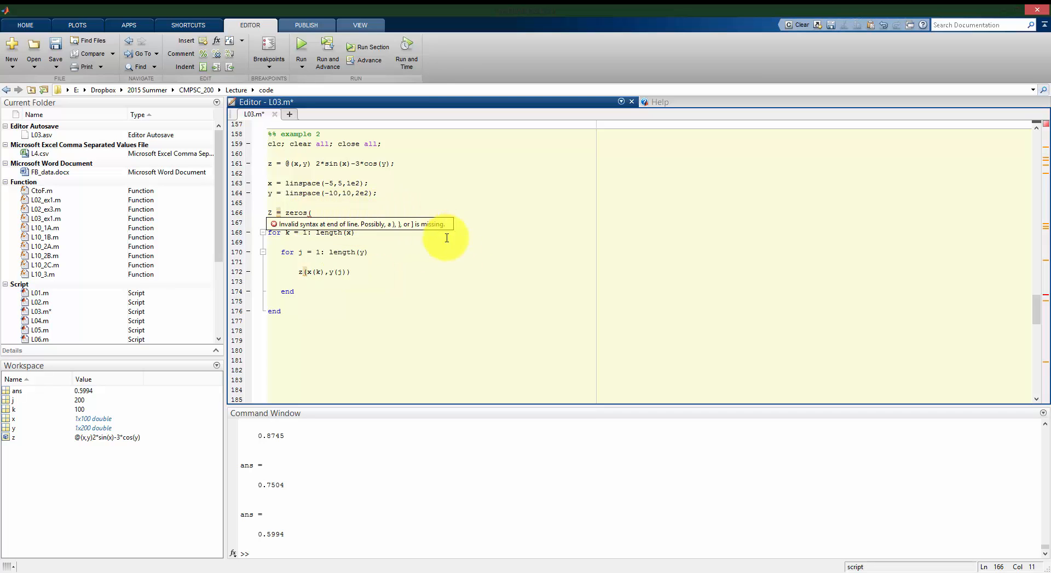
pyautogui.write('length')
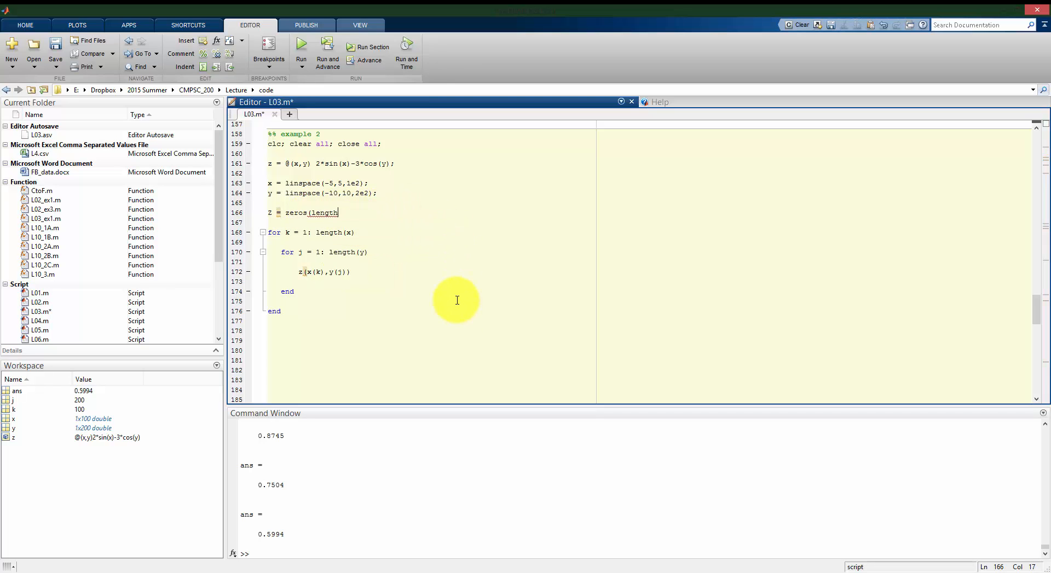
pyautogui.write('(y)')
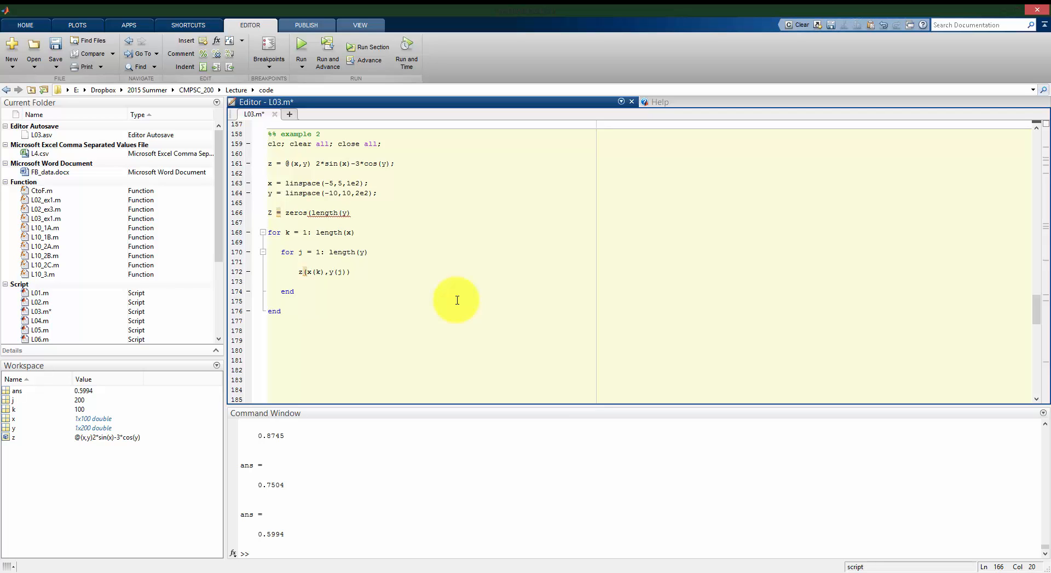
pyautogui.write(',length(x));')
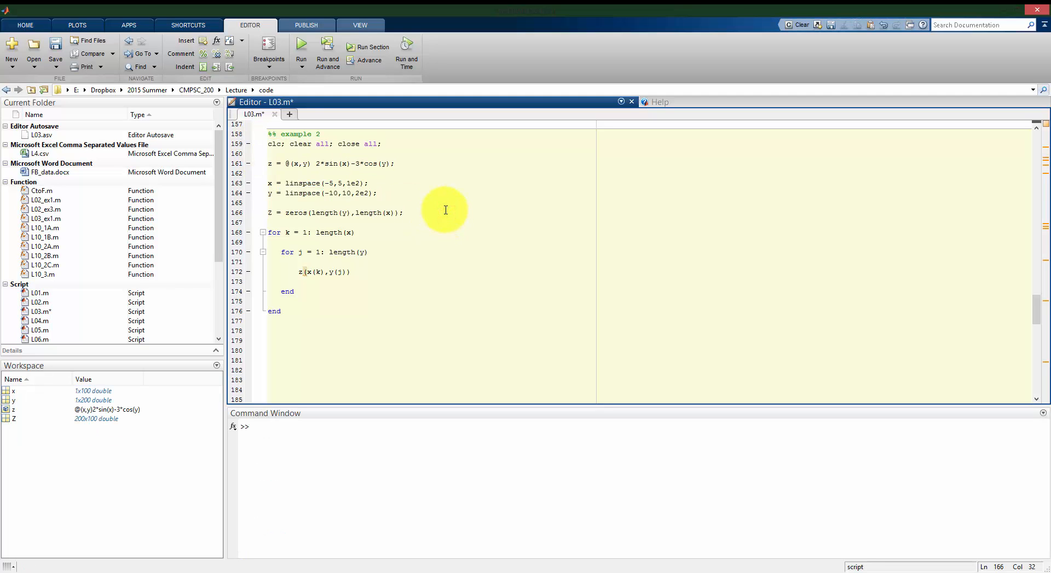
pyautogui.click(402, 213)
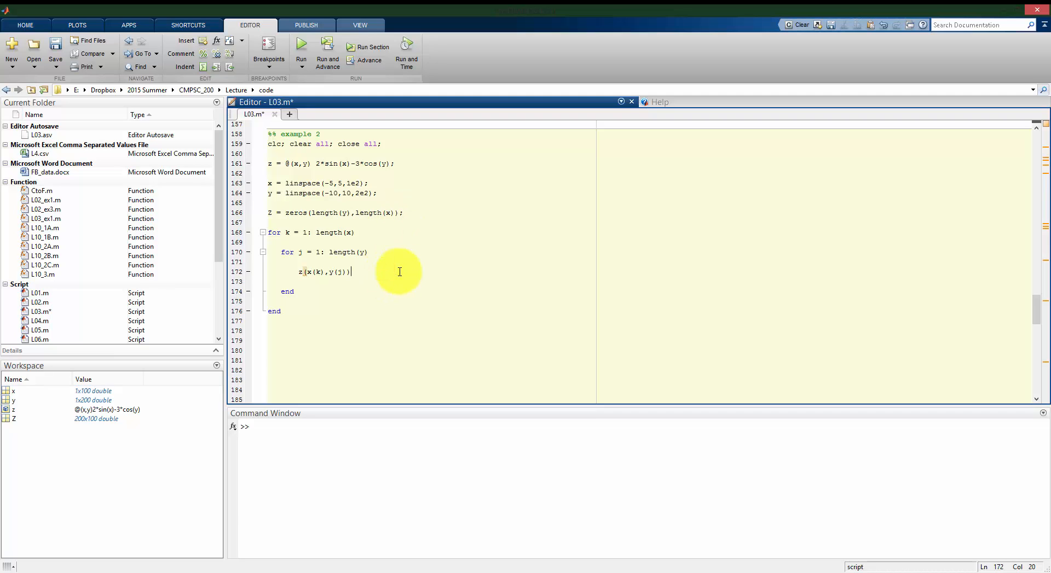
# Change the loop body to Z(j,k) = z(x(k),y(j)) so each value is stored
pyautogui.click(374, 50)
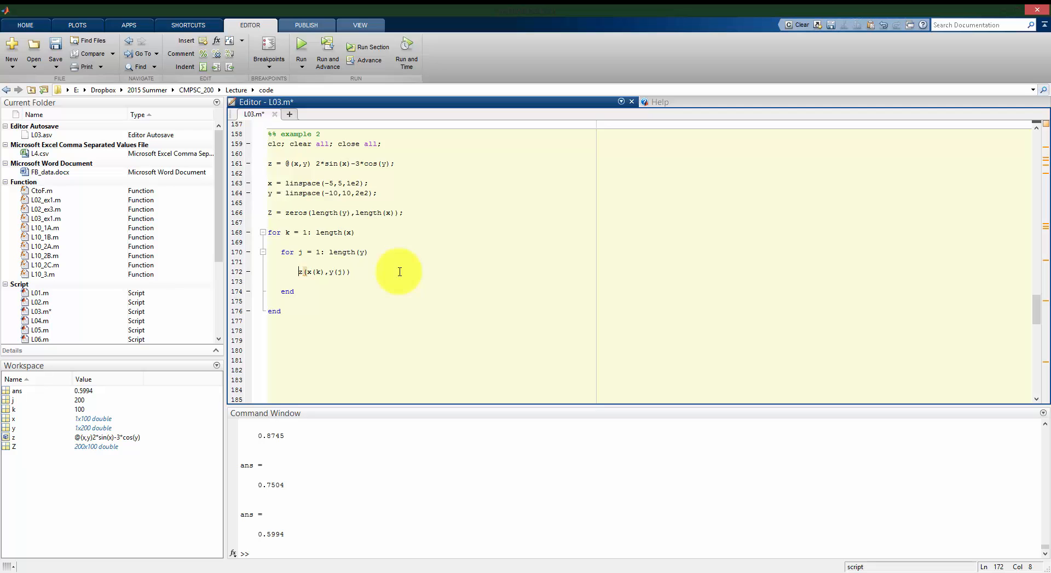
pyautogui.write('Z')
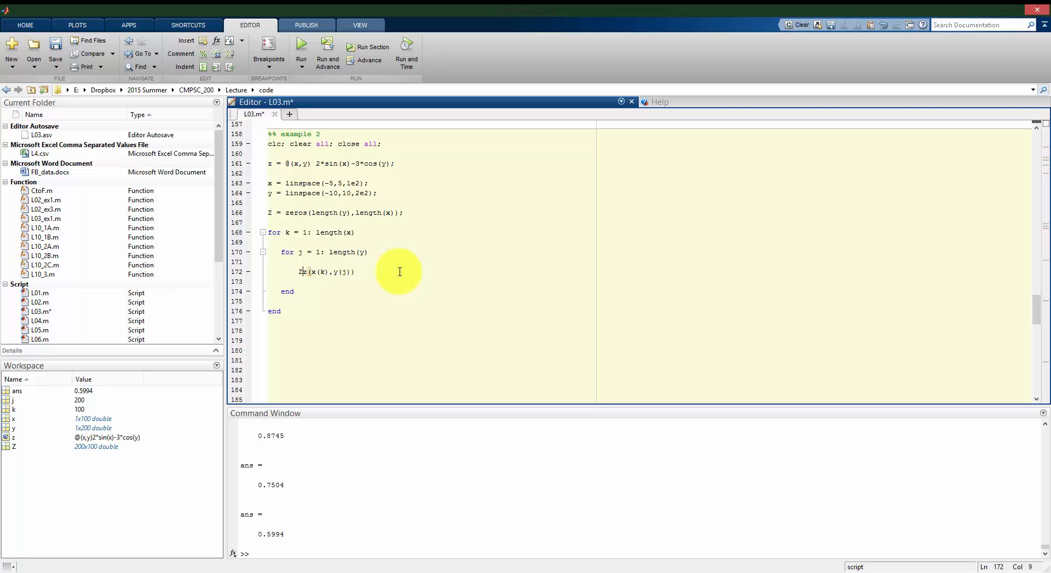
pyautogui.write('Z')
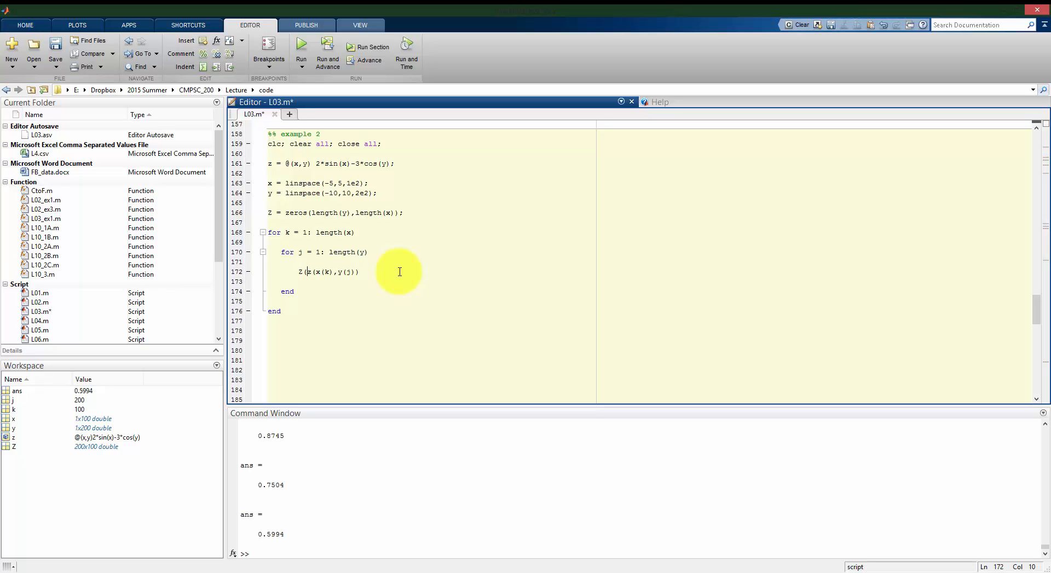
pyautogui.click(307, 272)
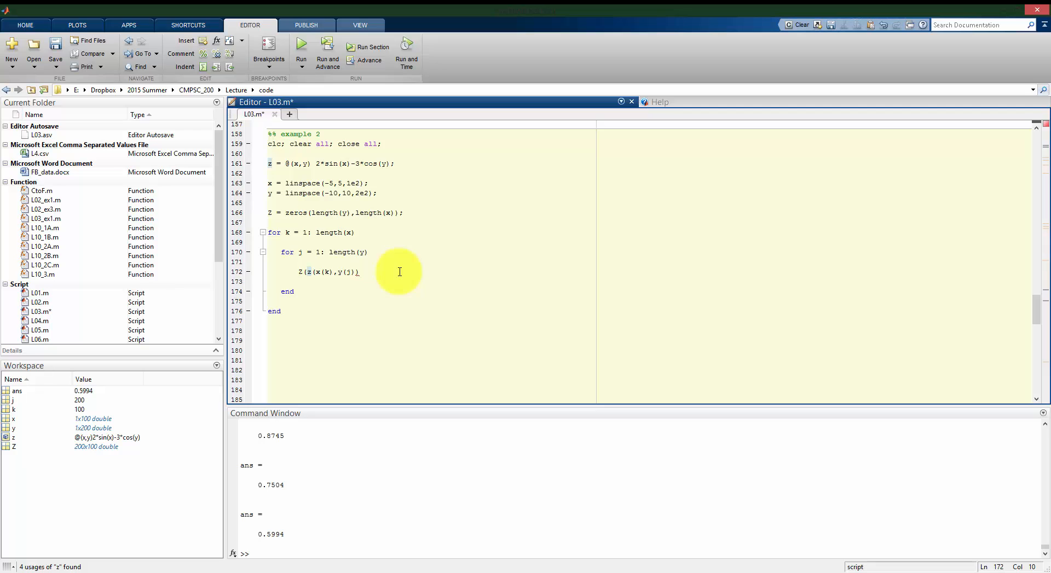
pyautogui.write('j,k) =')
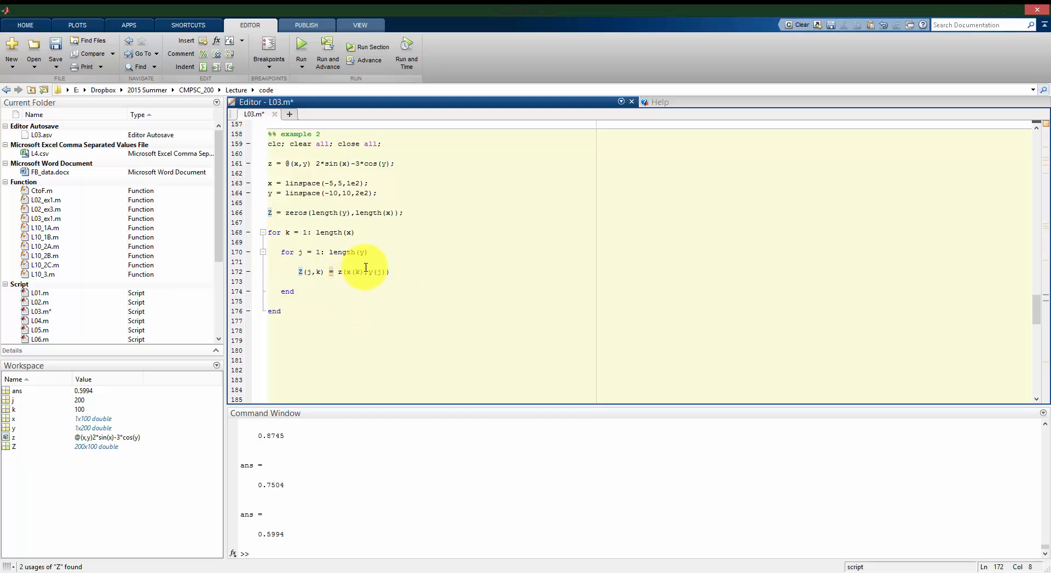
pyautogui.moveTo(418, 261)
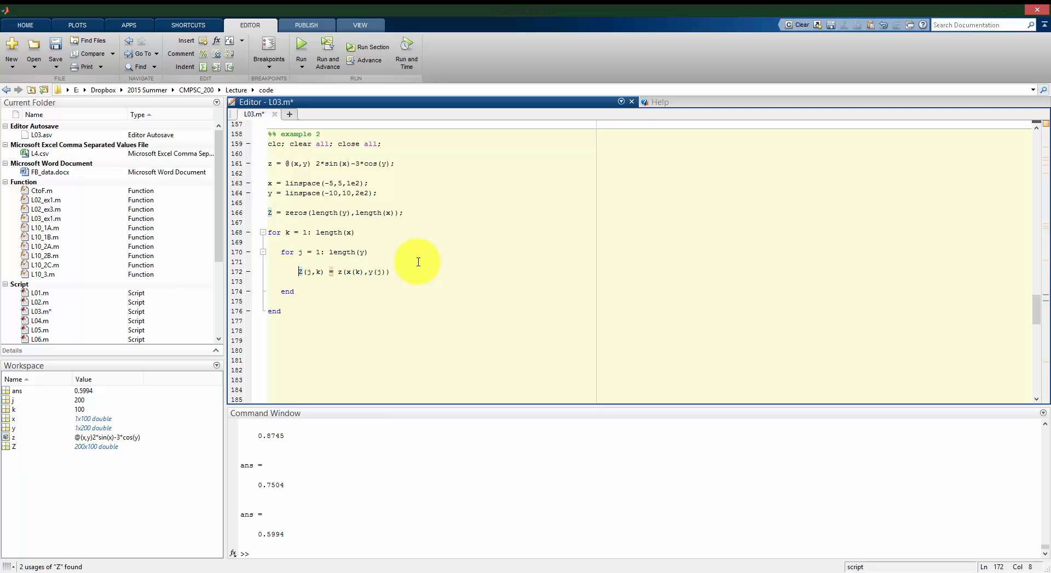
pyautogui.moveTo(295, 253)
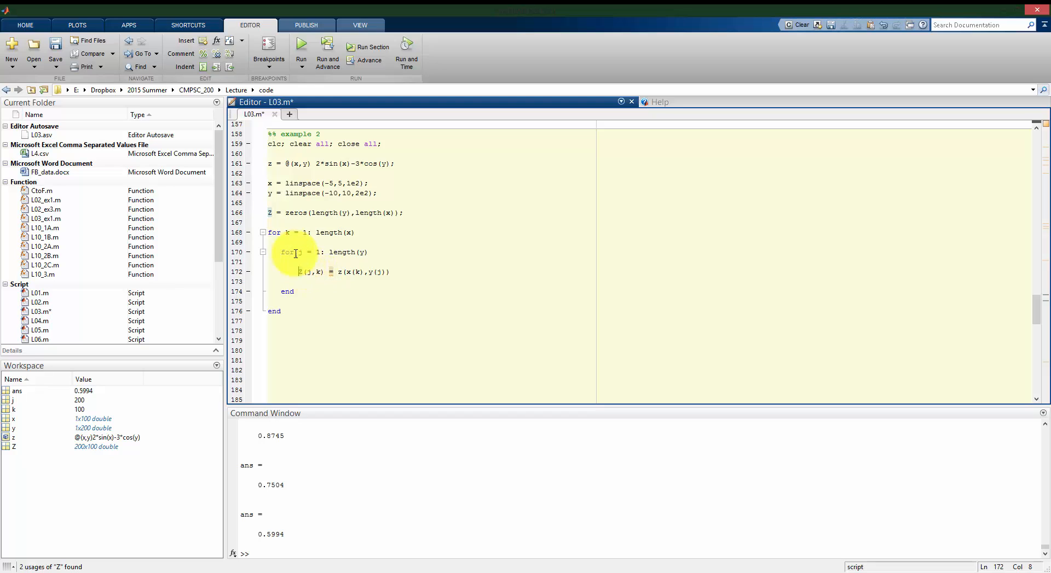
pyautogui.moveTo(302, 254)
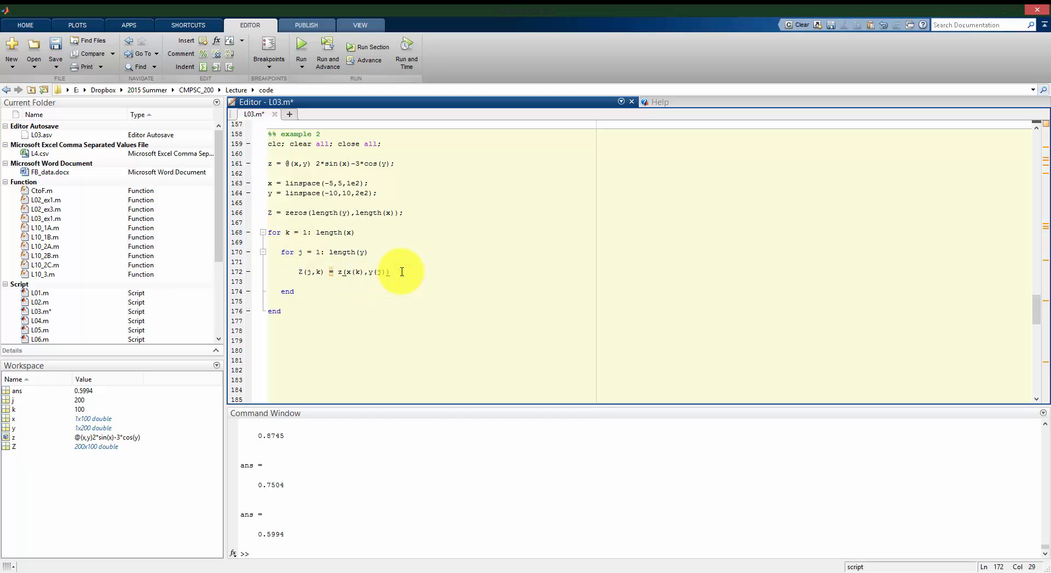
# End the Z(j,k) assignment with a semicolon and rerun so Z fills silently
pyautogui.write(';')
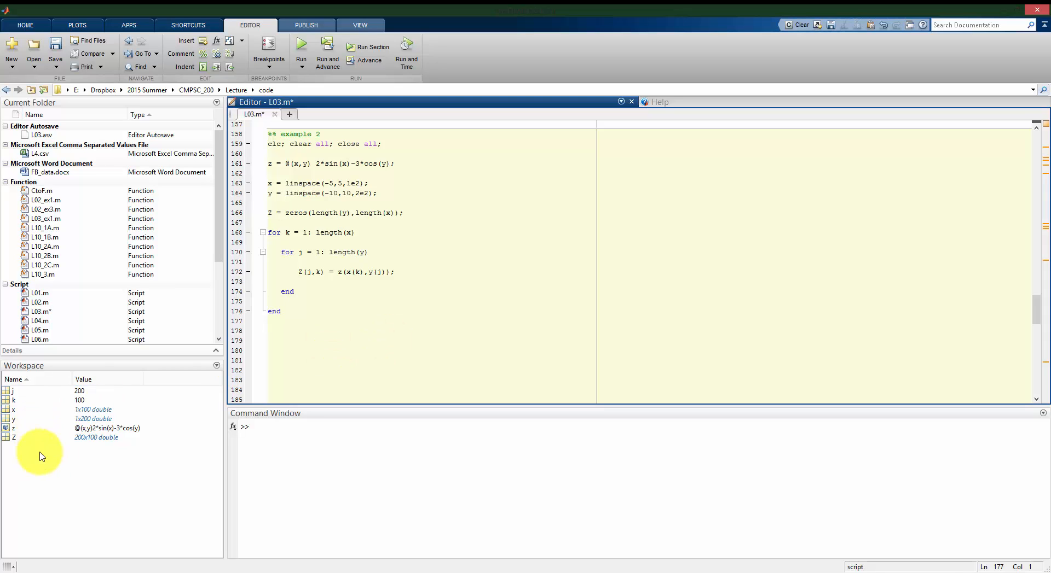
pyautogui.moveTo(79, 440)
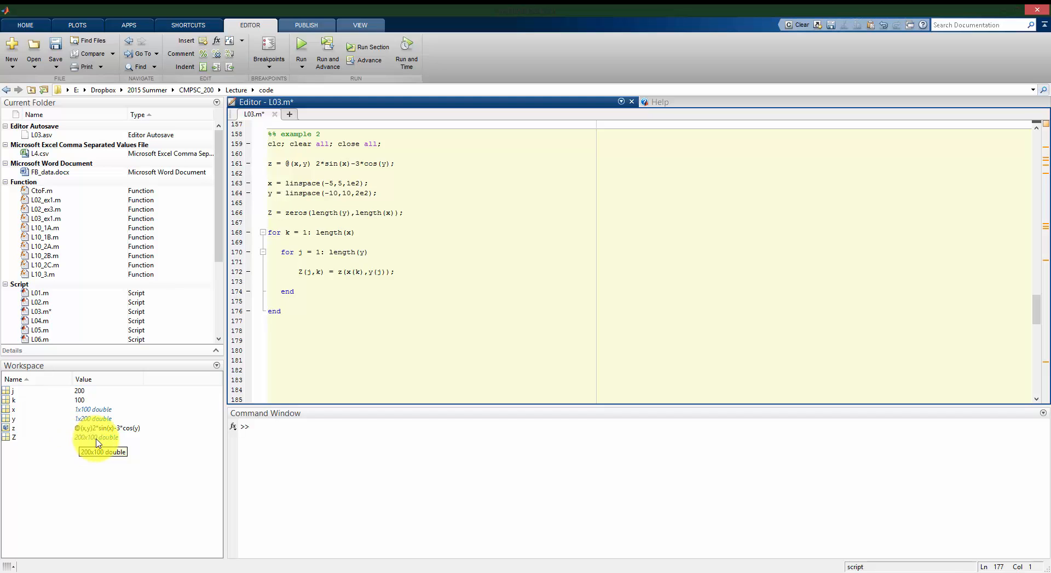
pyautogui.click(310, 310)
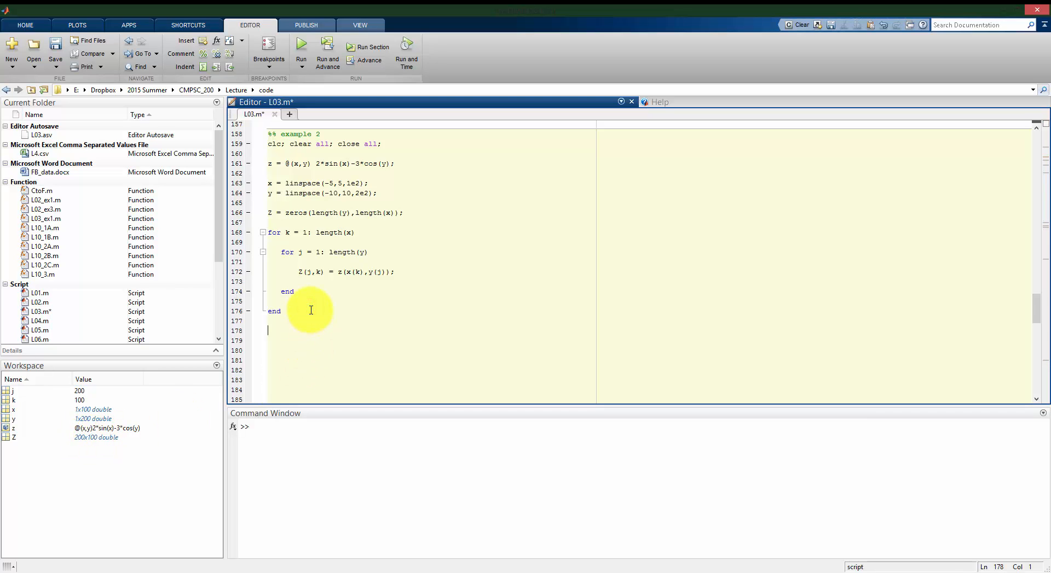
# Add surf(x,y,Z); to plot Z as a surface over the grid
pyautogui.write('s')
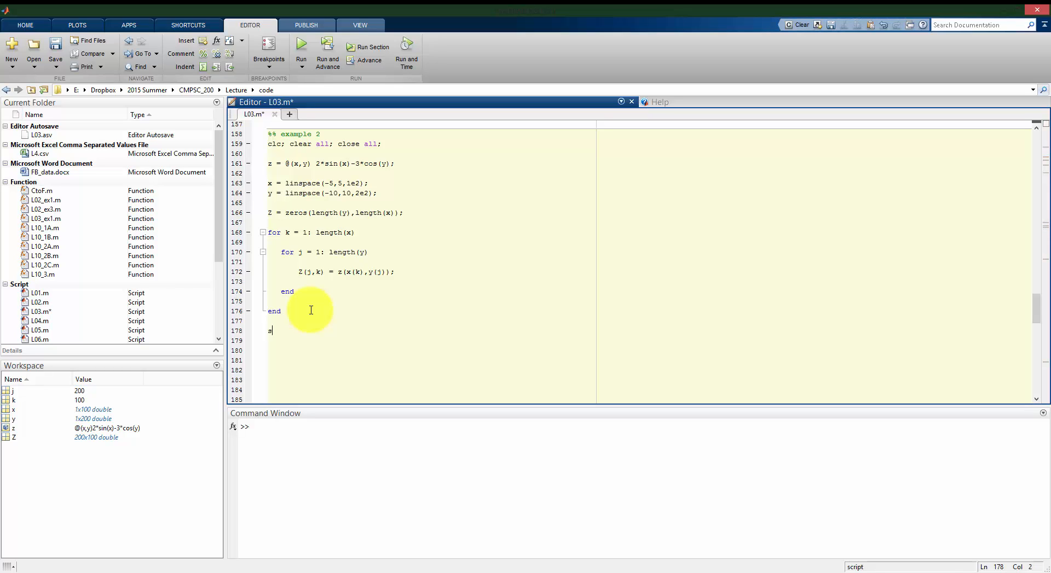
pyautogui.write('urf(')
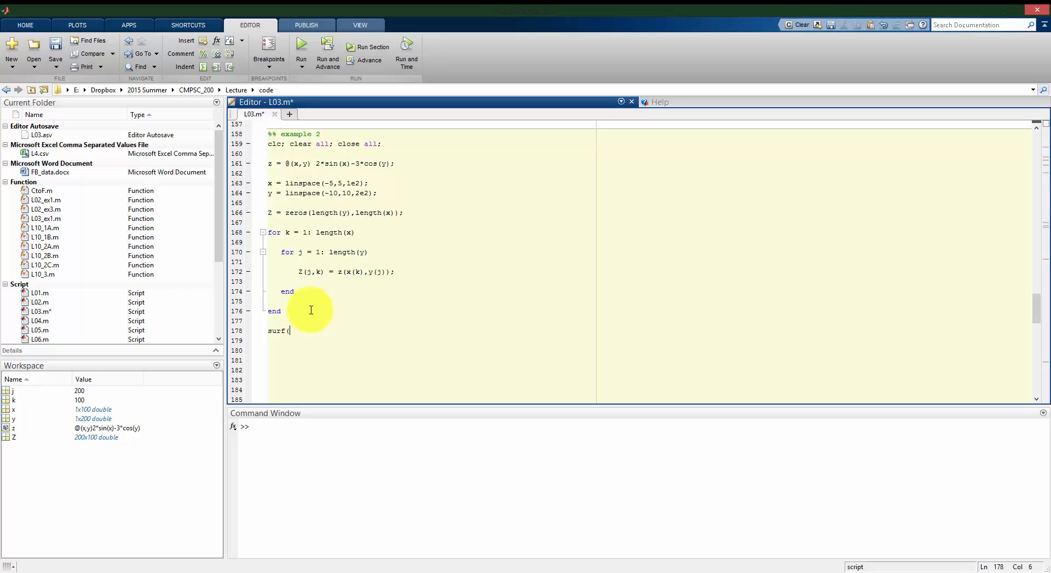
pyautogui.write('x')
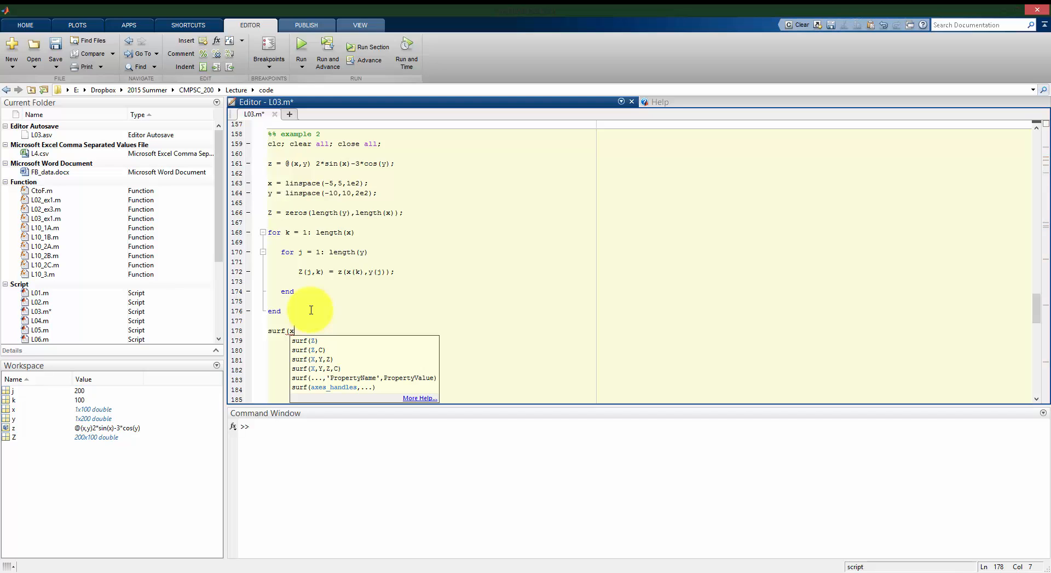
pyautogui.write(',y,z')
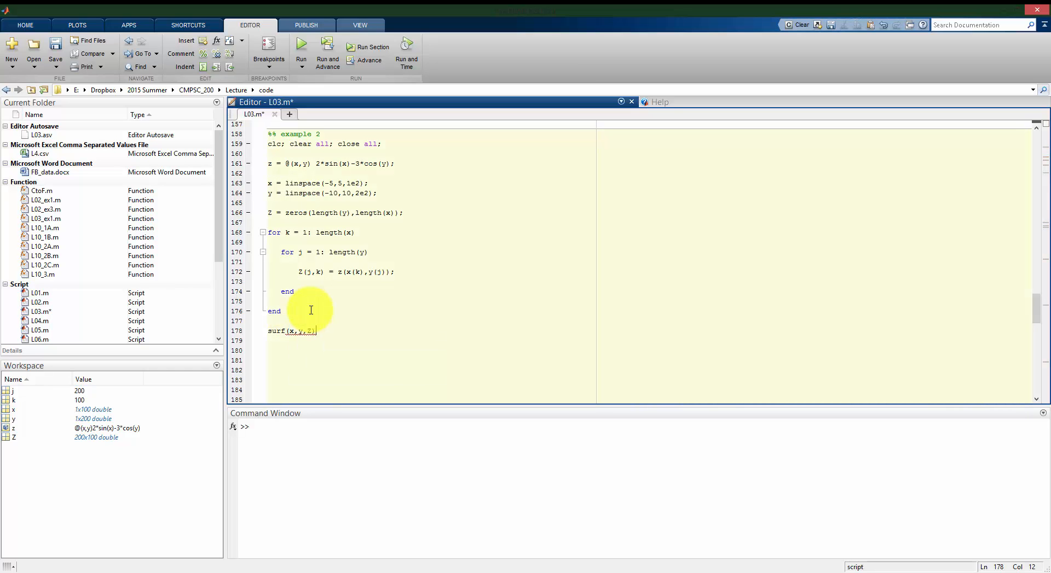
pyautogui.click(301, 47)
pyautogui.write(';')
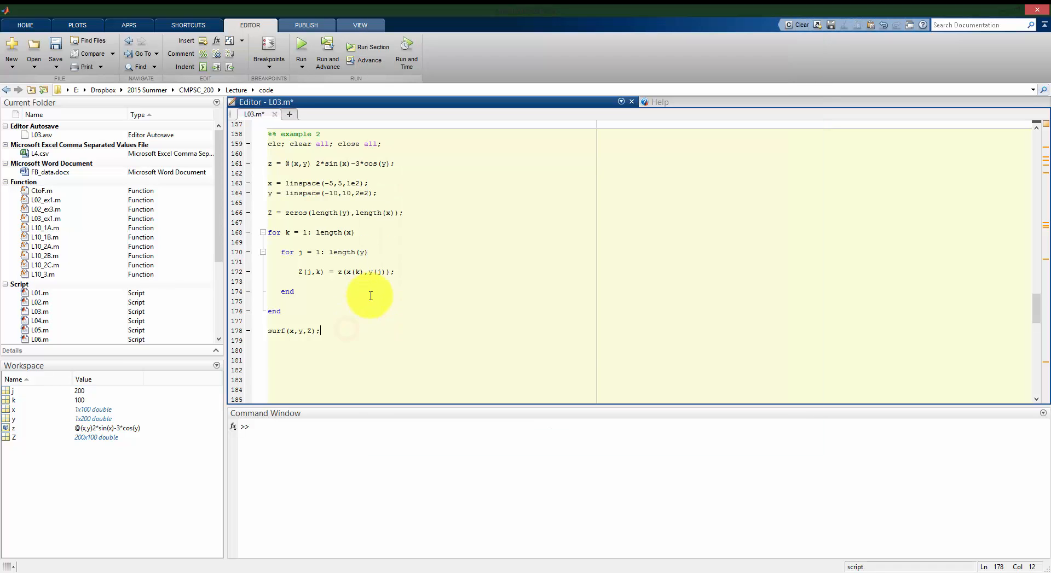
# Label the axes x, y and h with xlabel, ylabel, zlabel and run to draw the surface
pyautogui.write('xlabel(')
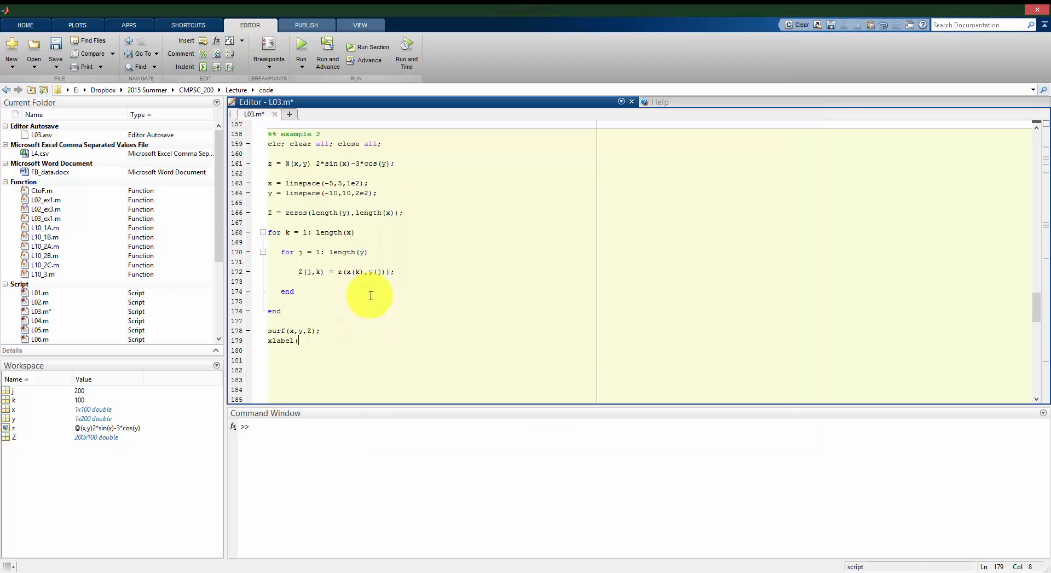
pyautogui.write("'x');")
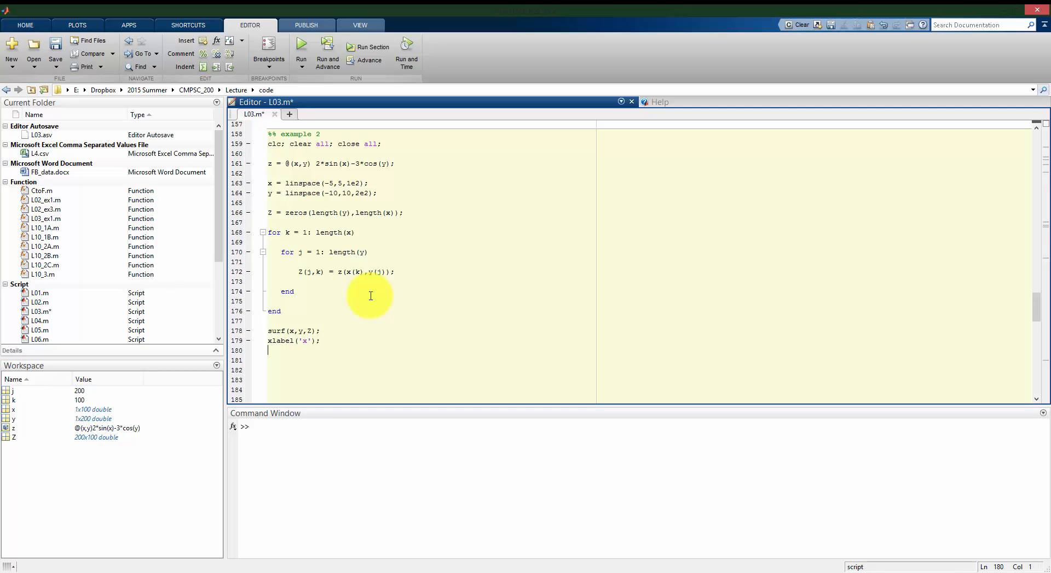
pyautogui.write("ylabel('")
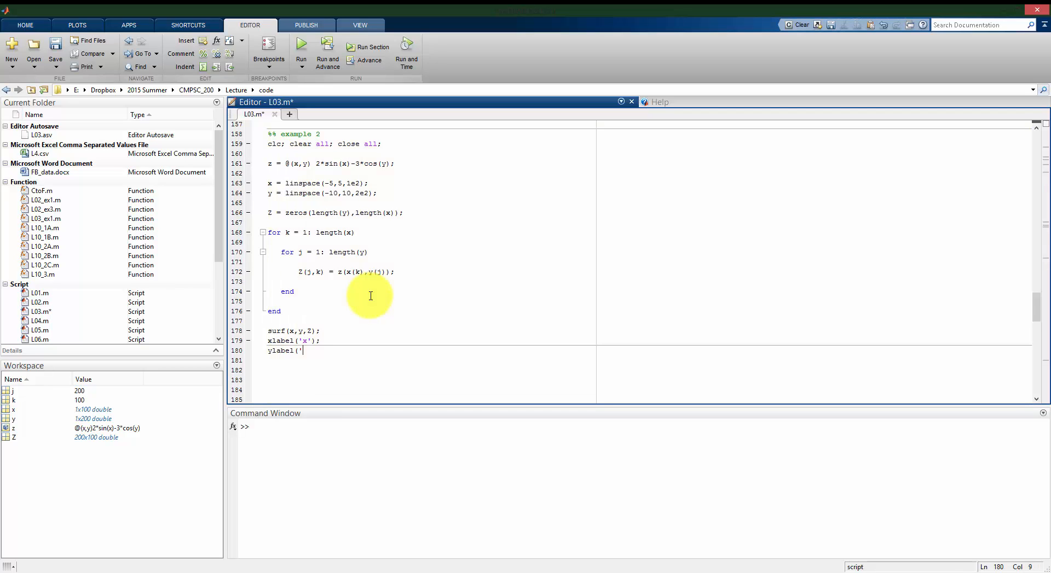
pyautogui.write("y');")
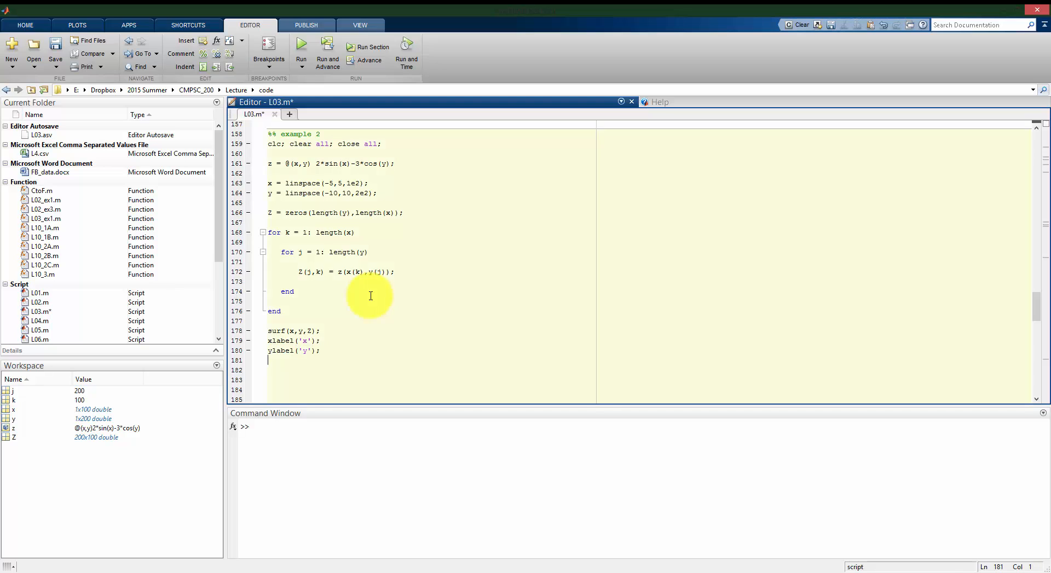
pyautogui.write('zlabel')
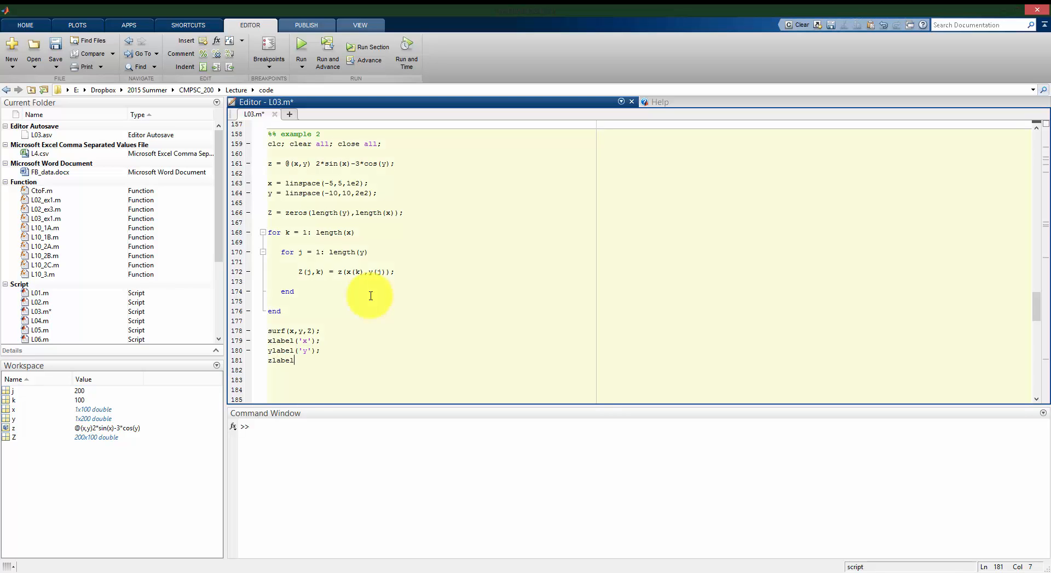
pyautogui.write("('h');")
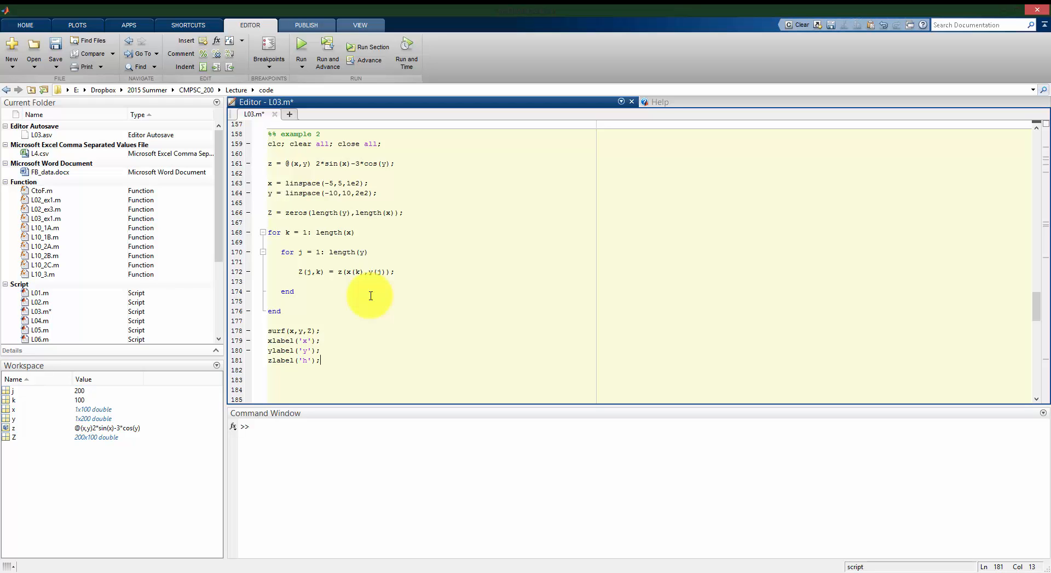
pyautogui.click(301, 47)
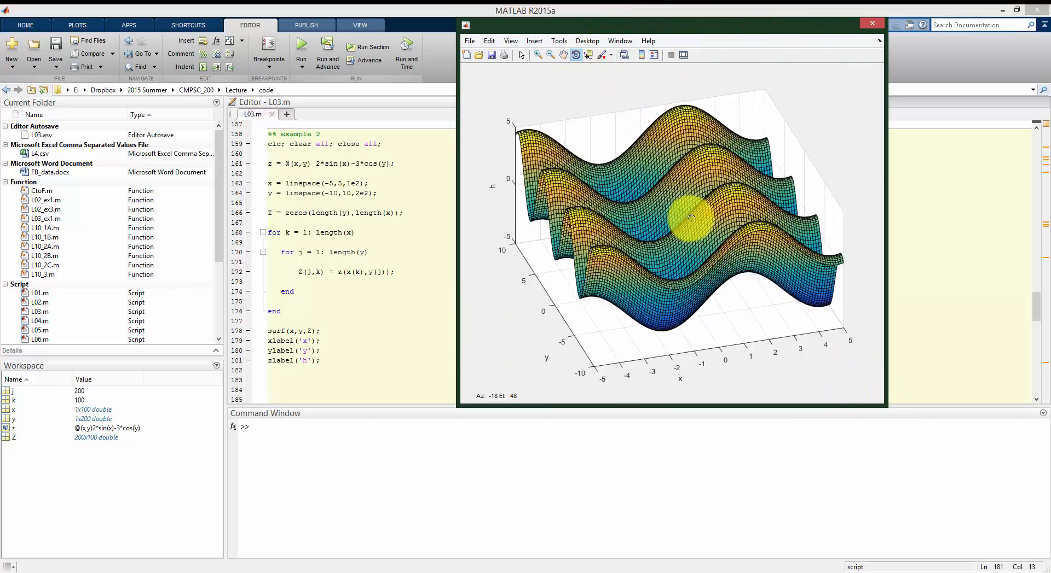
# Orbit the surface figure, then add colorbar and colormap('jet') for rainbow colouring
pyautogui.moveTo(690, 218); pyautogui.dragTo(531, 246)
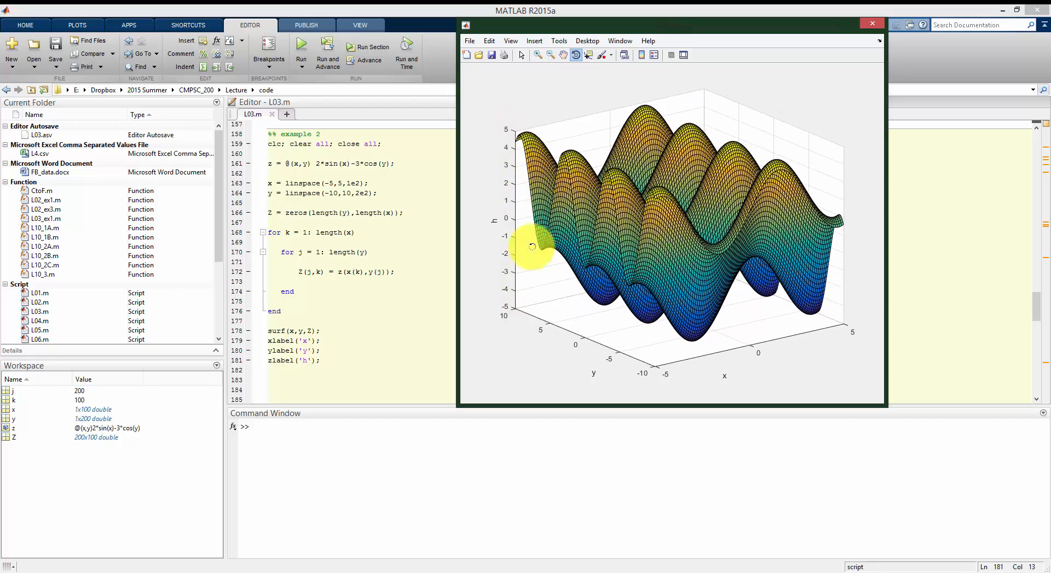
pyautogui.moveTo(529, 247); pyautogui.dragTo(663, 241)
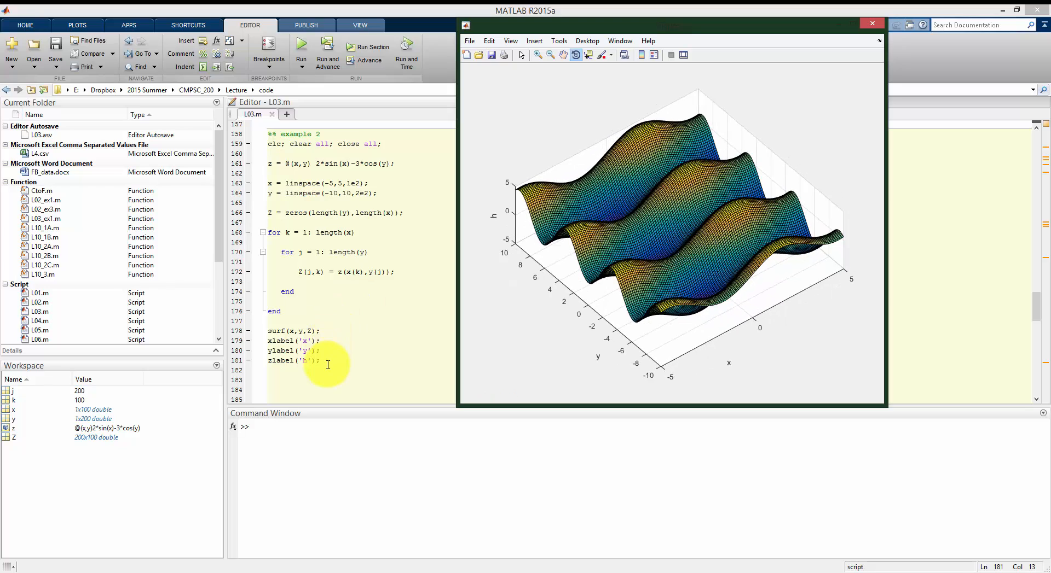
pyautogui.write('colorbar;')
pyautogui.click(361, 380)
pyautogui.write("colormap('jet');")
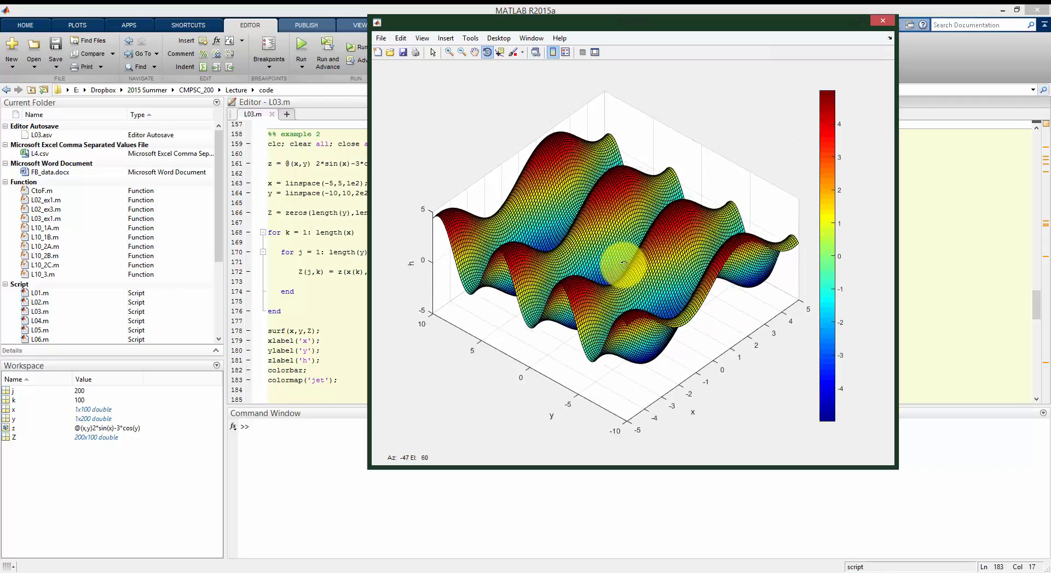
# Switch surf to mesh(x,y,Z) and orbit the resulting wireframe from several angles
pyautogui.moveTo(621, 263); pyautogui.dragTo(610, 292)
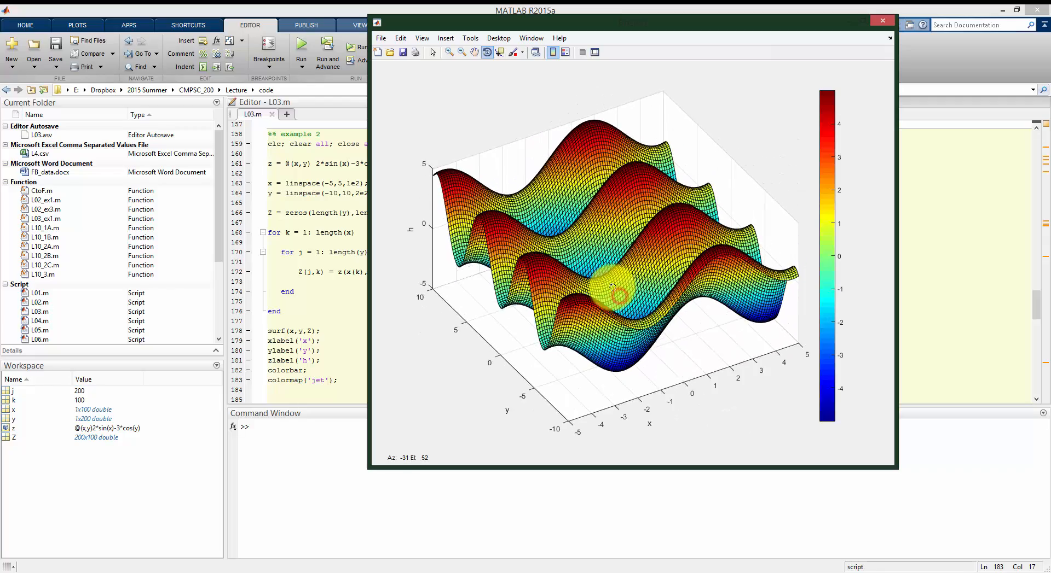
pyautogui.moveTo(610, 288); pyautogui.dragTo(576, 272)
pyautogui.write('mesh')
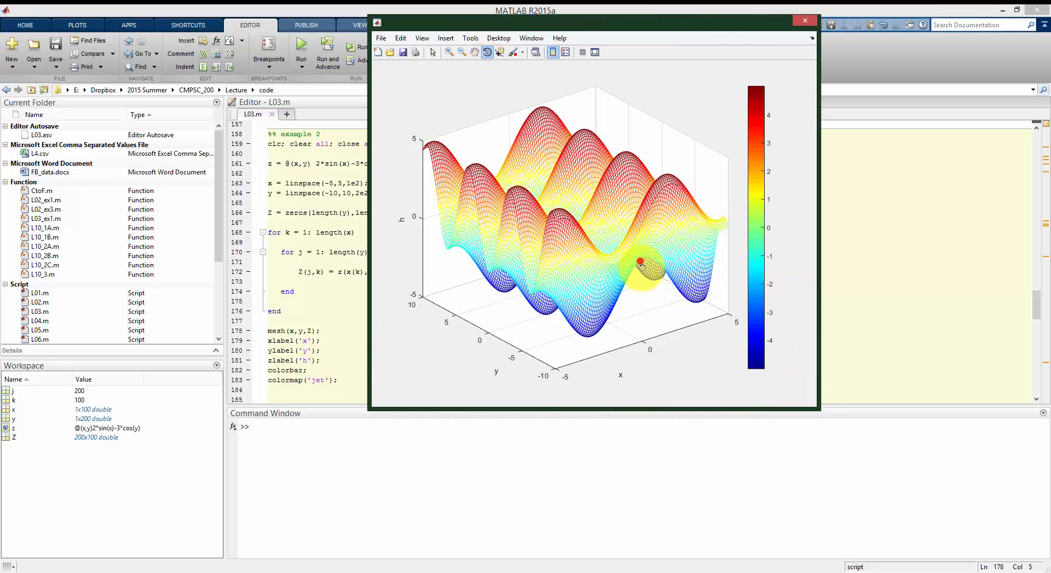
pyautogui.moveTo(640, 261); pyautogui.dragTo(647, 268)
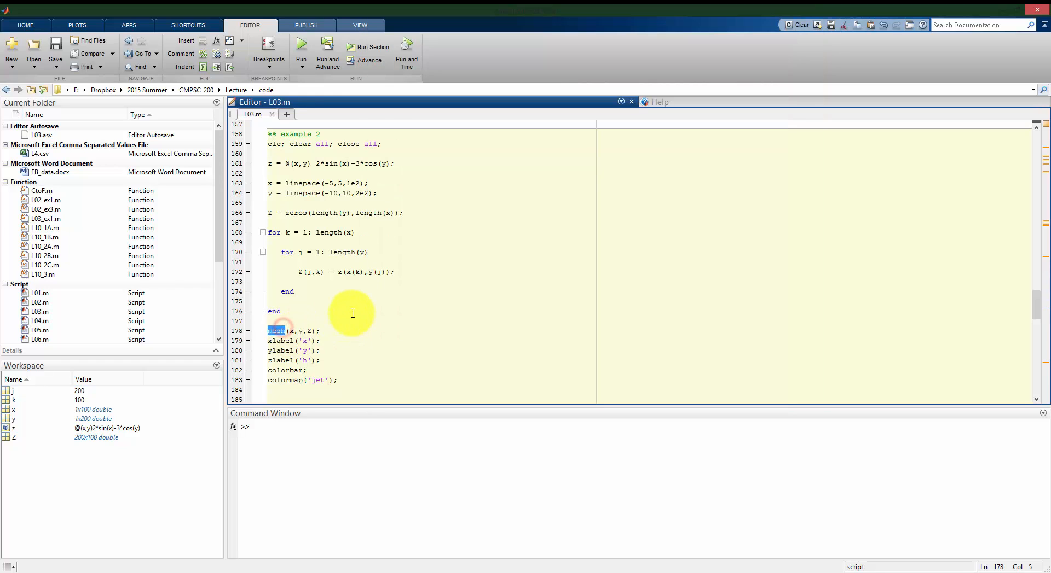
# Plot Z with contour(x,y,Z), rerun, and enlarge the contour figure window
pyautogui.write('contour')
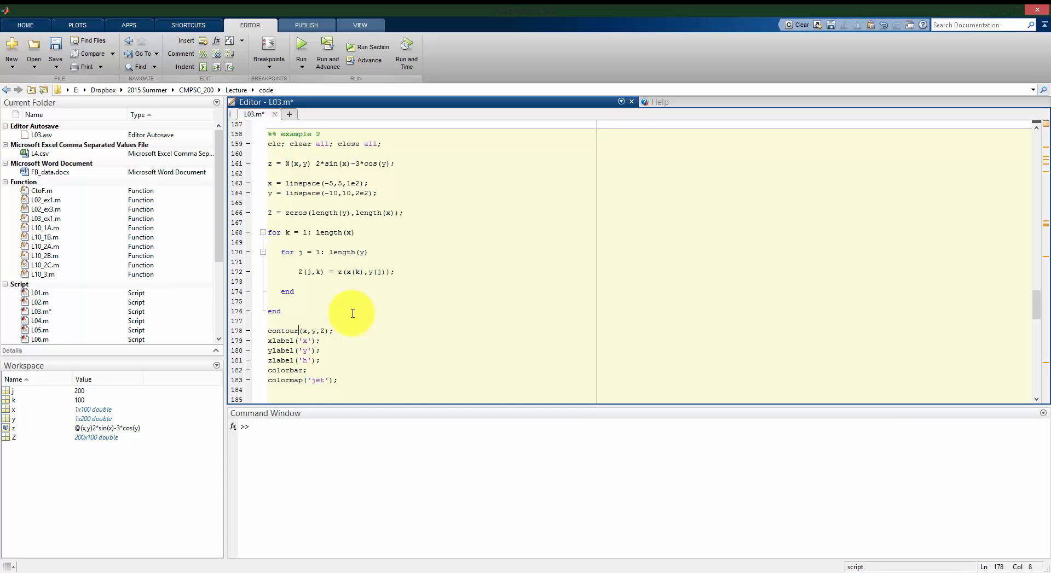
pyautogui.click(373, 47)
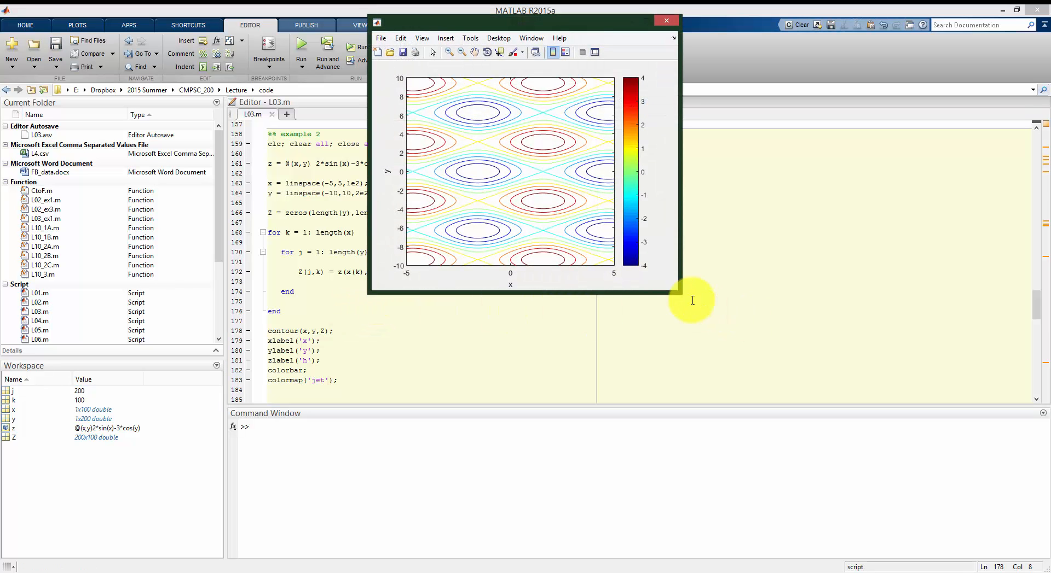
pyautogui.moveTo(678, 292); pyautogui.dragTo(809, 402)
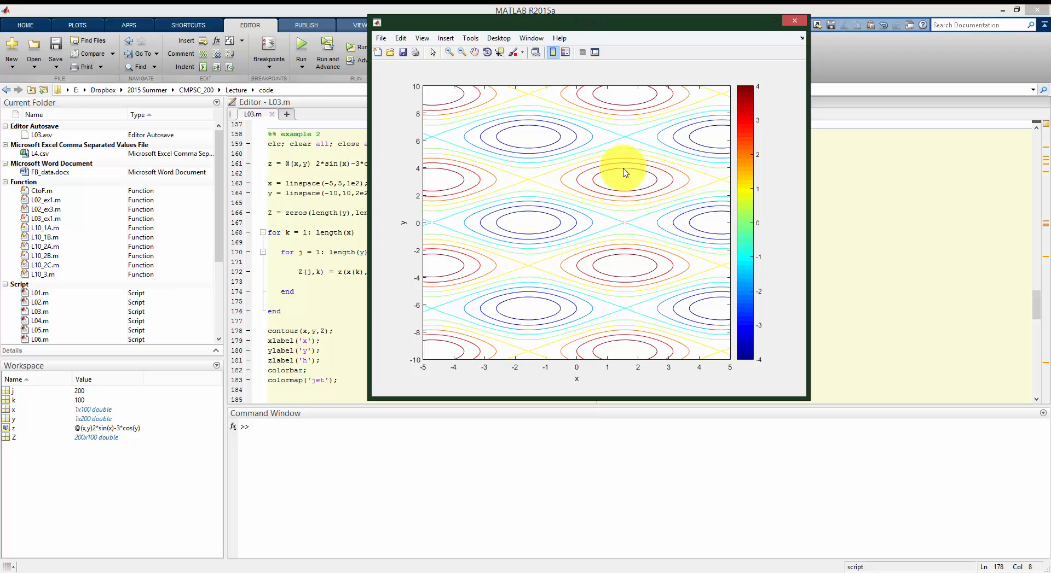
pyautogui.moveTo(546, 196)
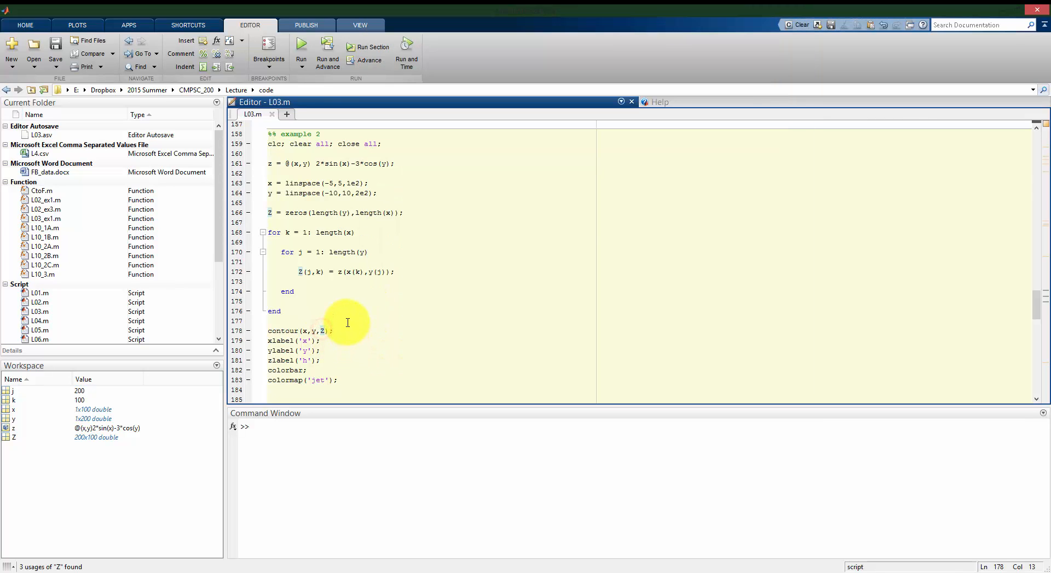
# Request 20 levels with contour(x,y,Z,20) for a denser contour map
pyautogui.write(',20')
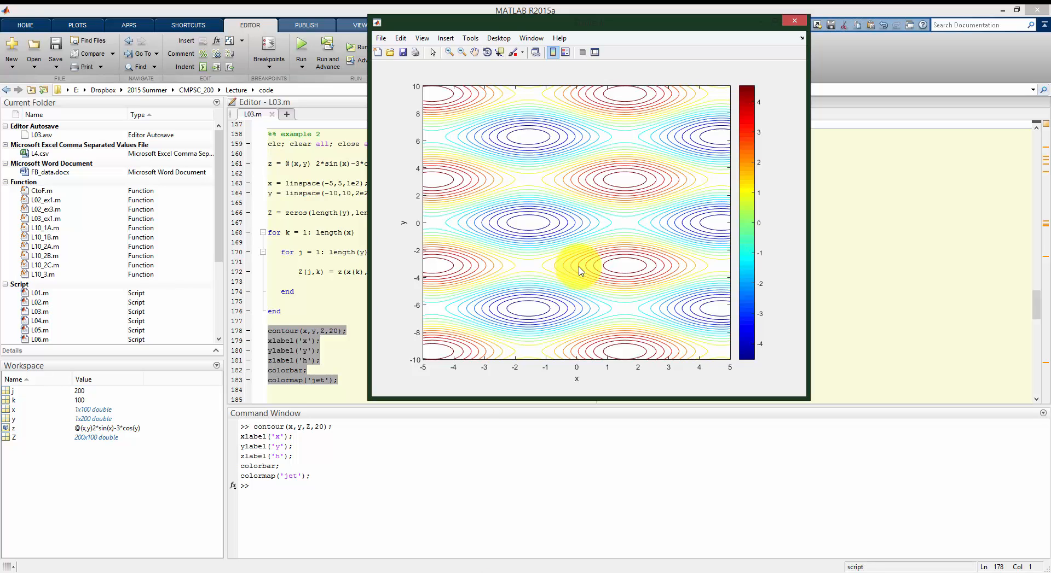
pyautogui.moveTo(784, 382)
pyautogui.write('f')
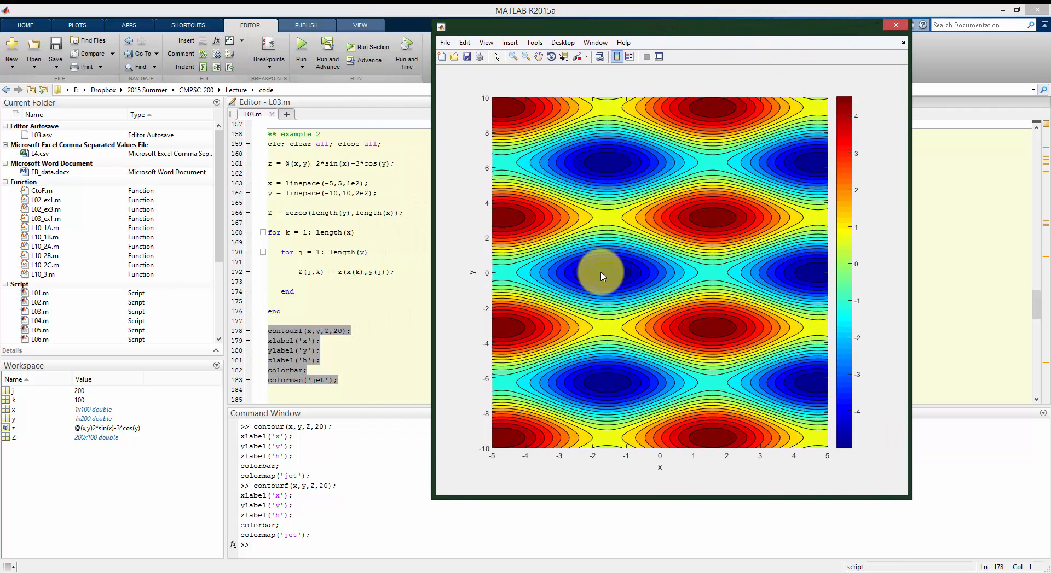
pyautogui.moveTo(711, 221)
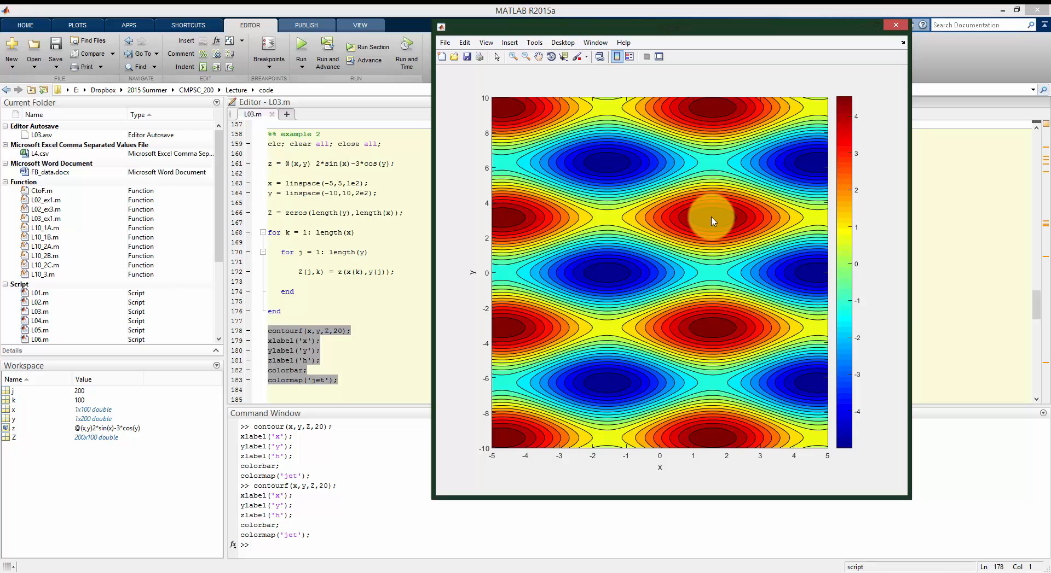
pyautogui.moveTo(668, 268)
pyautogui.write('s')
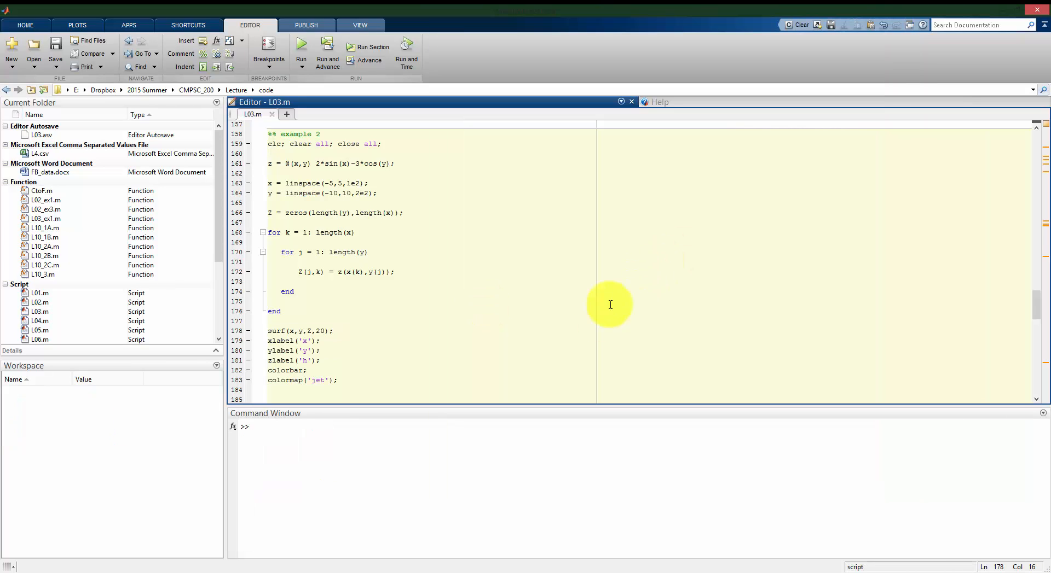
# Remove the 20 from the surf call and set linspace counts to 3e2 and 6e2
pyautogui.doubleClick(320, 330)
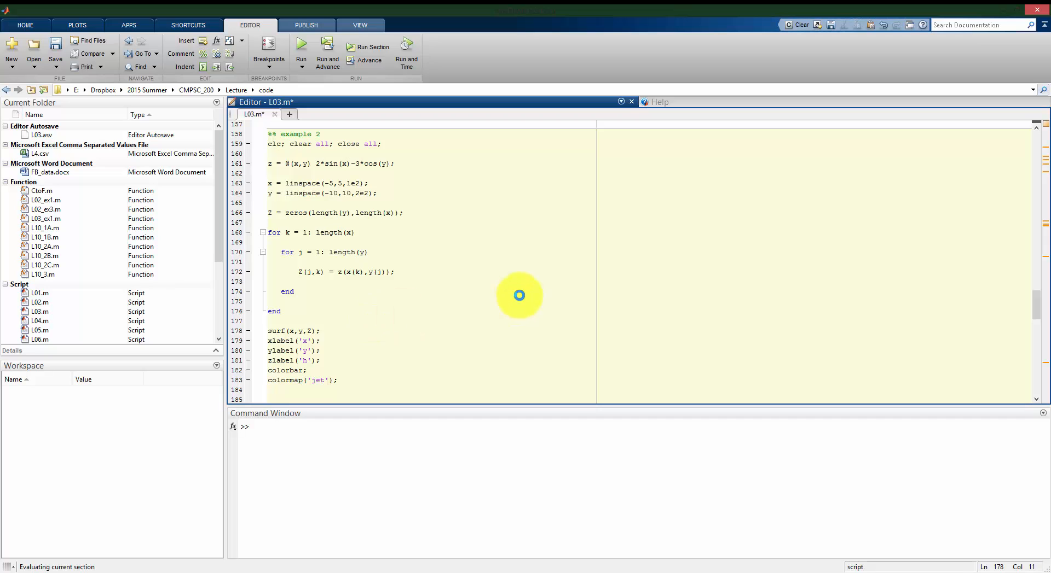
pyautogui.click(301, 42)
pyautogui.write('6')
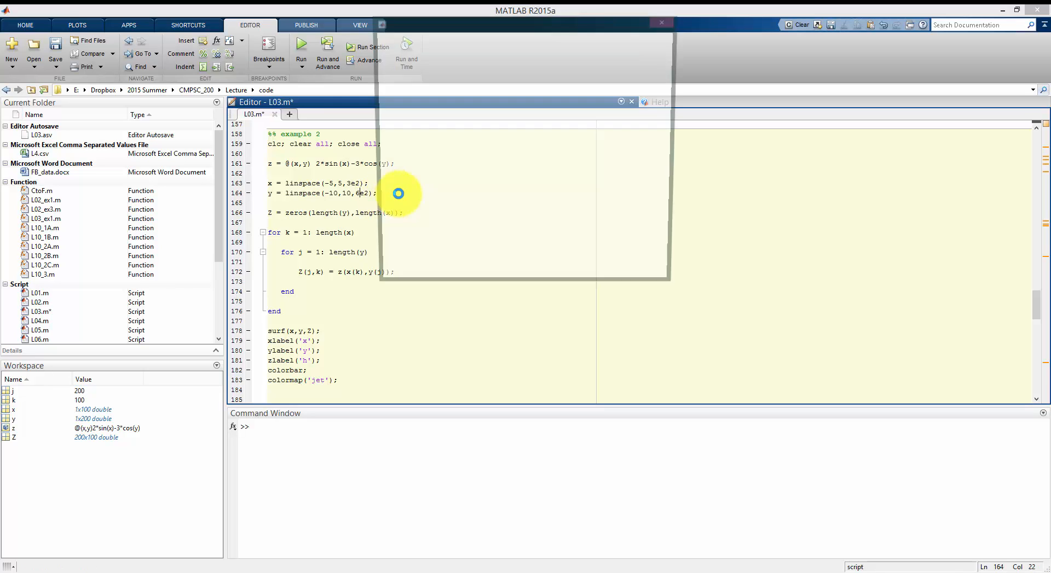
# Run the surf plot on the 300-by-600 grid and orbit the near-black dense surface
pyautogui.click(301, 50)
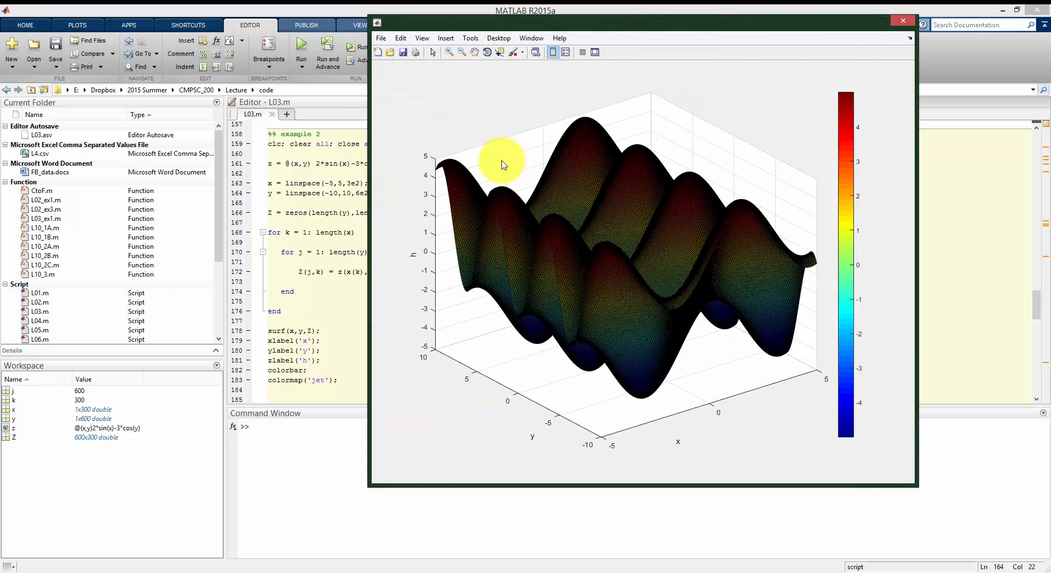
pyautogui.moveTo(502, 165); pyautogui.dragTo(658, 256)
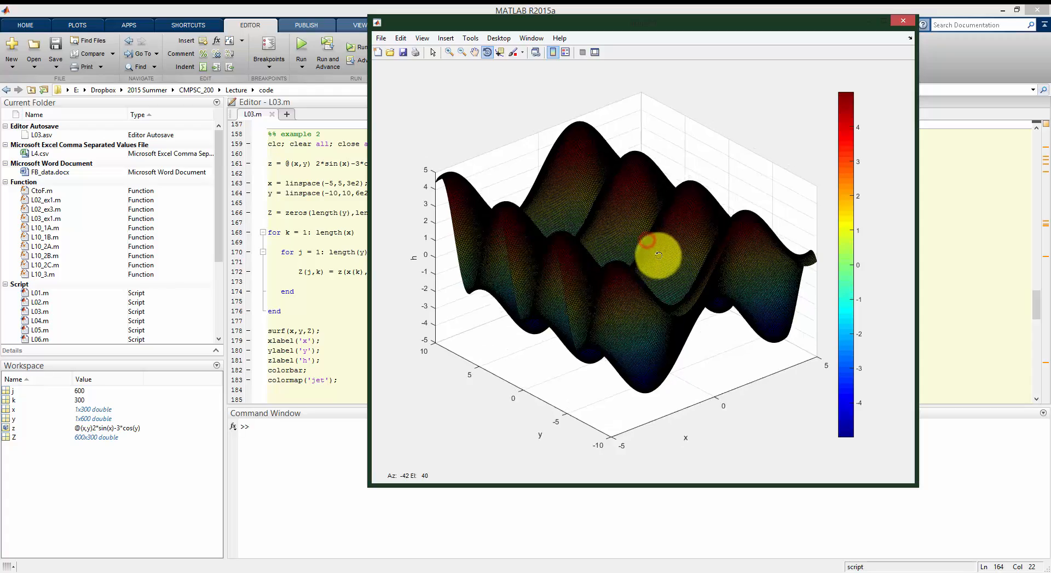
pyautogui.moveTo(658, 254); pyautogui.dragTo(624, 242)
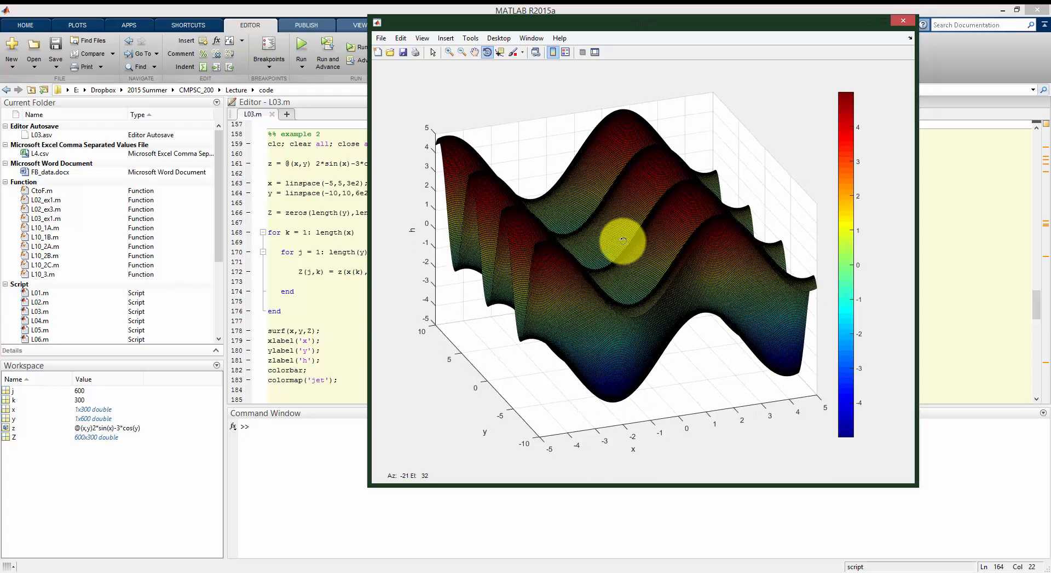
pyautogui.moveTo(622, 239); pyautogui.dragTo(489, 299)
pyautogui.write('mesh')
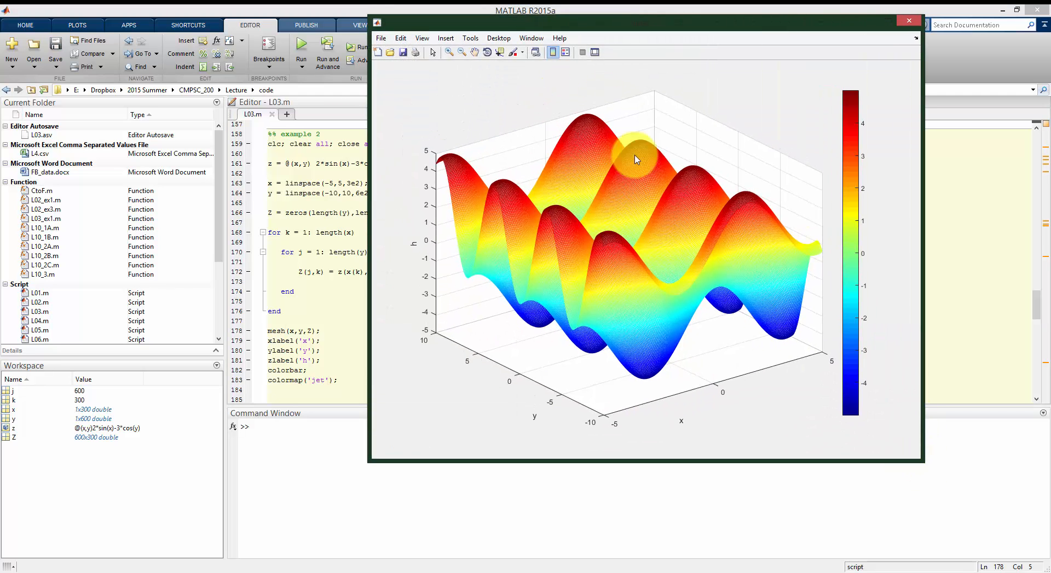
# Orbit the smoothly coloured fine-grid mesh plot before closing it
pyautogui.moveTo(634, 159); pyautogui.dragTo(627, 215)
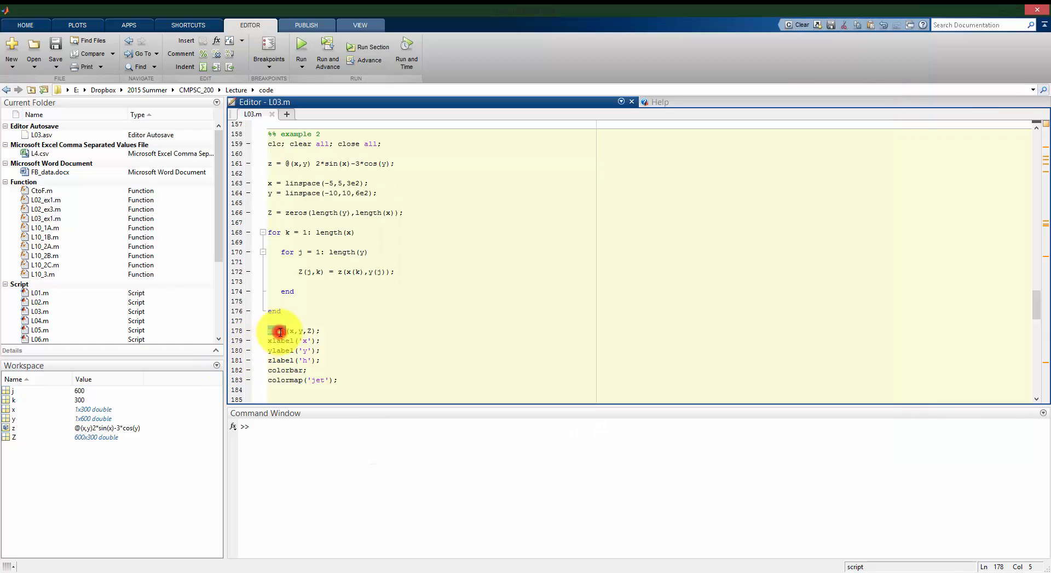
# Plot the fine-grid Z with contourf(x,y,Z), view the filled contours, then return to the script
pyautogui.write('contourf')
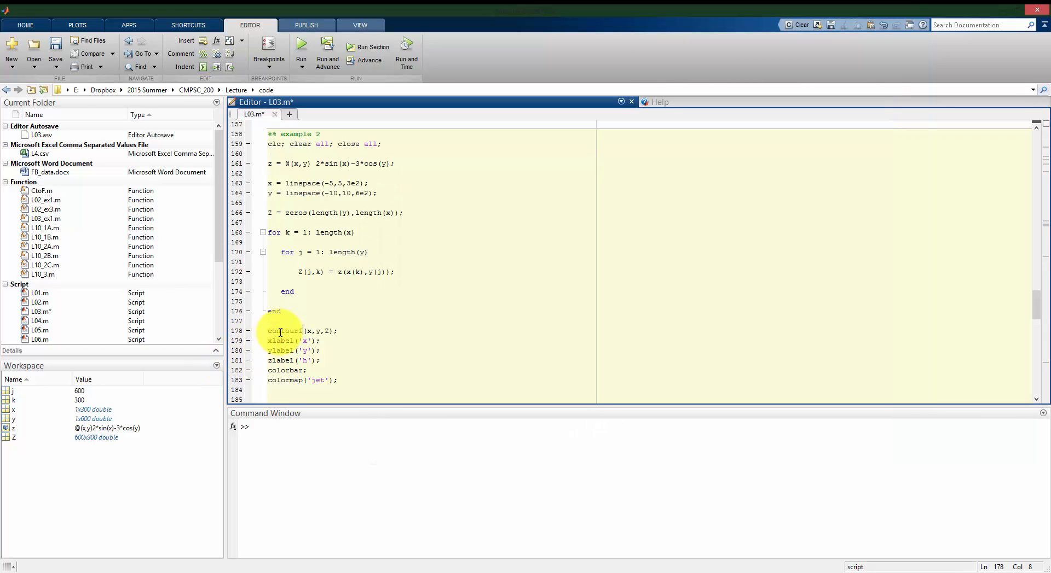
pyautogui.click(372, 47)
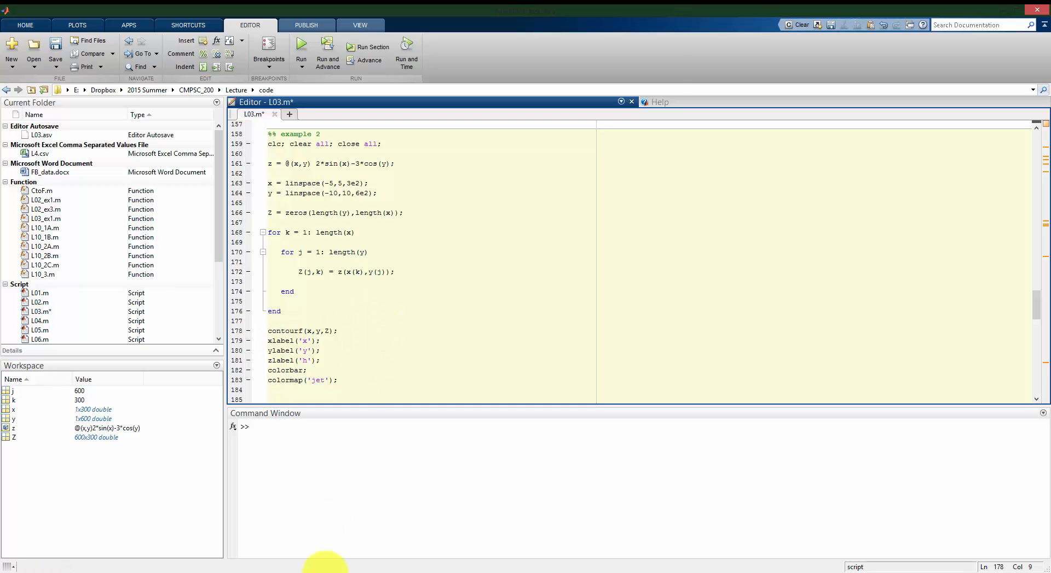
pyautogui.click(300, 47)
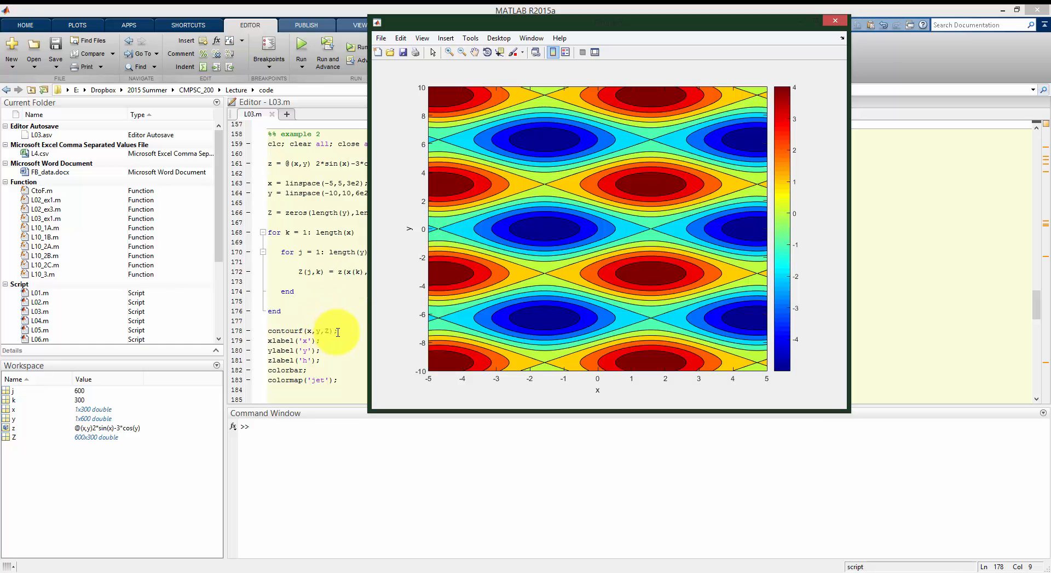
pyautogui.click(834, 21)
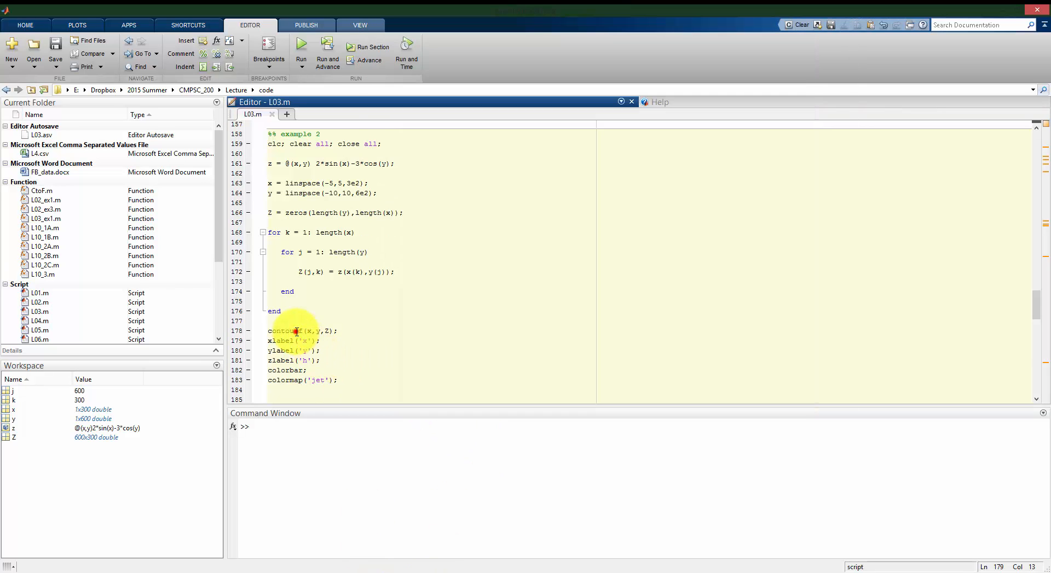
# Switch the plot call to mesh, run it, then extend it to meshc(x,y,Z)
pyautogui.write('mesh')
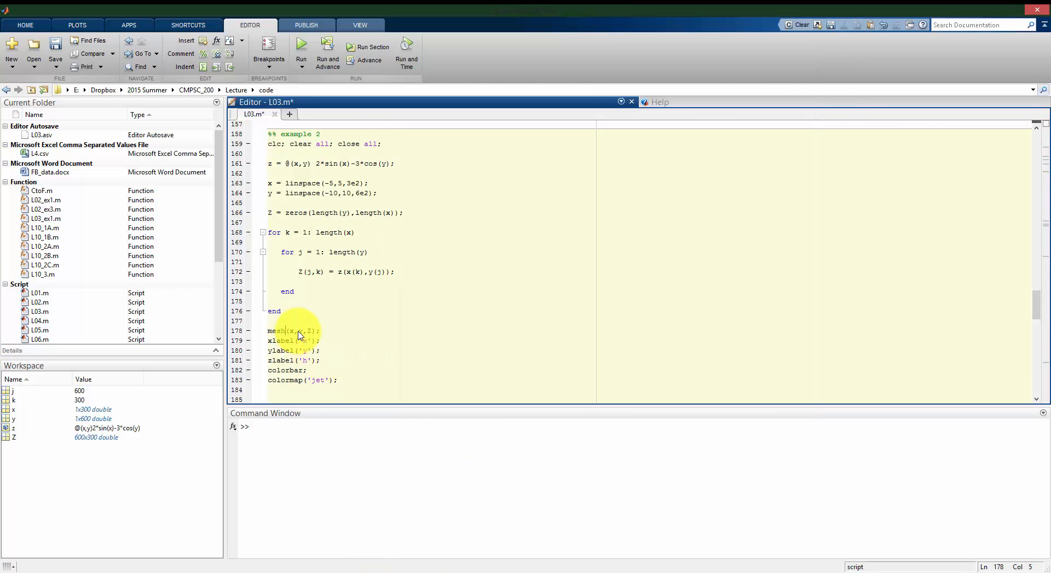
pyautogui.click(368, 46)
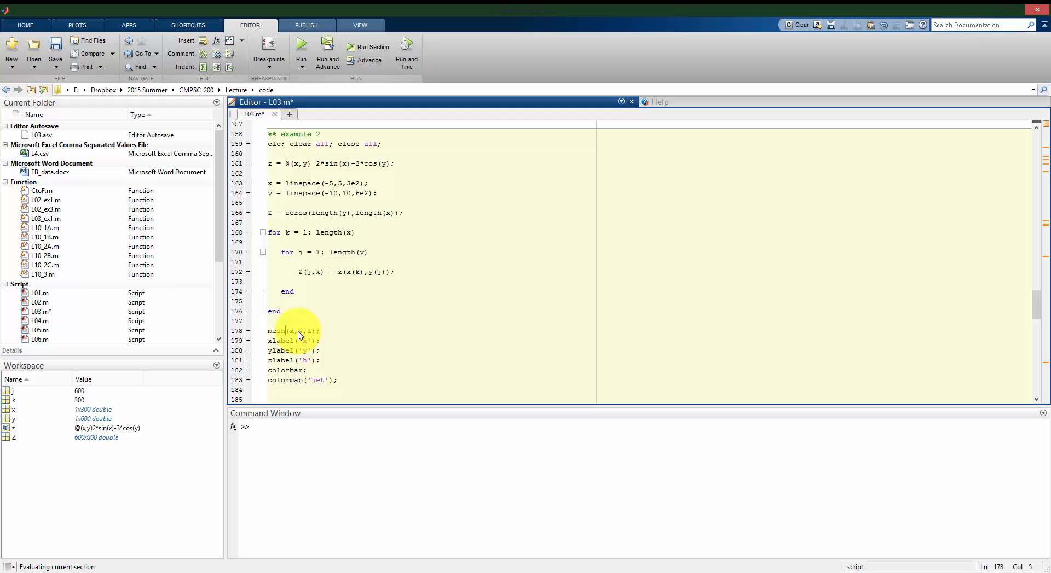
pyautogui.click(301, 42)
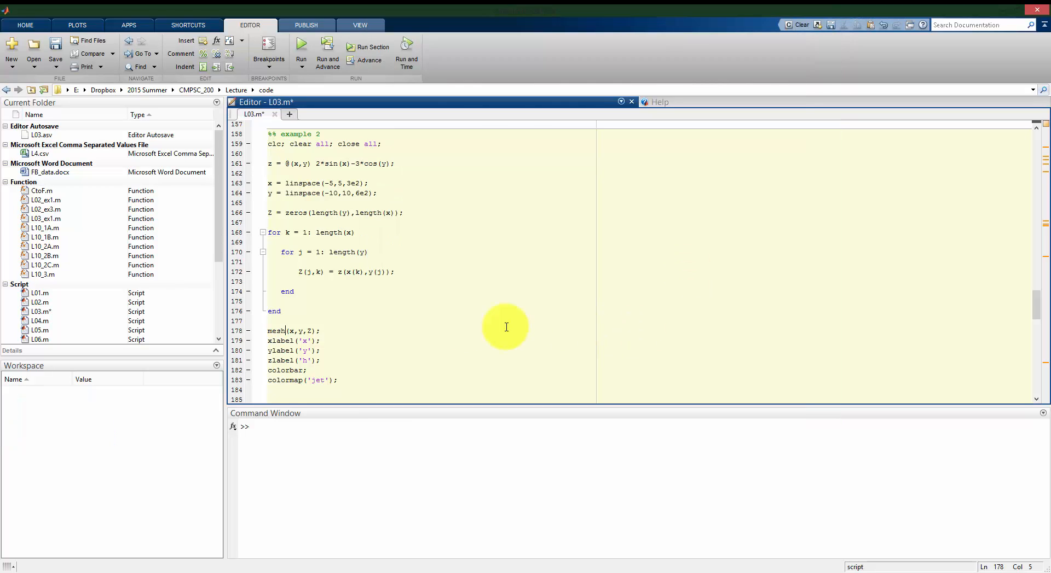
pyautogui.moveTo(424, 310)
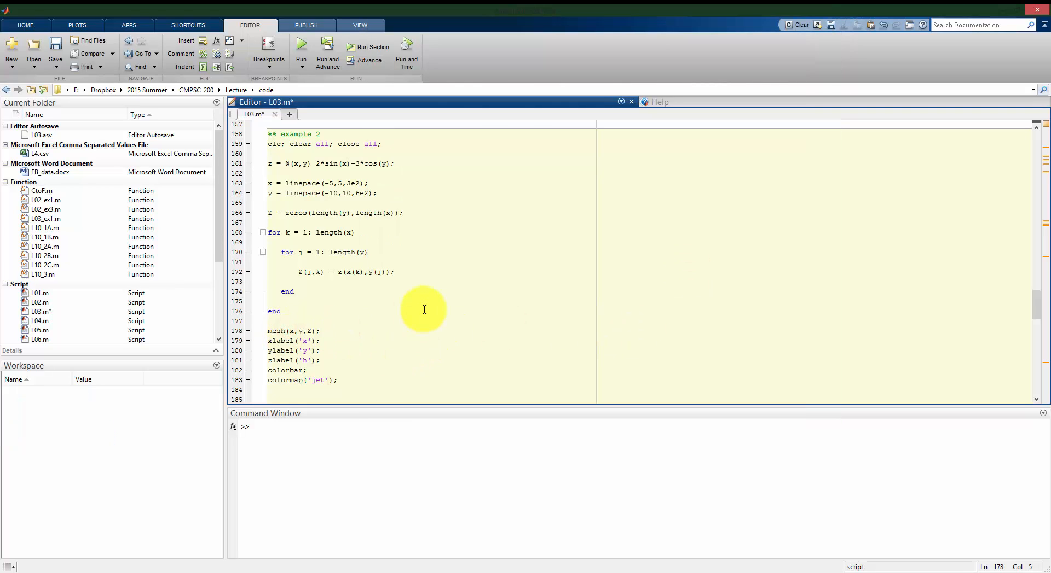
pyautogui.write('c')
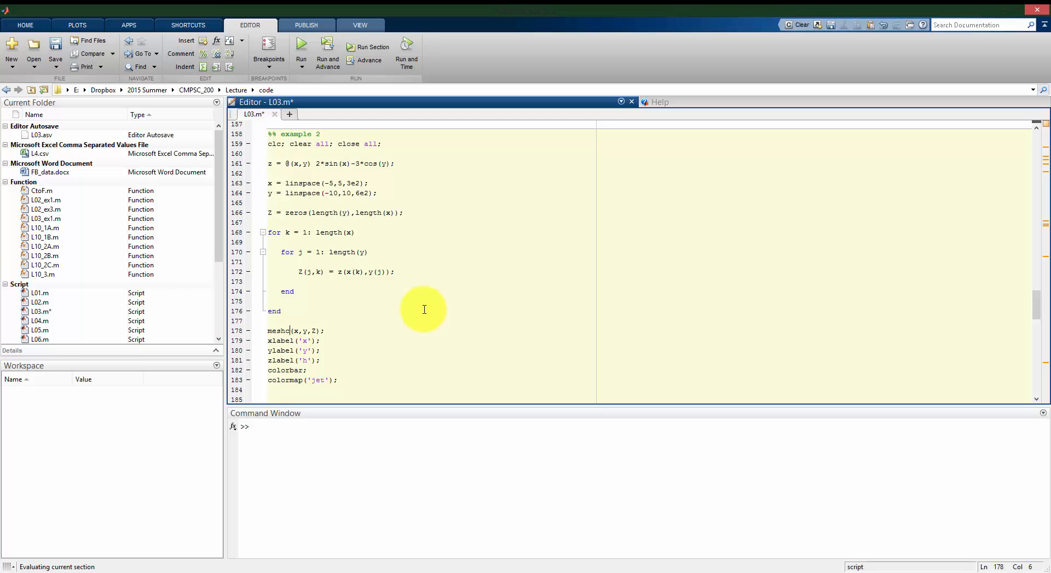
# Run meshc, enlarge the figure, orbit the surface with floor contours, then close it
pyautogui.click(300, 47)
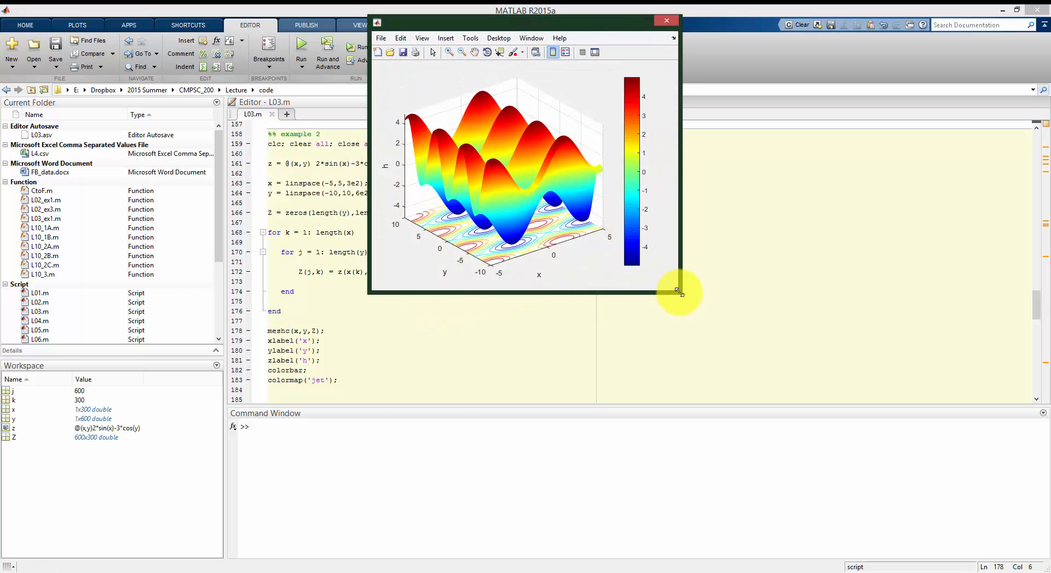
pyautogui.moveTo(677, 292); pyautogui.dragTo(851, 469)
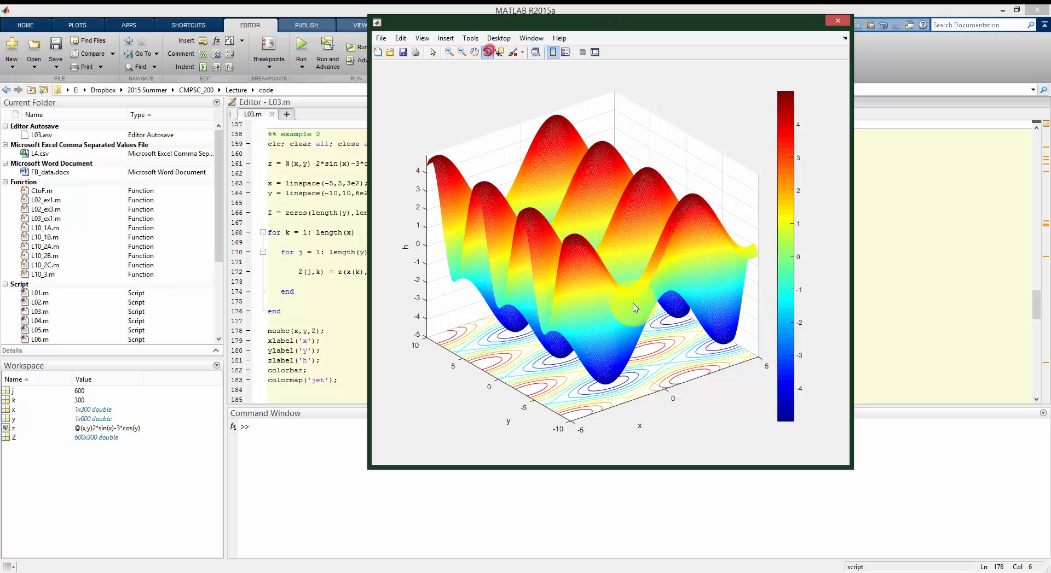
pyautogui.moveTo(636, 308); pyautogui.dragTo(654, 318)
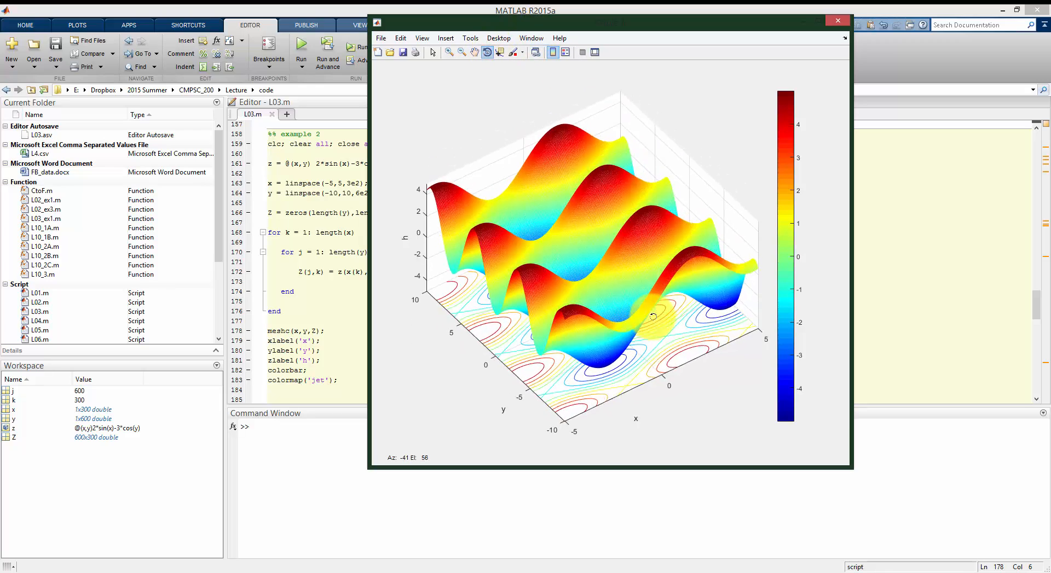
pyautogui.moveTo(653, 316); pyautogui.dragTo(608, 309)
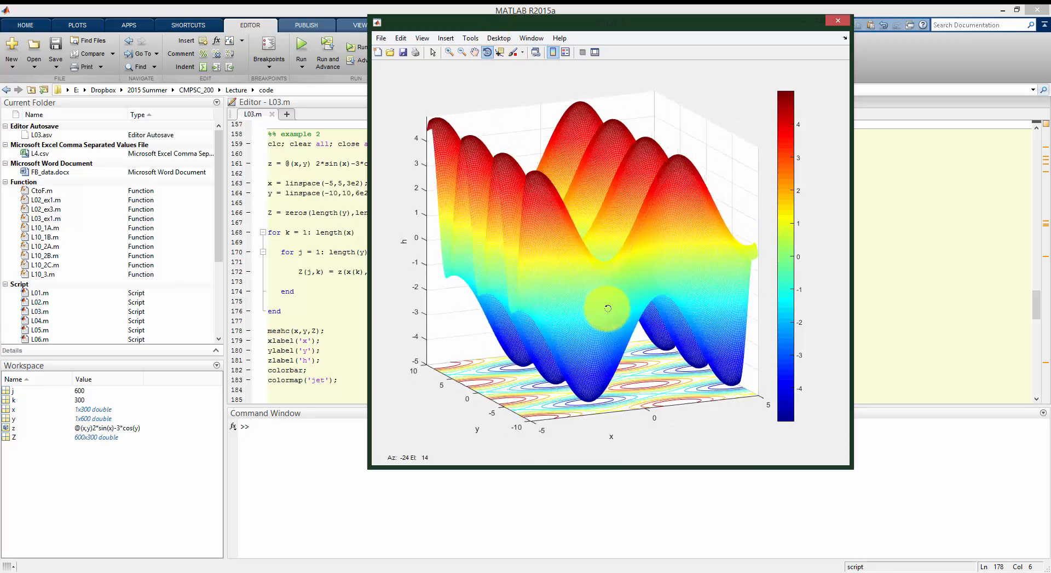
pyautogui.moveTo(607, 308); pyautogui.dragTo(613, 312)
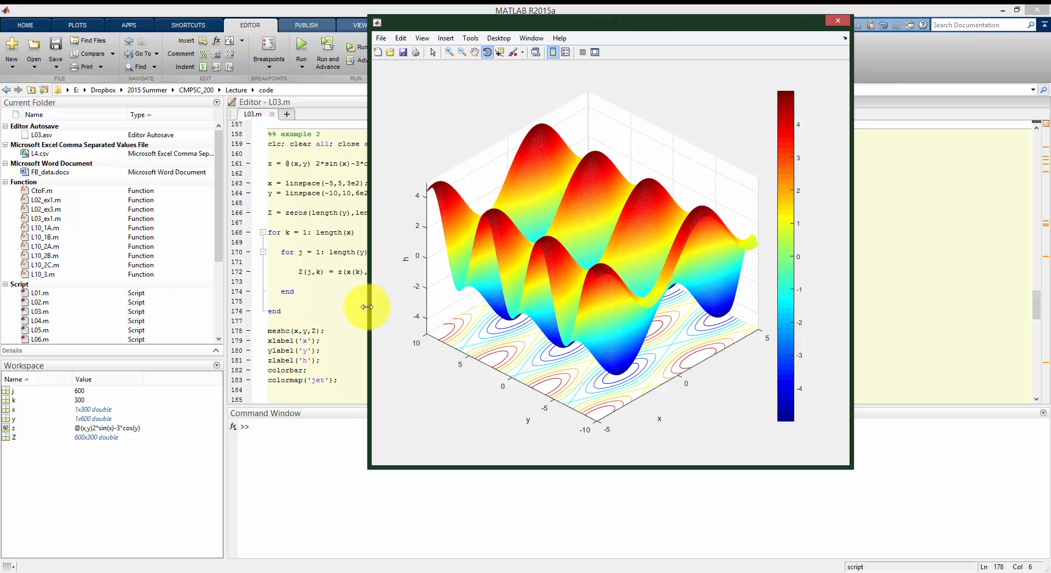
pyautogui.click(836, 20)
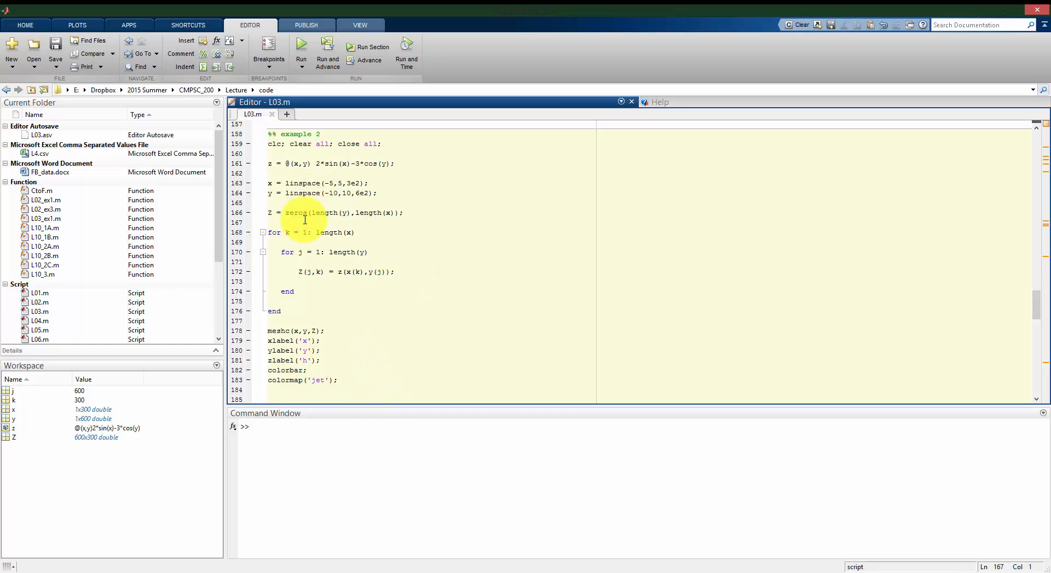
# Wrap the nested loops in tic/toc and raise the grid to 1e3 by 2e3 points
pyautogui.click(268, 222)
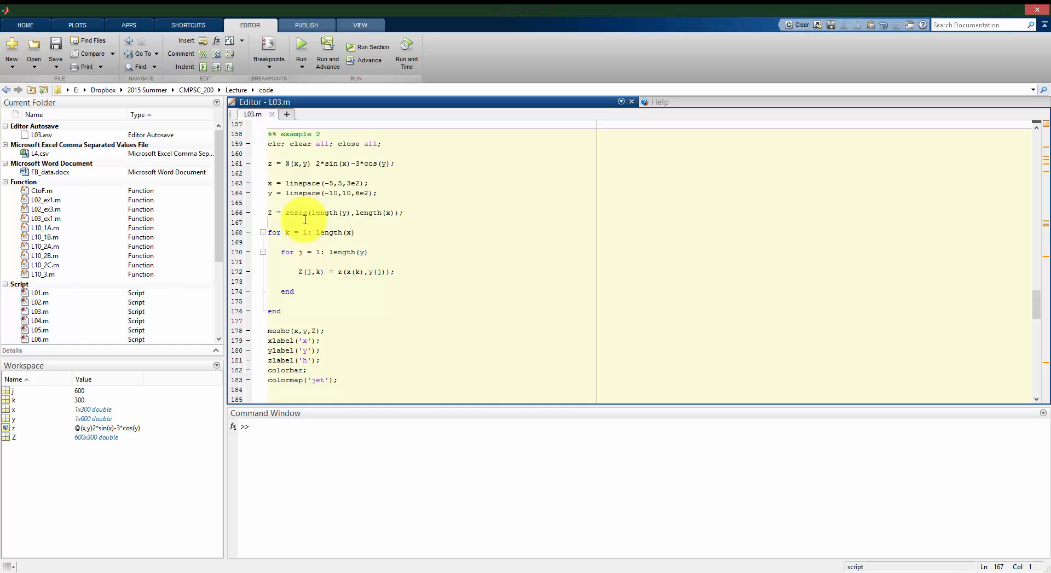
pyautogui.write('tic;')
pyautogui.click(430, 320)
pyautogui.write('toc;')
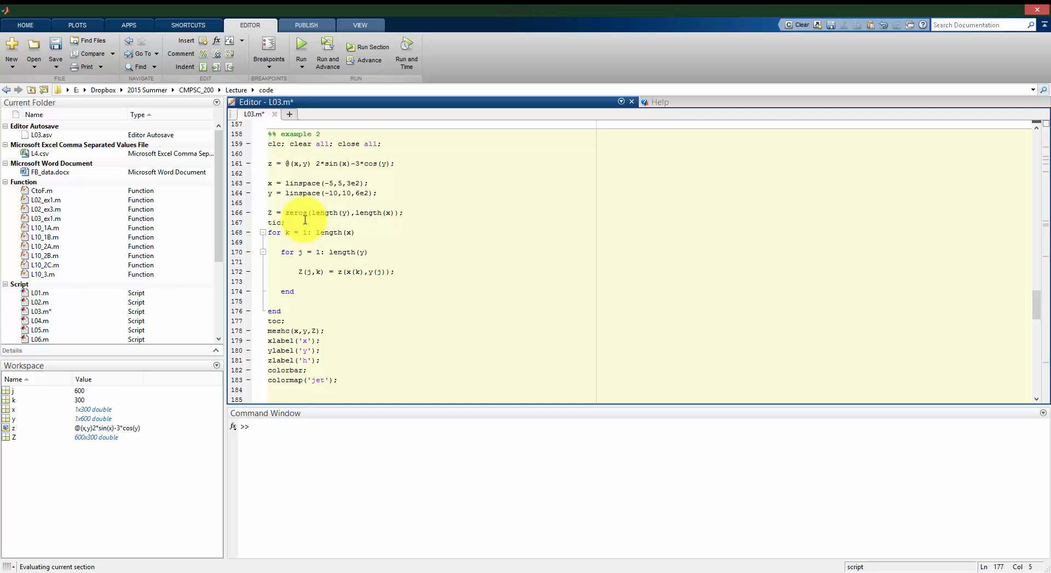
pyautogui.click(370, 48)
pyautogui.write('2e3')
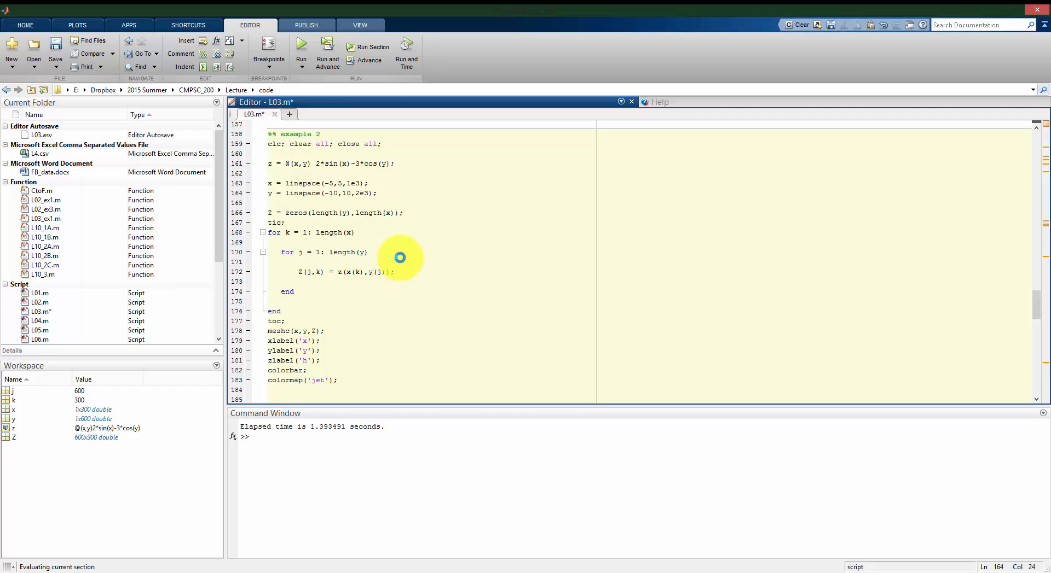
pyautogui.moveTo(424, 293)
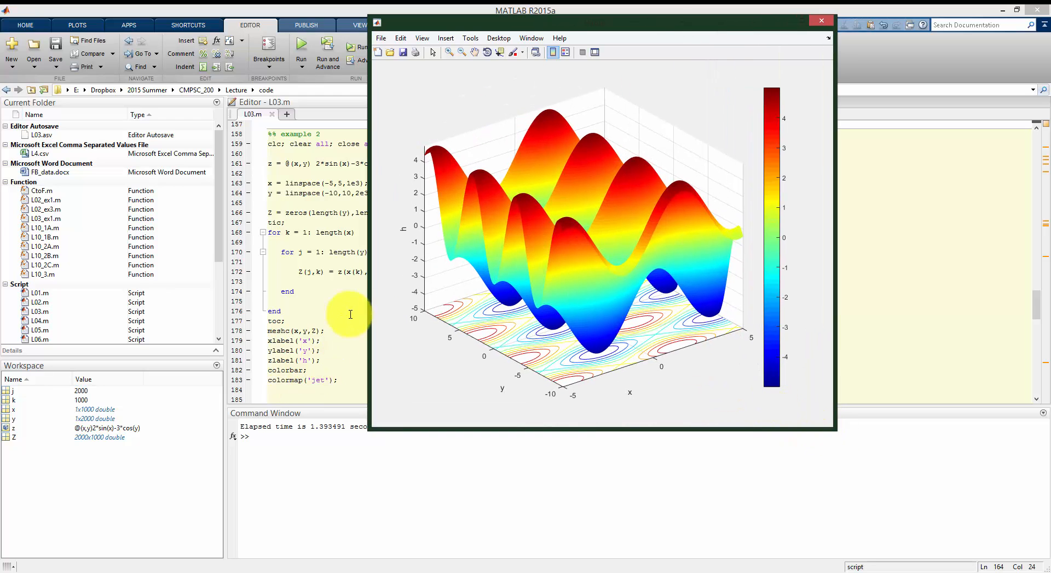
# Close the 1000-by-2000 meshc figure to start a new section below colormap('jet')
pyautogui.click(820, 20)
pyautogui.write('%')
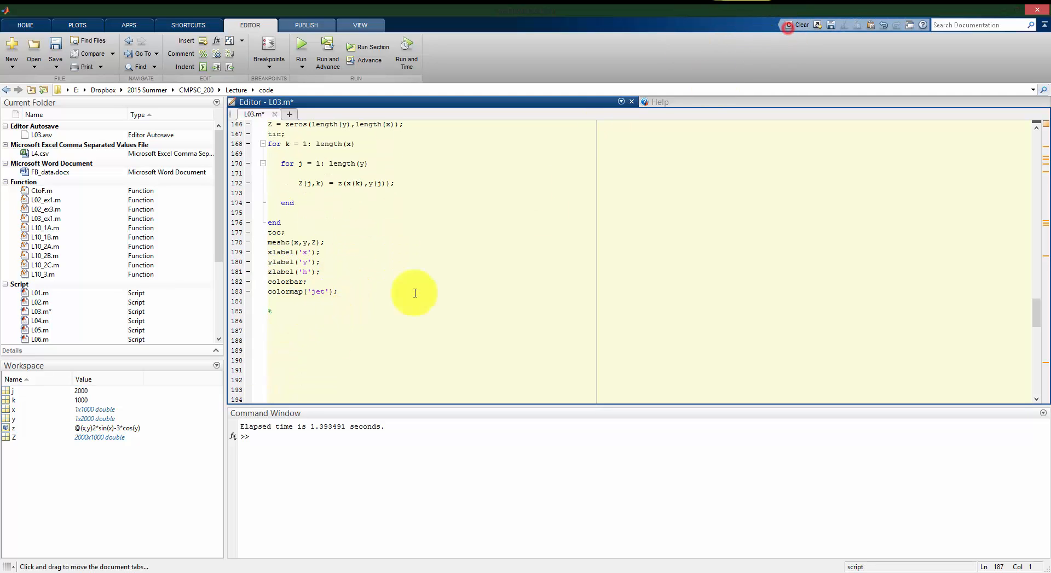
# Clear the workspace and add the line [X,Y] = meshgrid(x,y) building the grid matrices
pyautogui.click(801, 25)
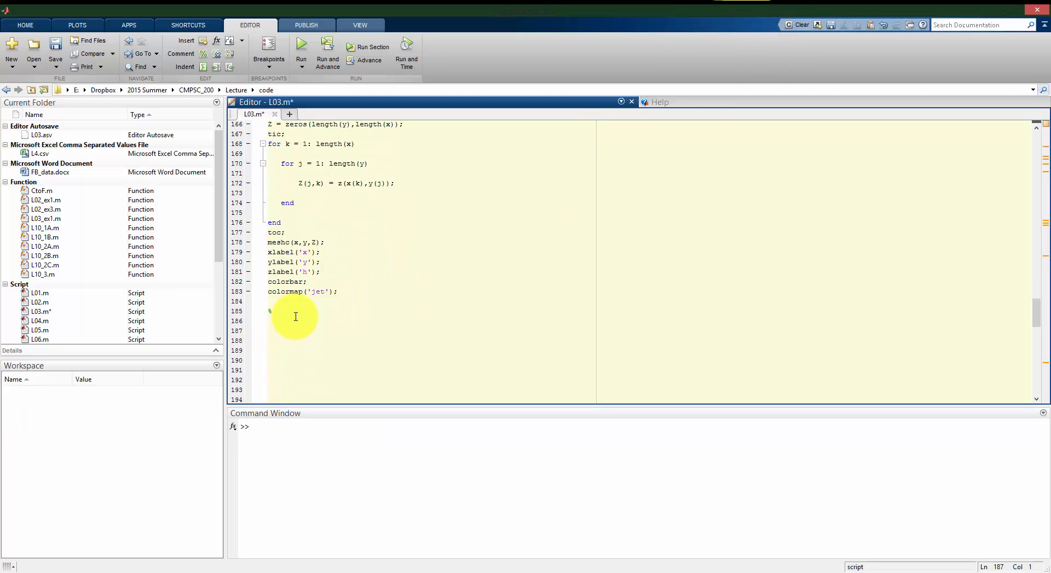
pyautogui.write('[X, y')
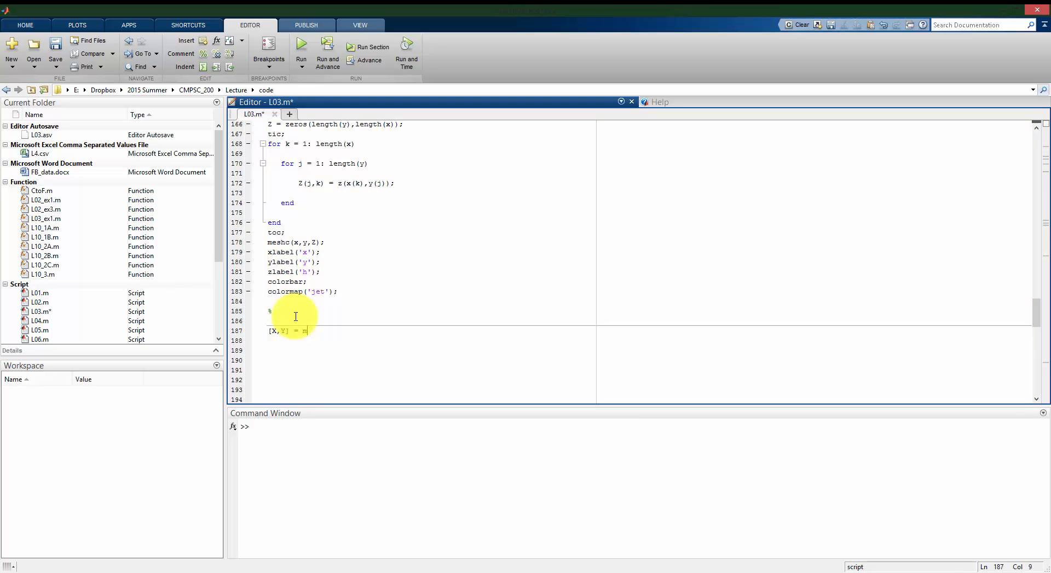
pyautogui.write('meshgrid(')
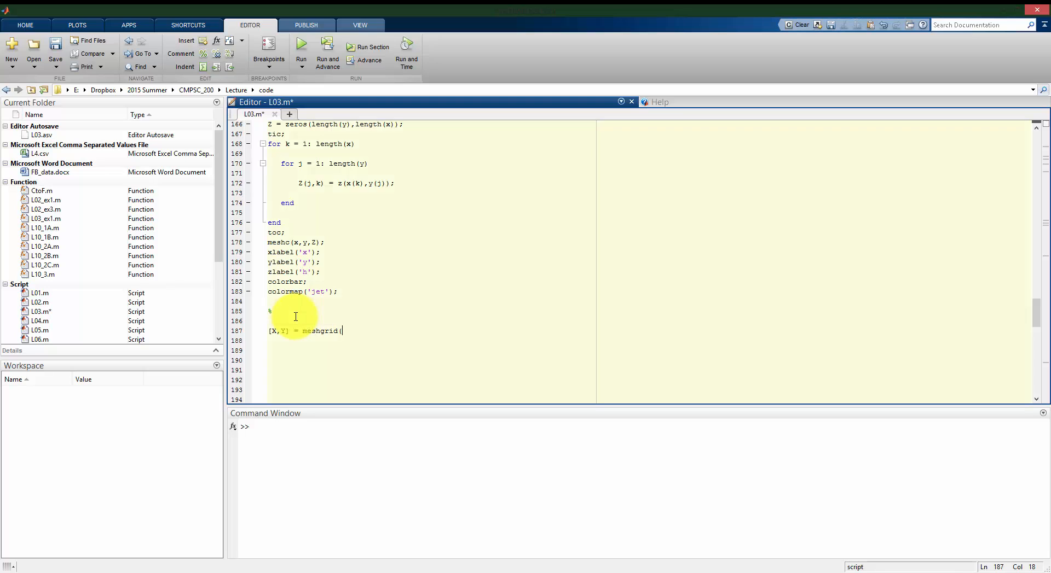
pyautogui.write('x,y)')
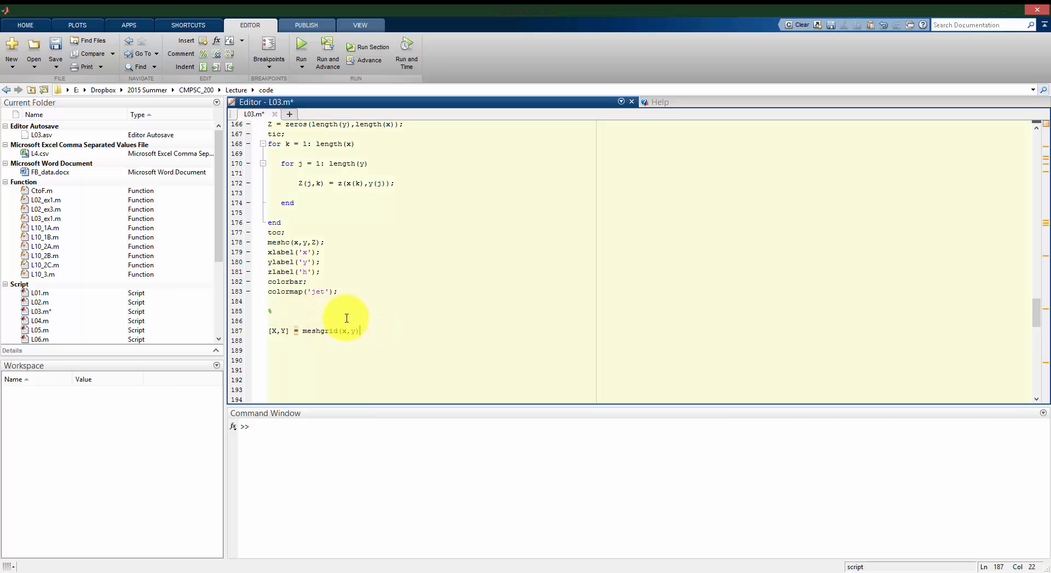
pyautogui.moveTo(345, 329)
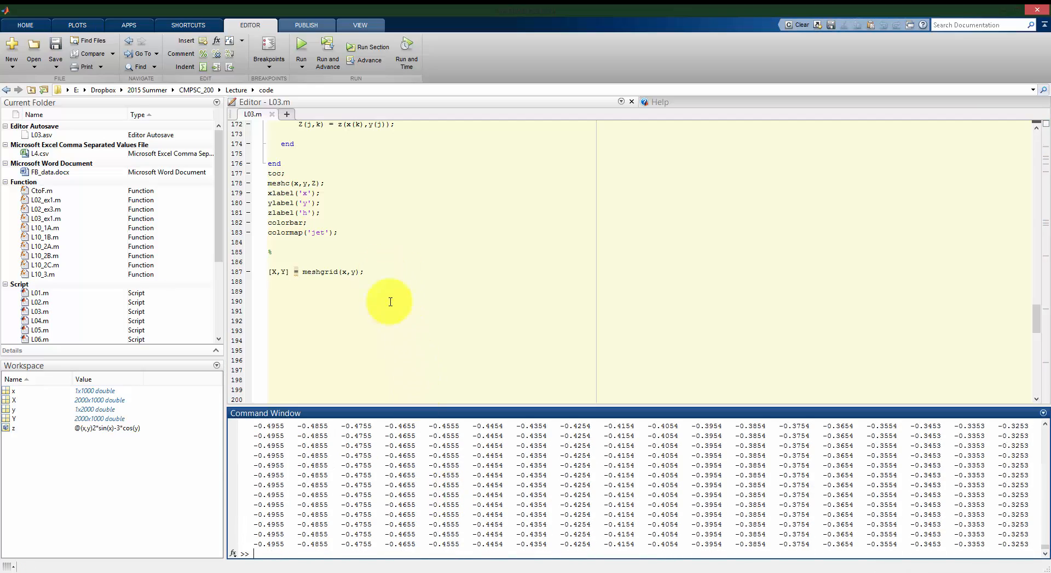
# Evaluate the selected meshgrid line, producing 2000x1000 X and Y matrices
pyautogui.press('f9')
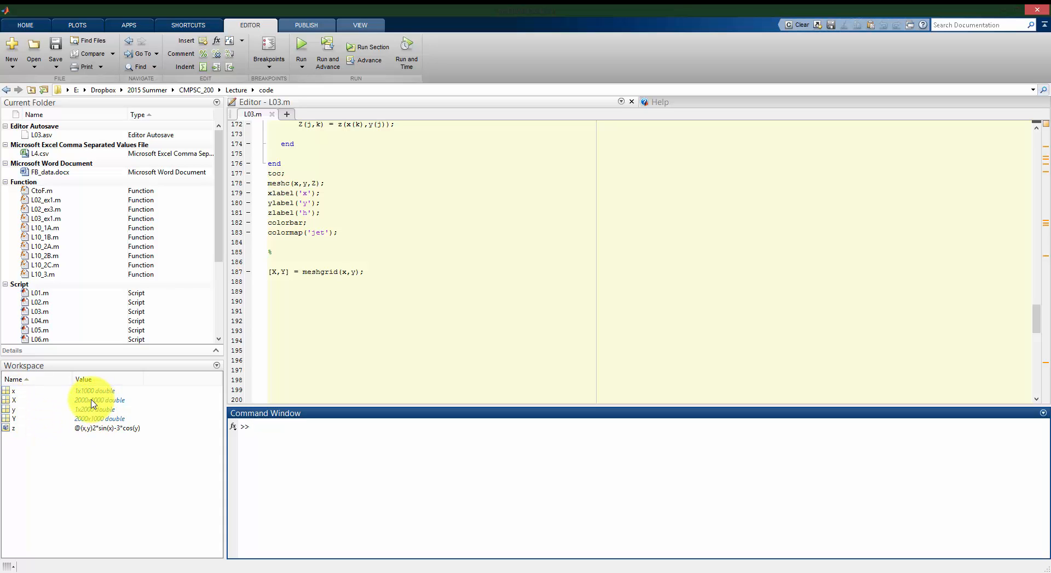
pyautogui.moveTo(74, 399)
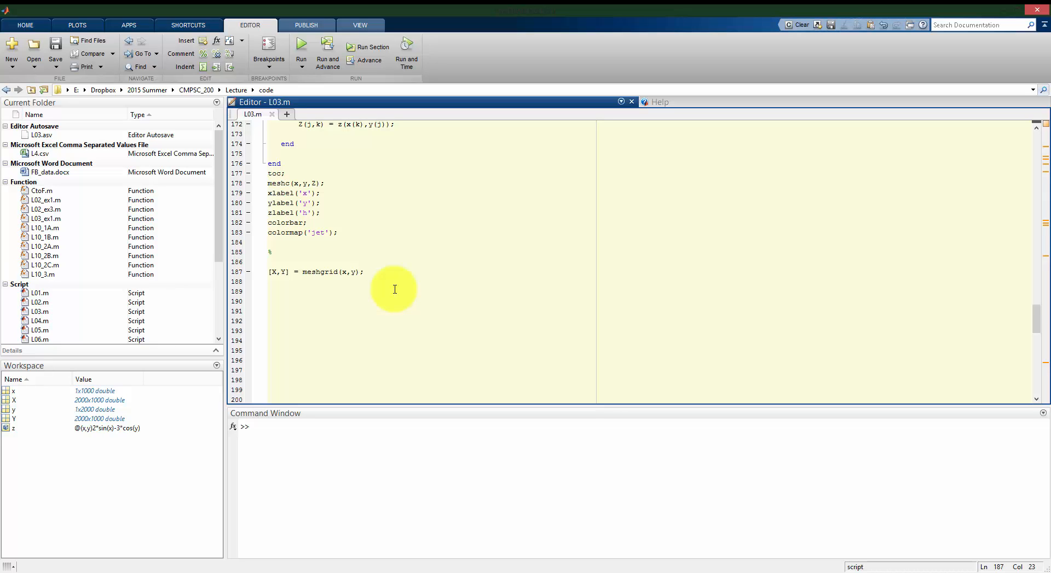
# Add the vectorized computation Z = z(X,Y) wrapped in tic/toc to time it against the loops
pyautogui.write('z')
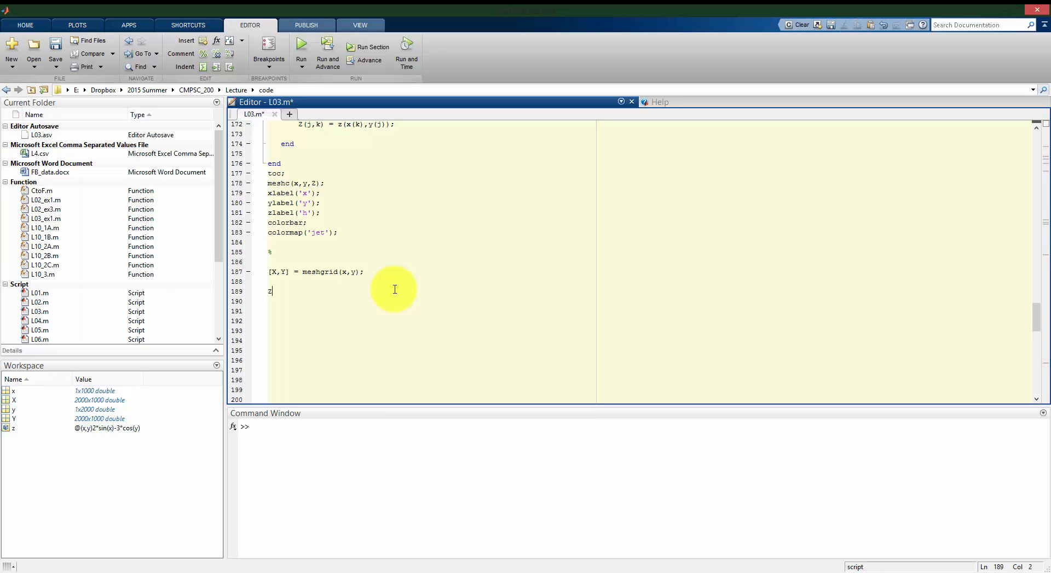
pyautogui.write('(X,Y')
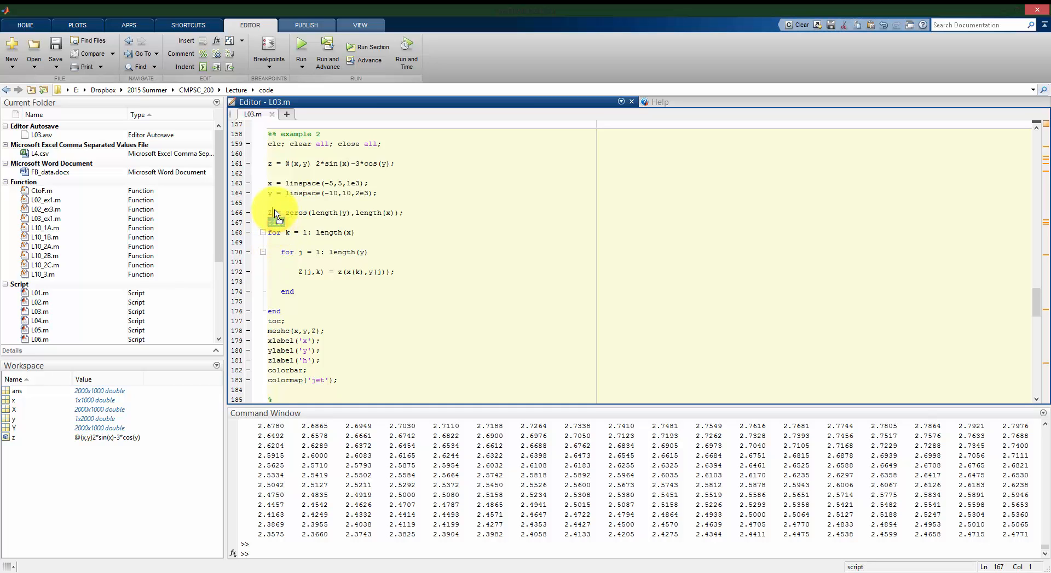
pyautogui.write('tic;')
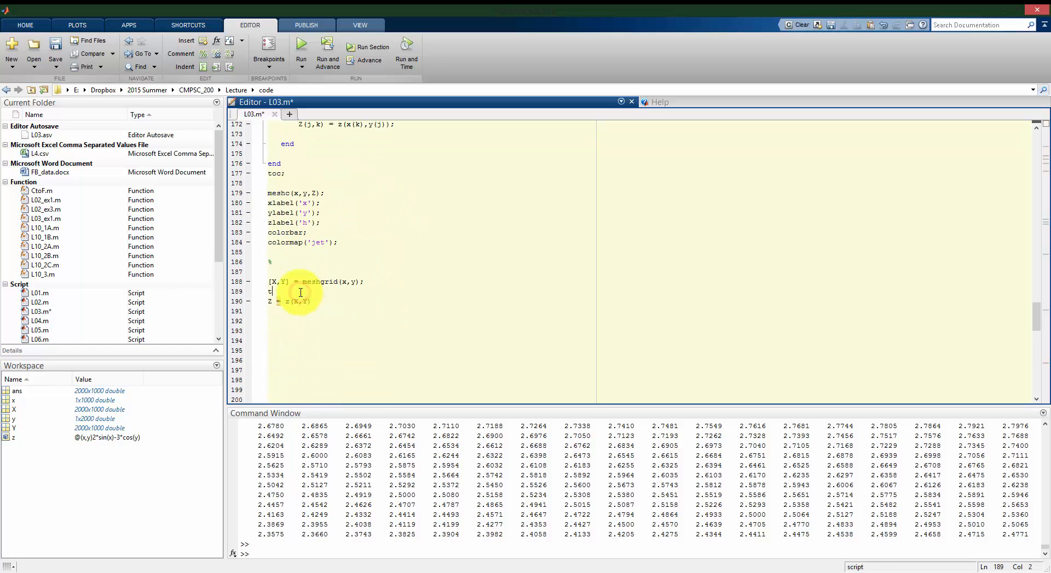
pyautogui.write('ic;')
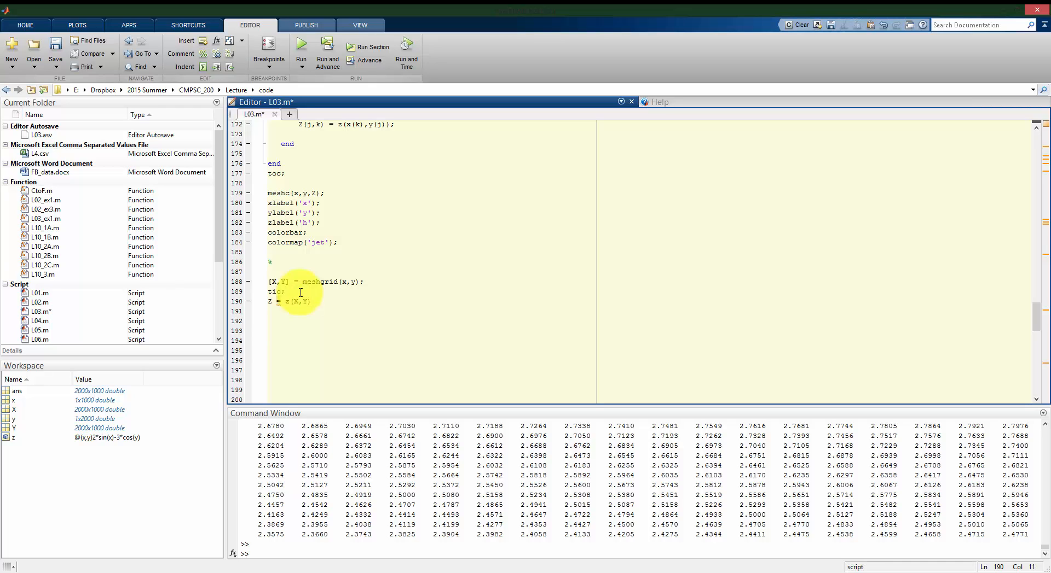
pyautogui.write('toc')
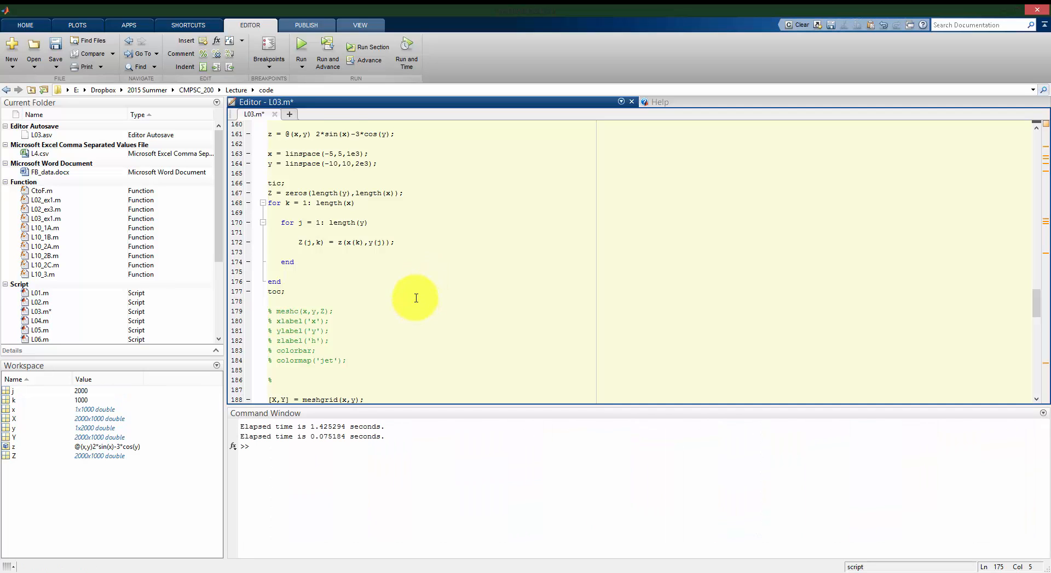
# Move the plotting lines below the vectorized block and select that block to run it
pyautogui.scroll(-3)
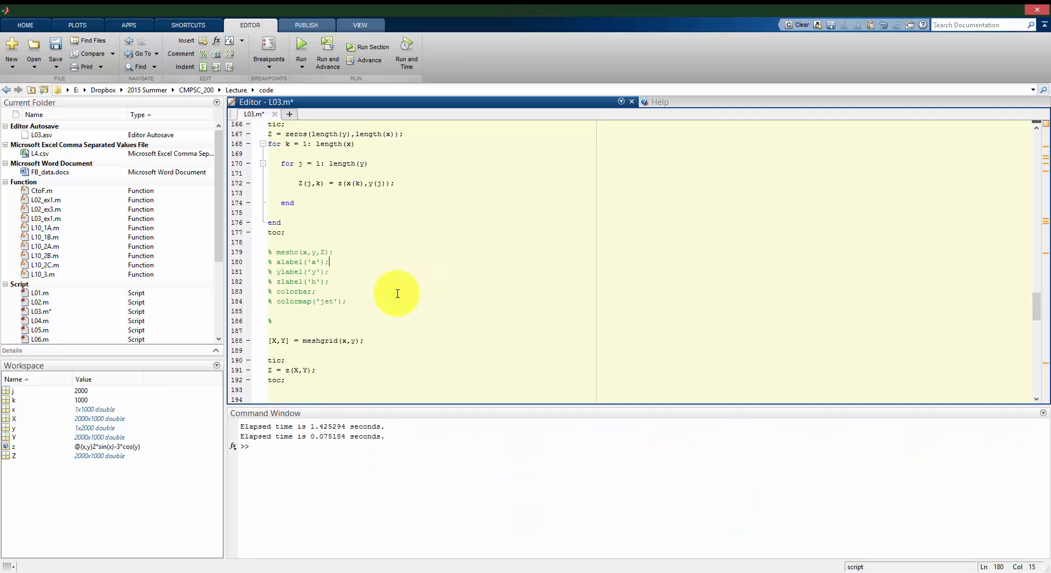
pyautogui.scroll(-3)
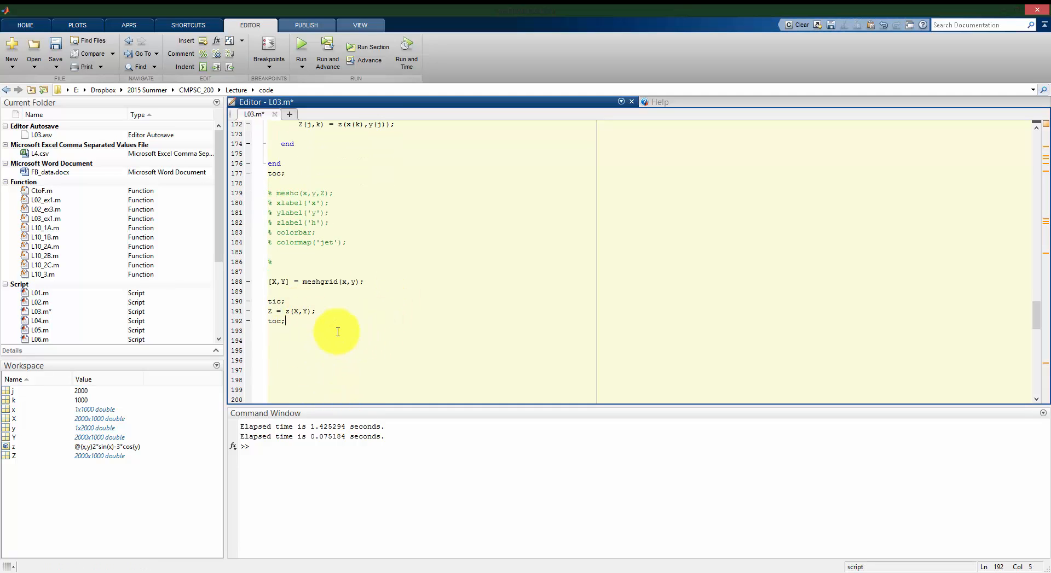
pyautogui.moveTo(347, 415)
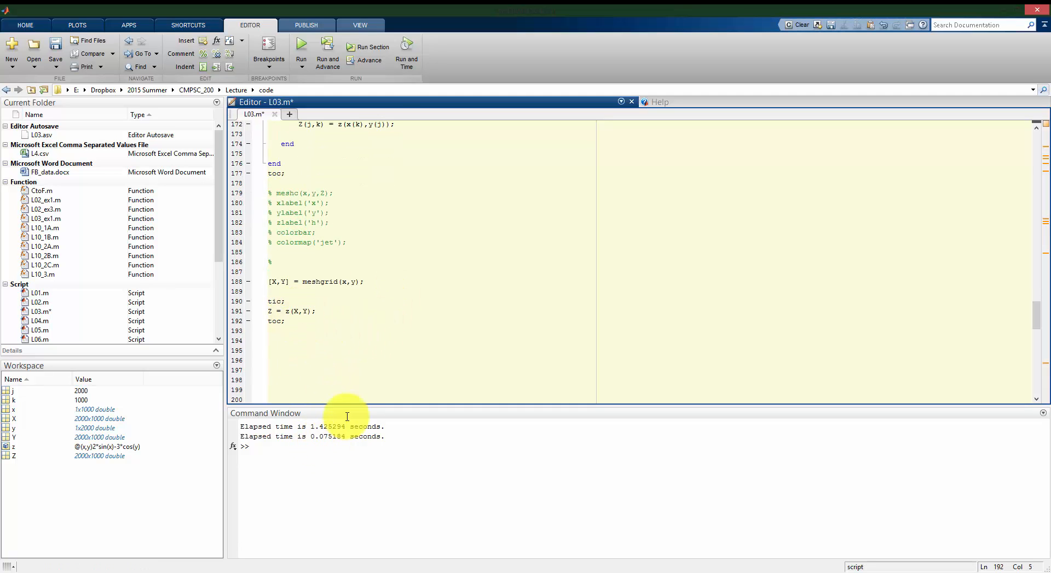
pyautogui.moveTo(273, 193); pyautogui.dragTo(346, 242)
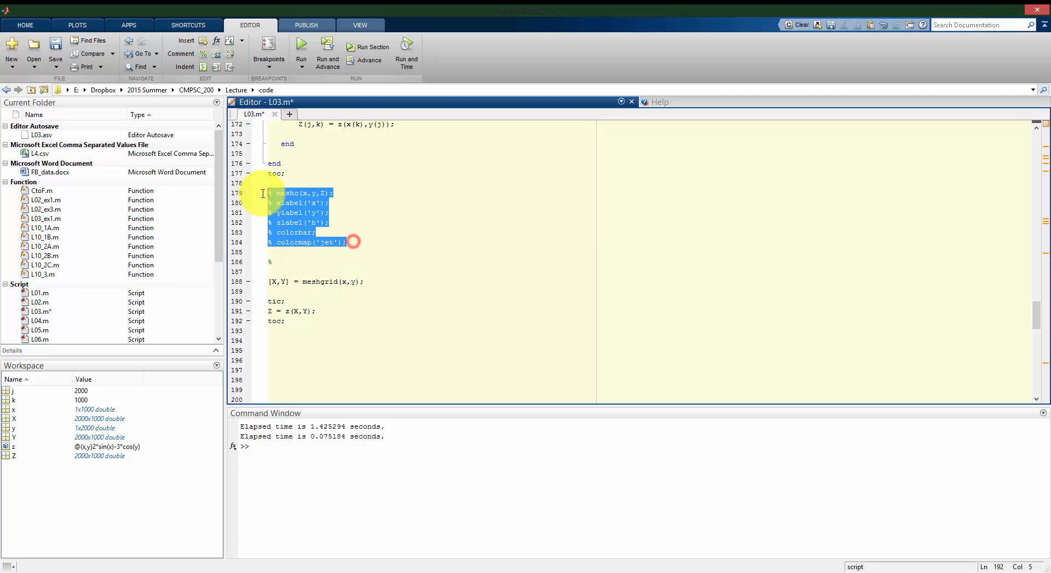
pyautogui.press('Delete')
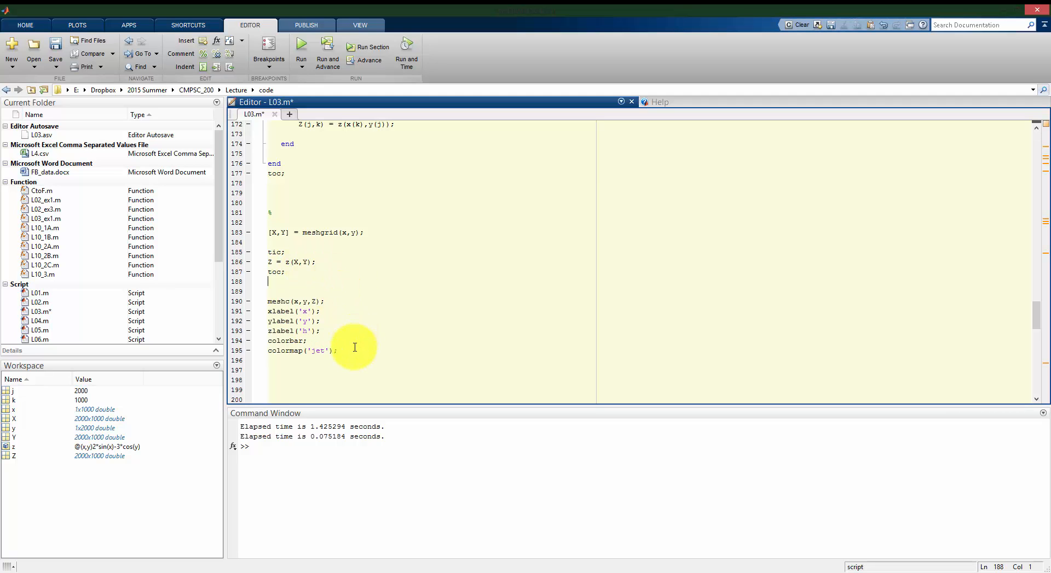
pyautogui.moveTo(268, 232); pyautogui.dragTo(338, 351)
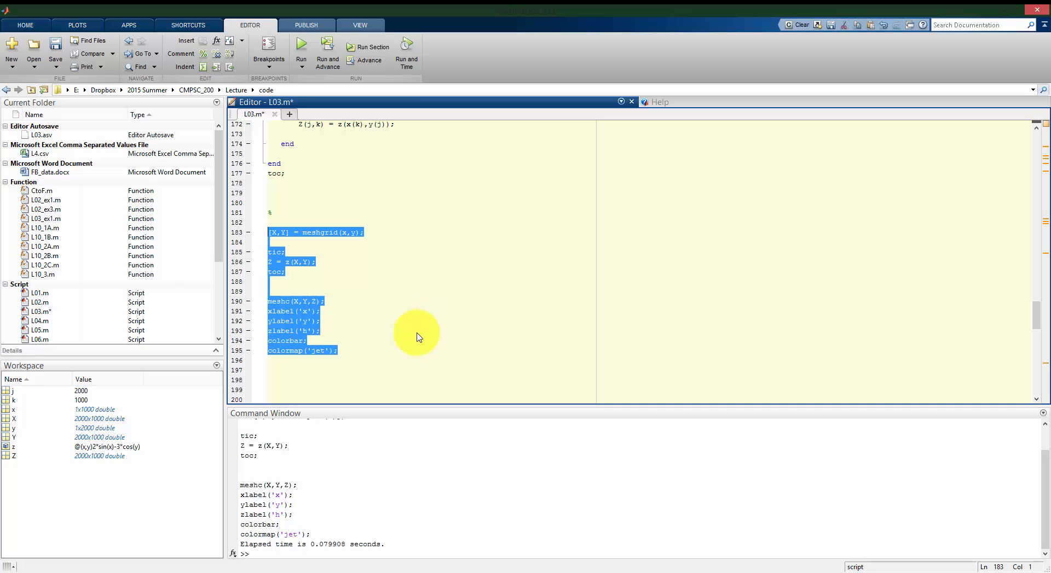
pyautogui.moveTo(385, 347)
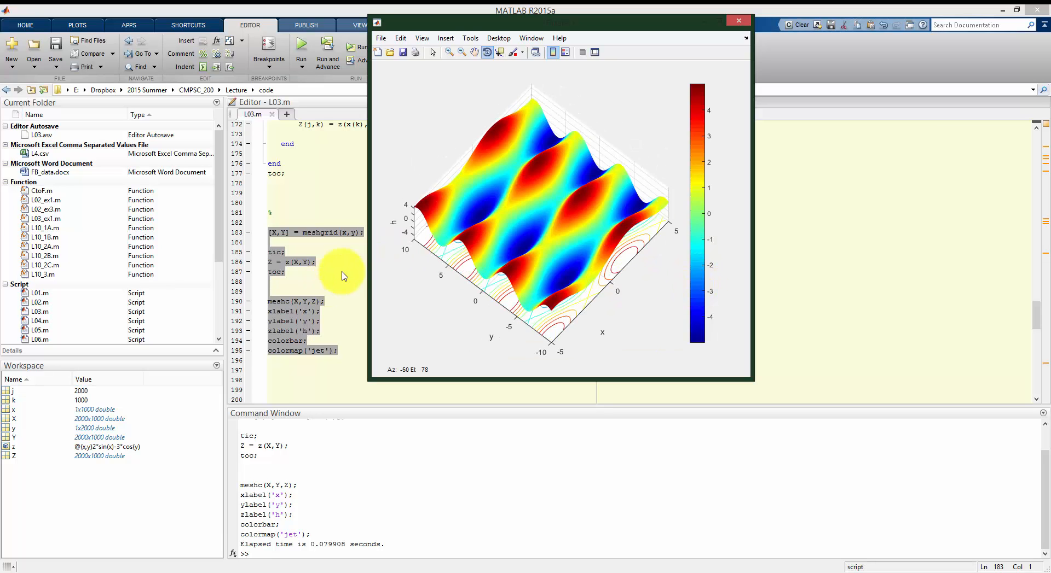
pyautogui.click(738, 21)
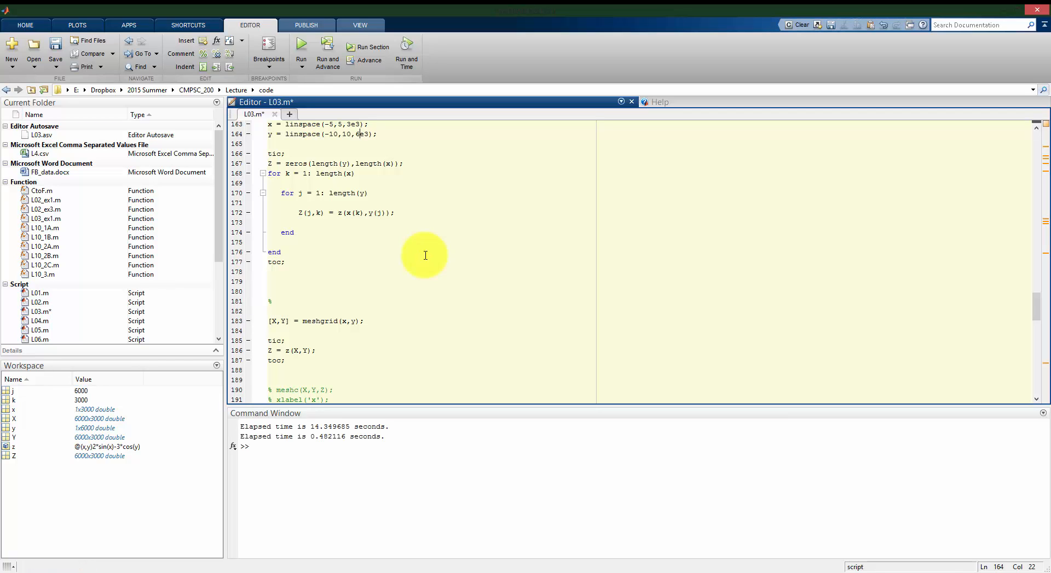
pyautogui.moveTo(392, 324)
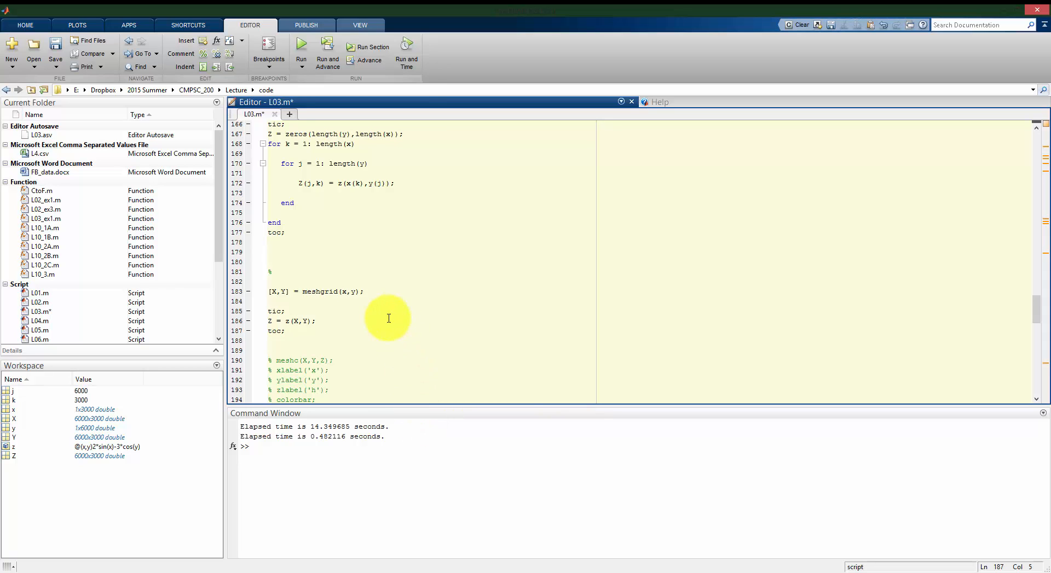
pyautogui.scroll(-3)
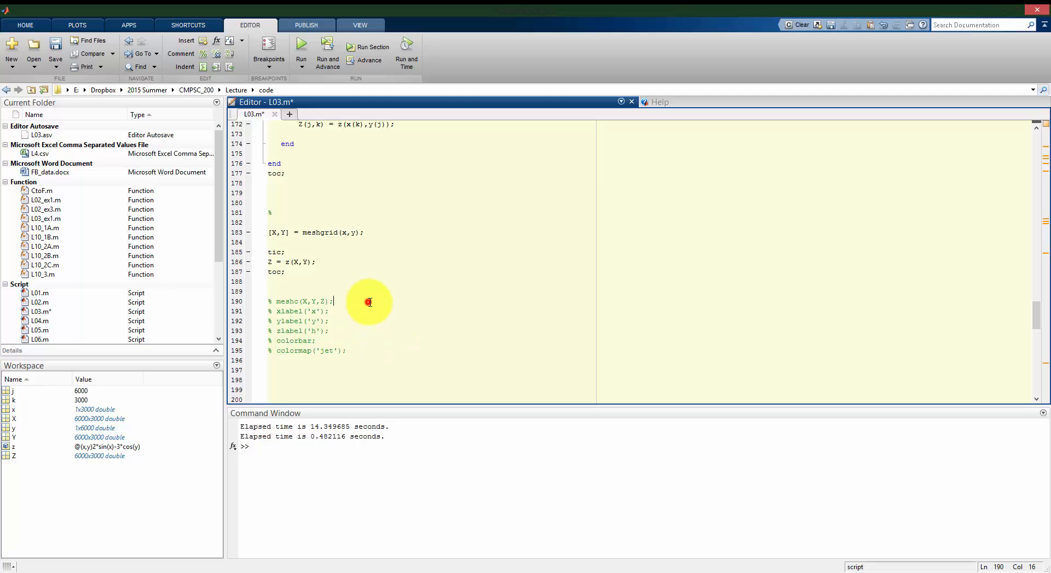
pyautogui.scroll(3)
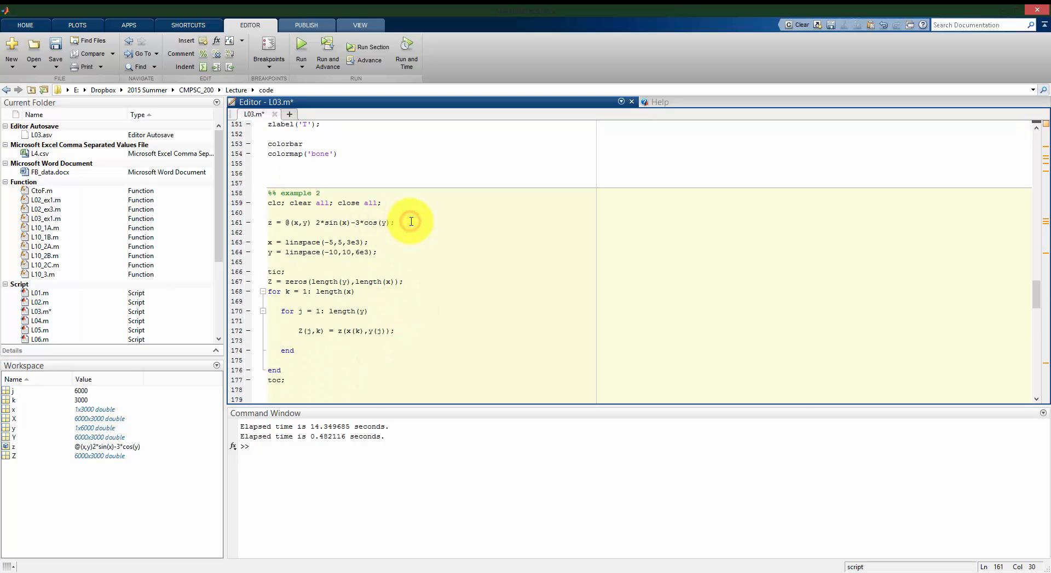
pyautogui.scroll(-3)
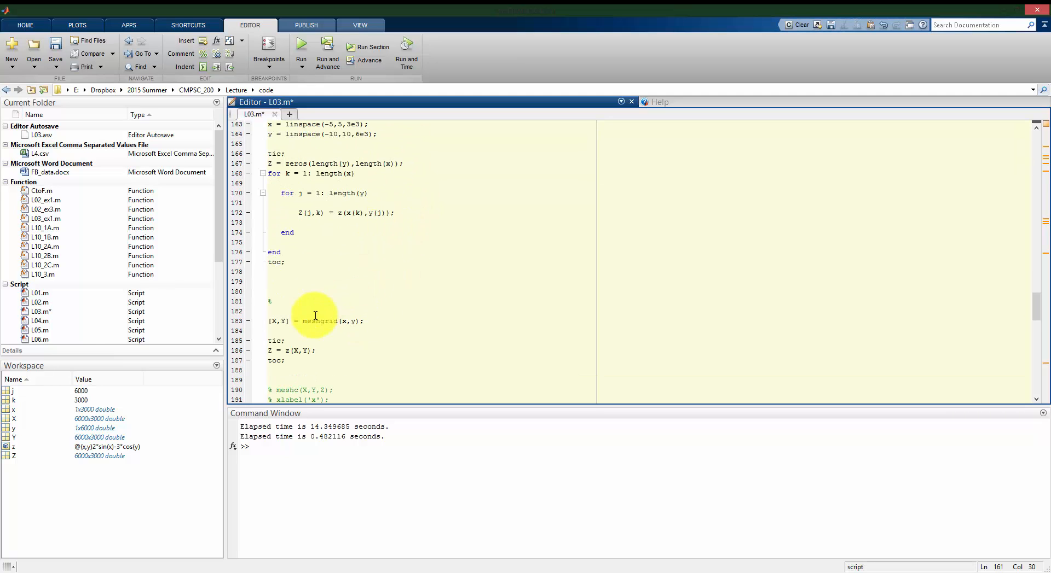